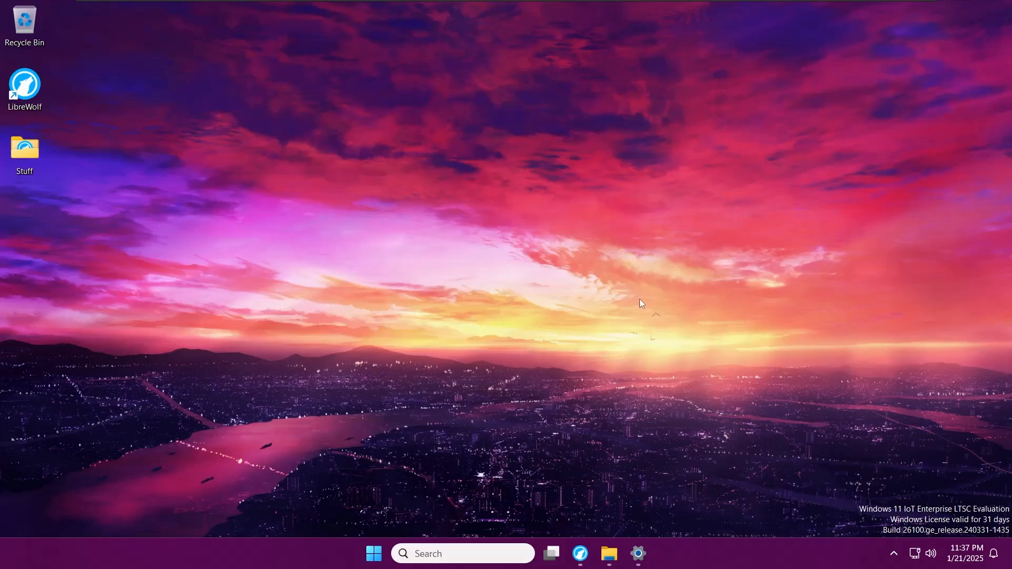
{"action": "mouse_move", "coordinate": [626, 247]}
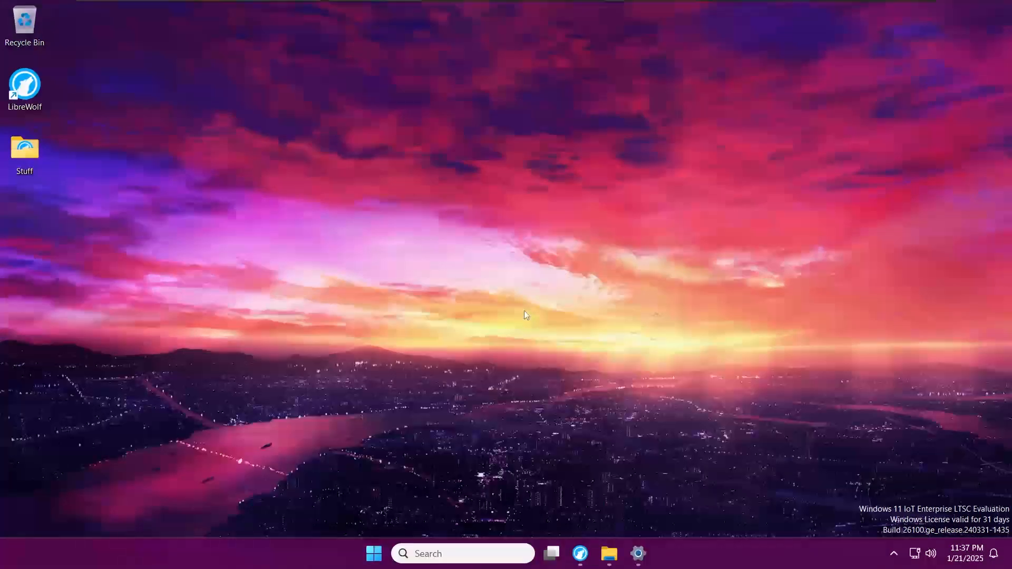
{"action": "mouse_move", "coordinate": [626, 507]}
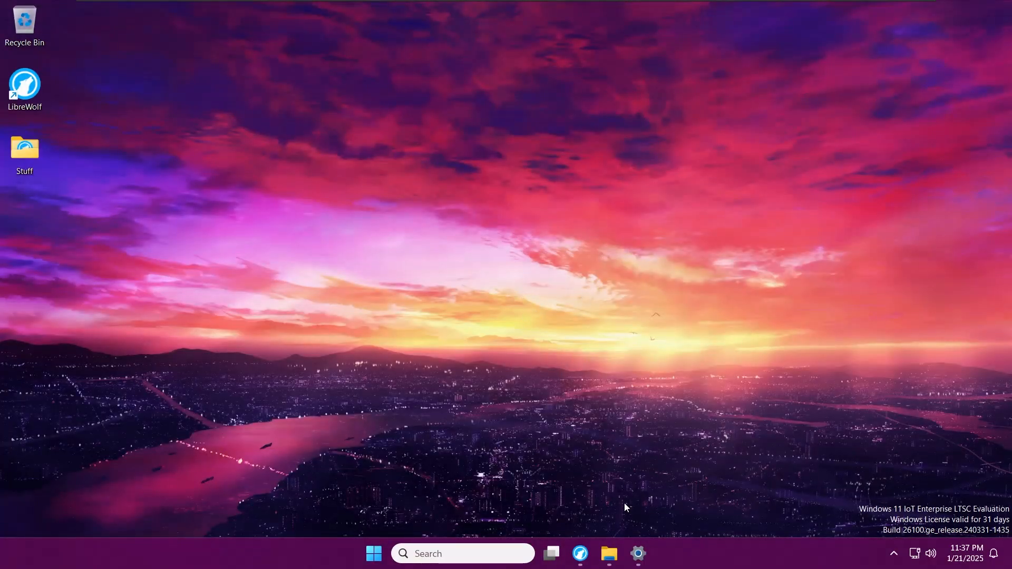
Launch LibreWolf, search for Ventoy and reach the ventoy.net Downloads page.
{"action": "left_click", "coordinate": [580, 554]}
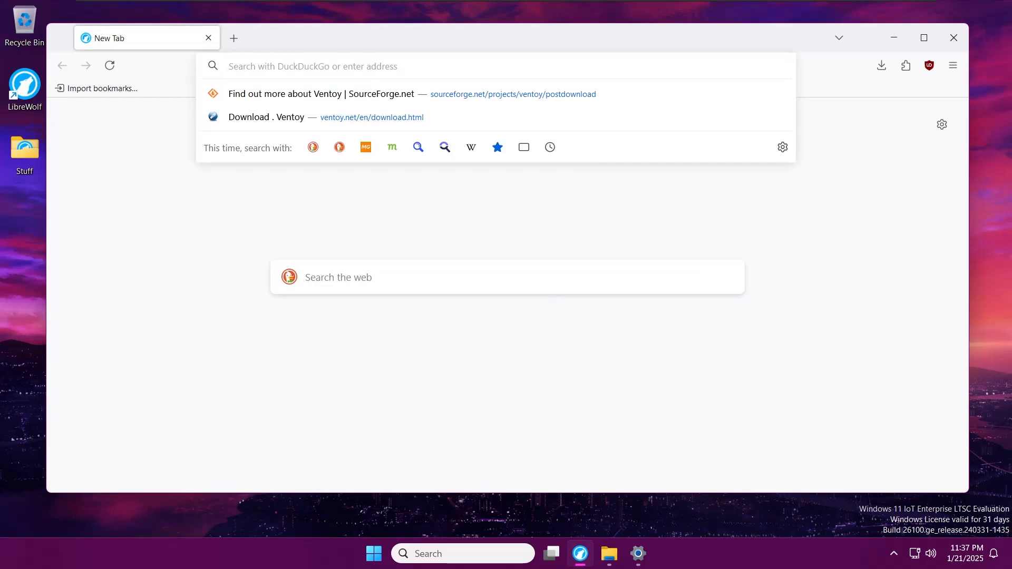
{"action": "type", "text": "ventoy&ia=web"}
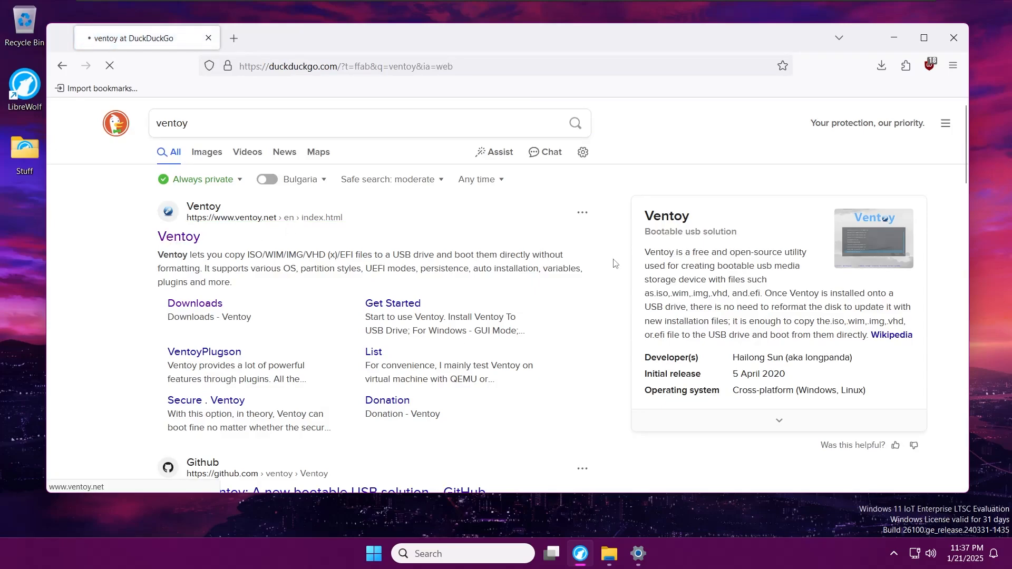
{"action": "left_click", "coordinate": [178, 236]}
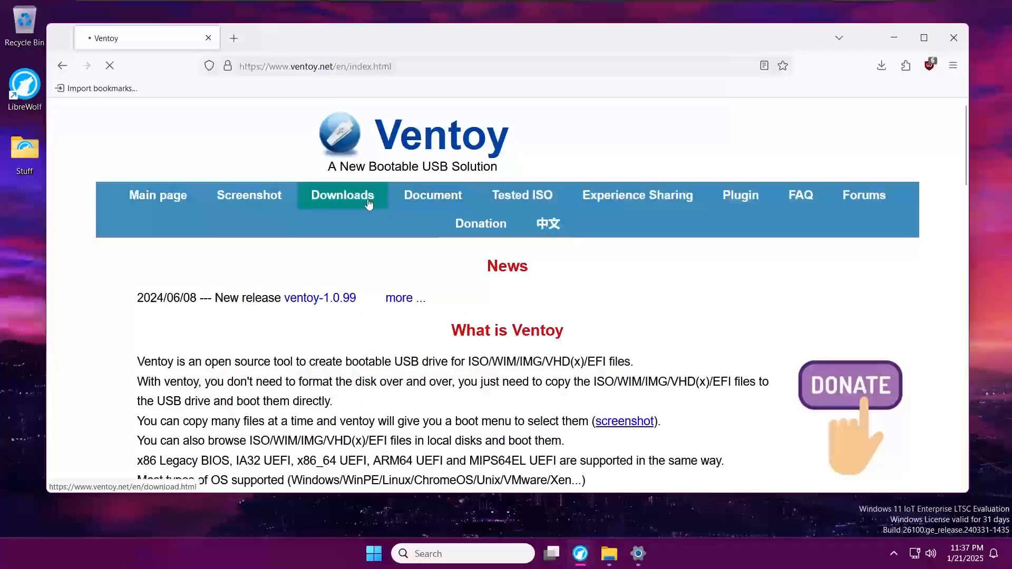
{"action": "left_click", "coordinate": [342, 195]}
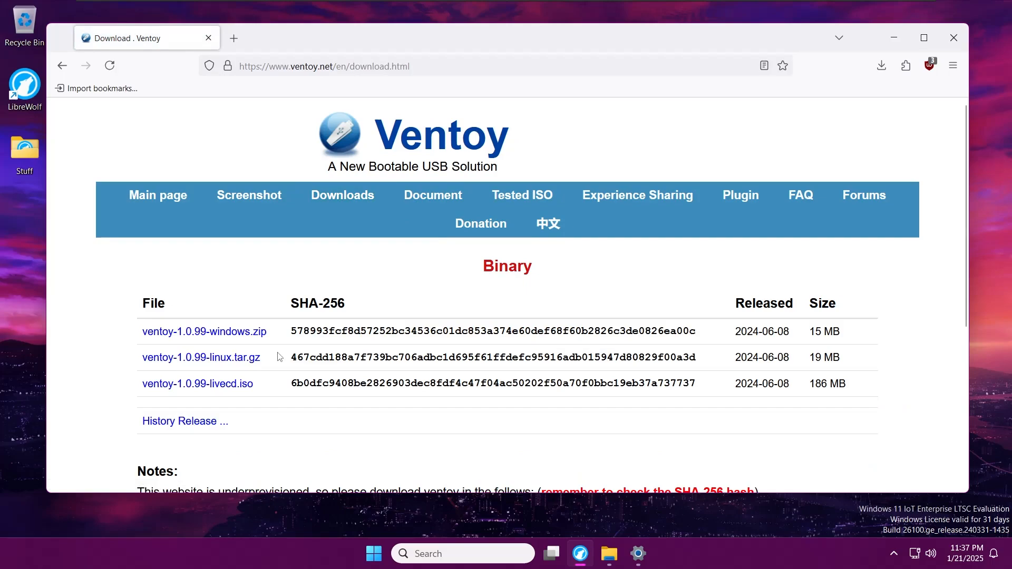
{"action": "mouse_move", "coordinate": [217, 354]}
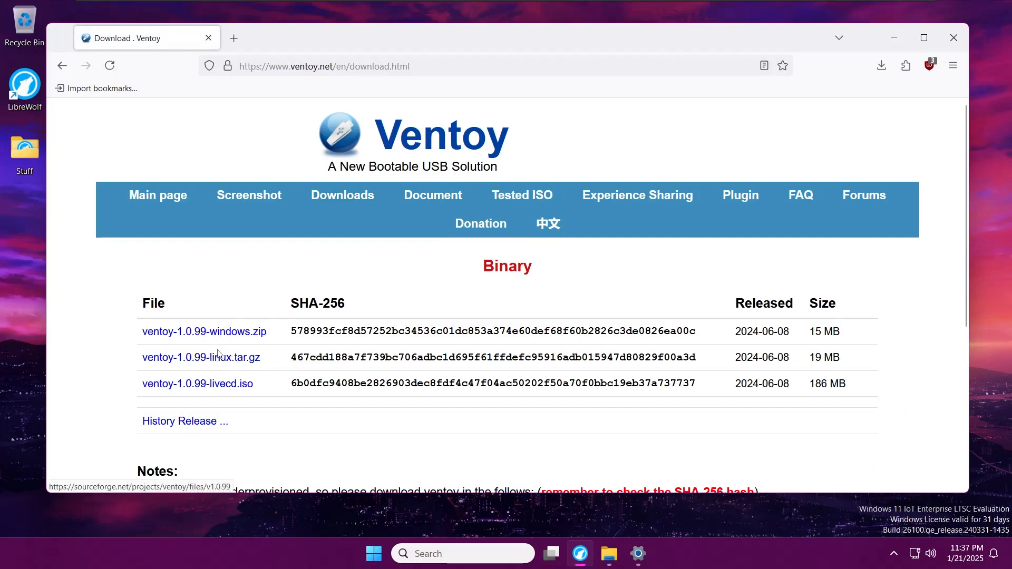
Download ventoy-1.0.99-windows.zip from SourceForge to the Desktop and start a blank tab.
{"action": "left_click", "coordinate": [185, 422]}
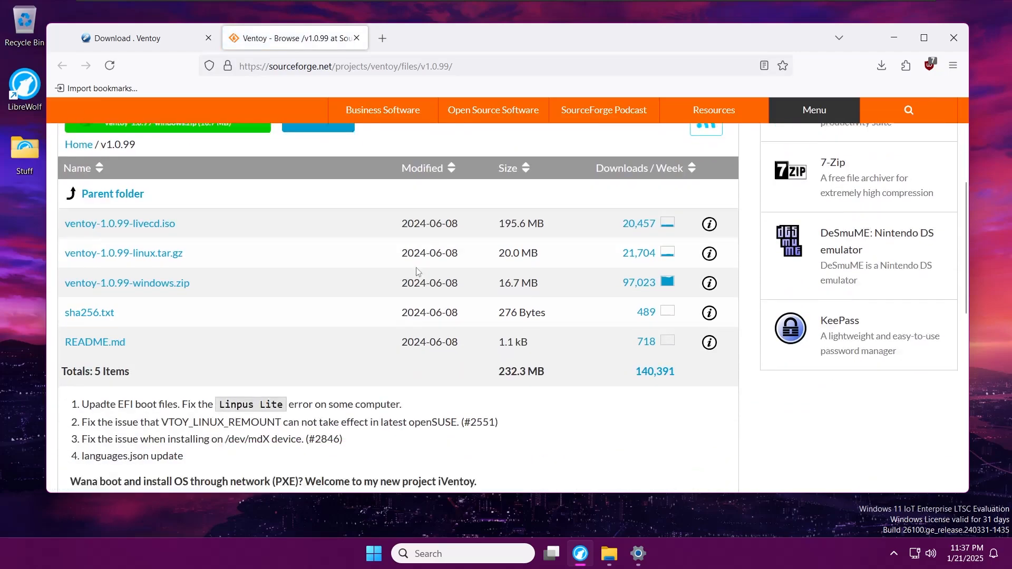
{"action": "scroll", "scroll_direction": "down", "scroll_amount": 3}
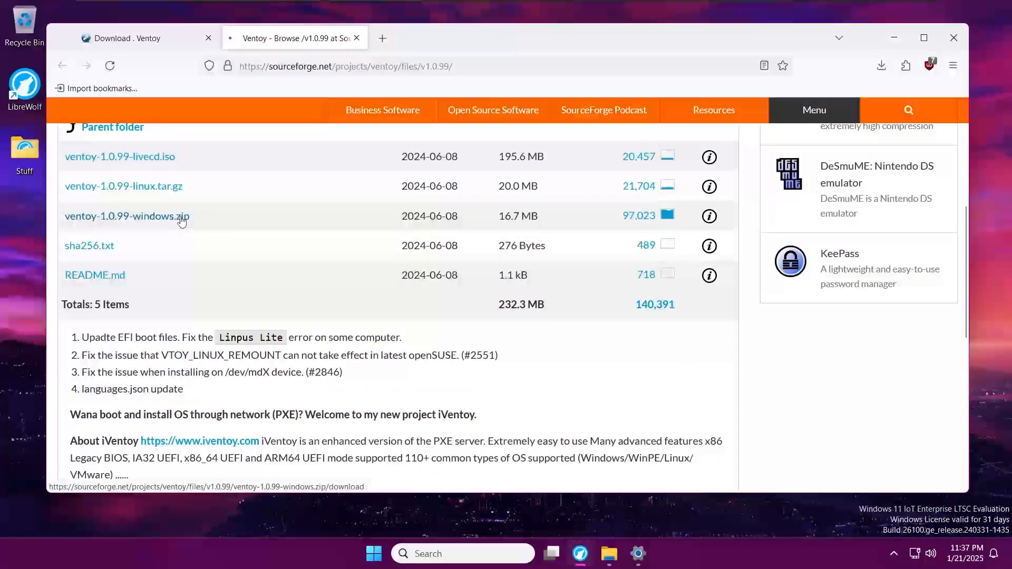
{"action": "left_click", "coordinate": [121, 216]}
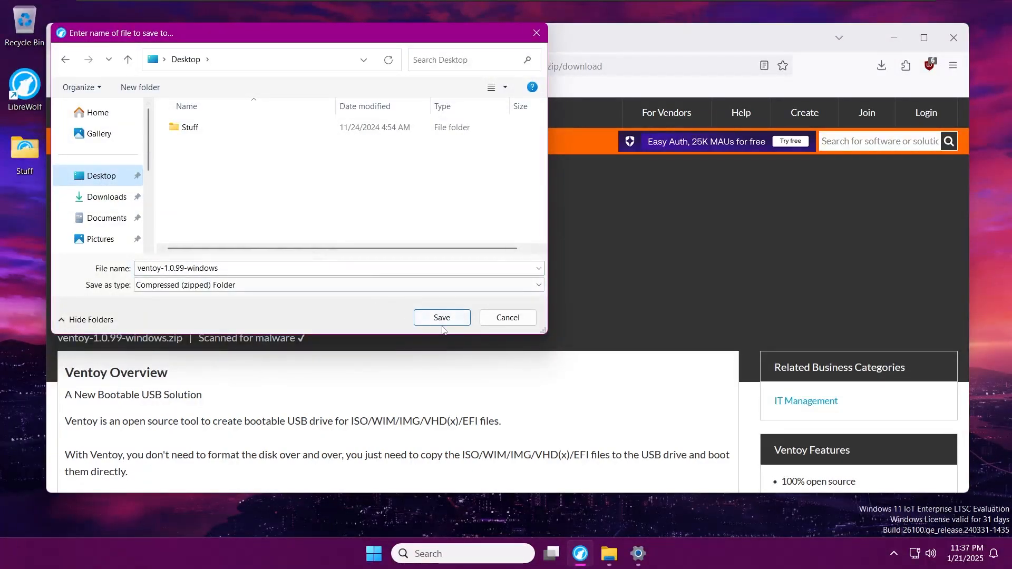
{"action": "left_click", "coordinate": [441, 317]}
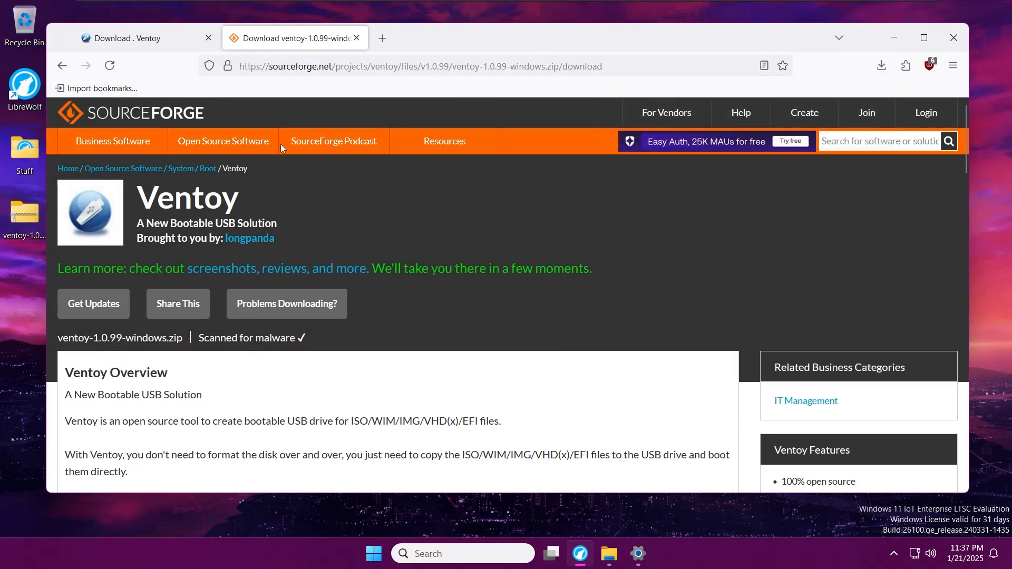
{"action": "left_click", "coordinate": [381, 38]}
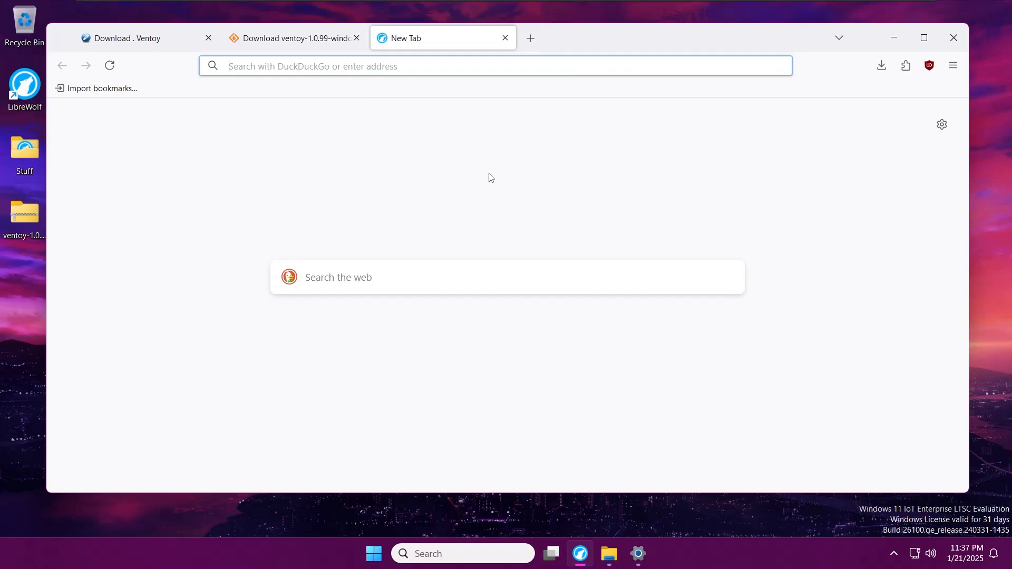
Search for antiX, reach antixlinux.com's Download page and scroll to the antiX-23.2 links.
{"action": "type", "text": "antix&ia=web"}
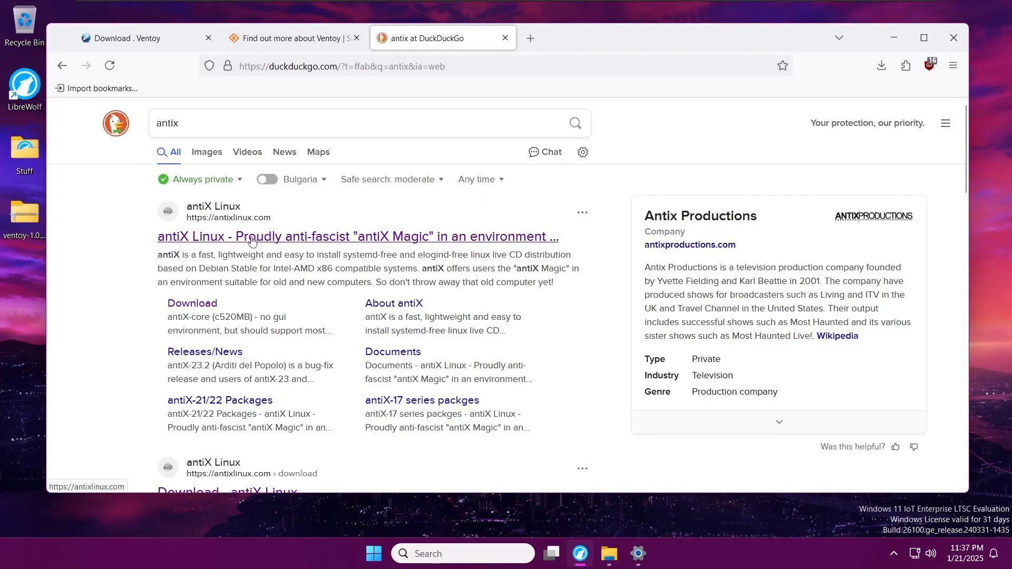
{"action": "left_click", "coordinate": [251, 236]}
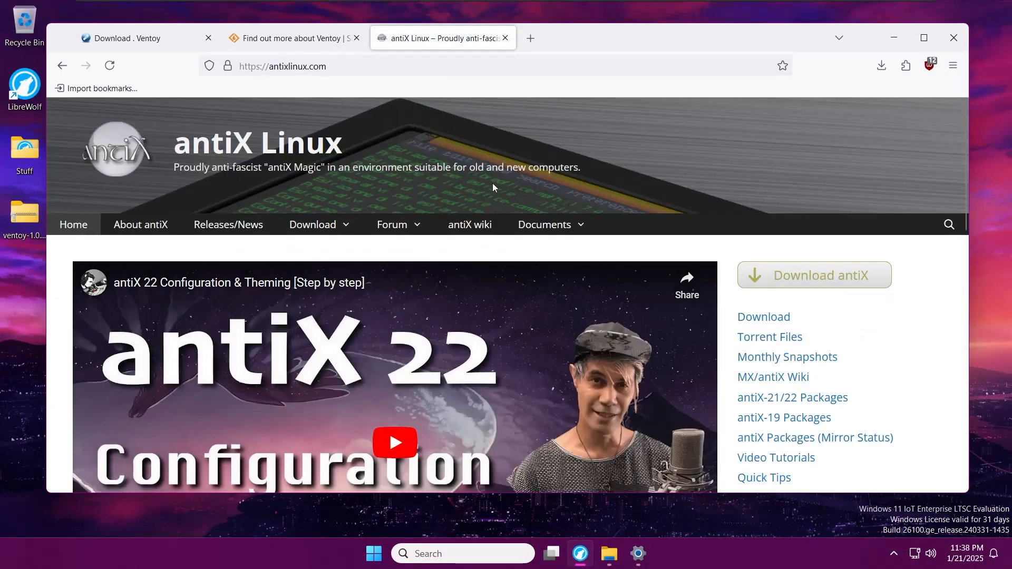
{"action": "left_click", "coordinate": [312, 223]}
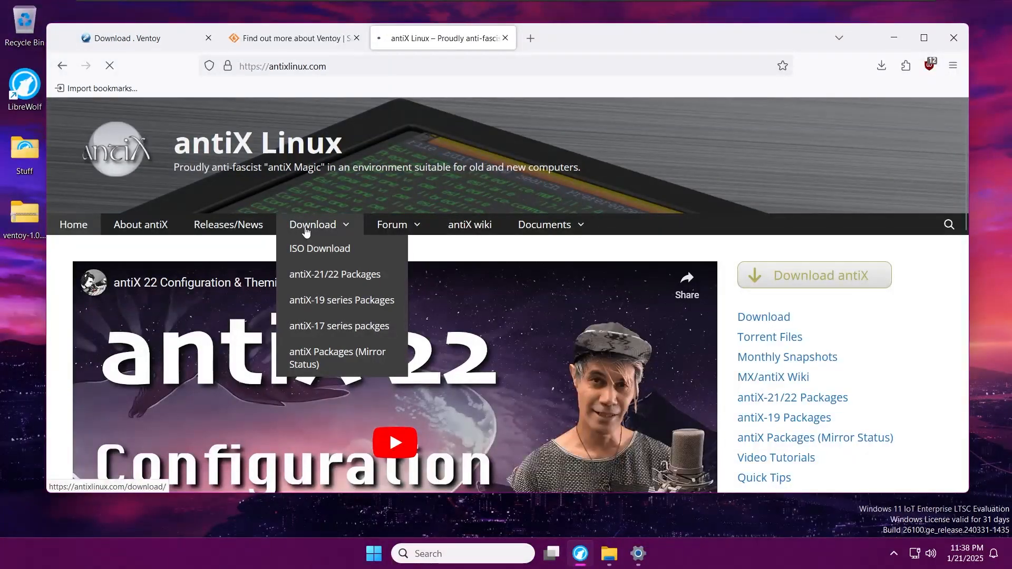
{"action": "left_click", "coordinate": [319, 248]}
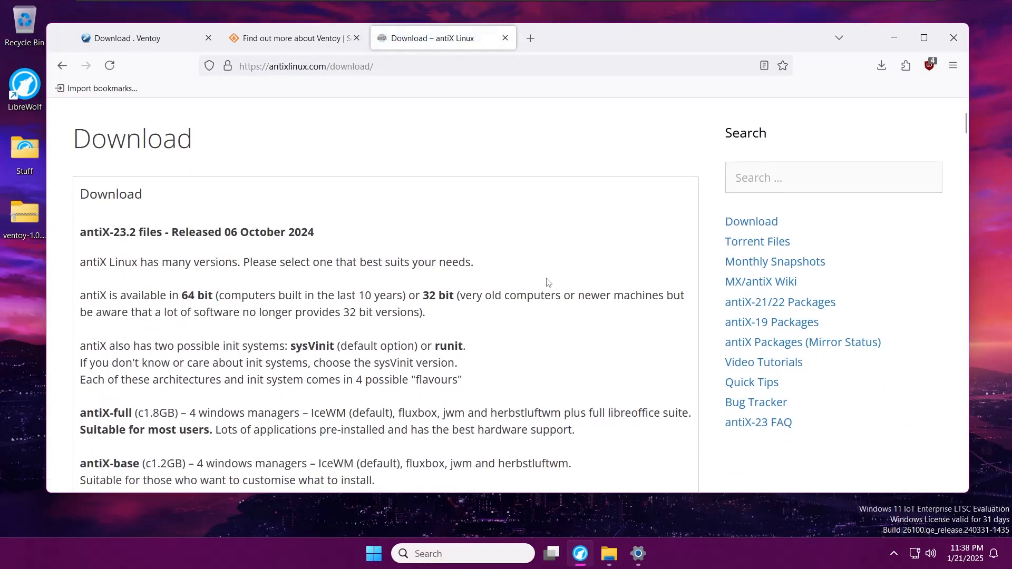
{"action": "scroll", "scroll_direction": "down", "scroll_amount": 3}
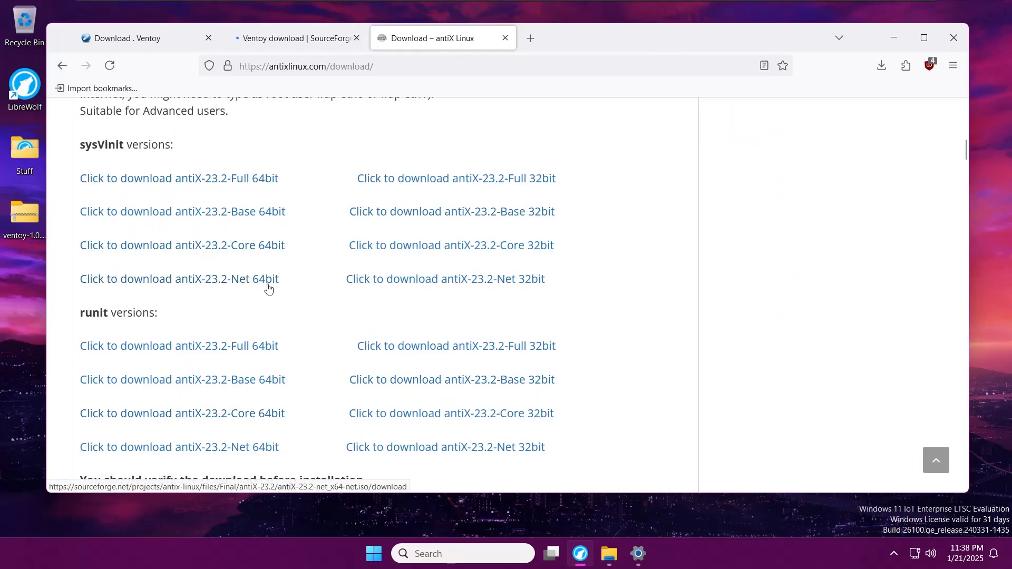
{"action": "scroll", "scroll_direction": "down", "scroll_amount": 3}
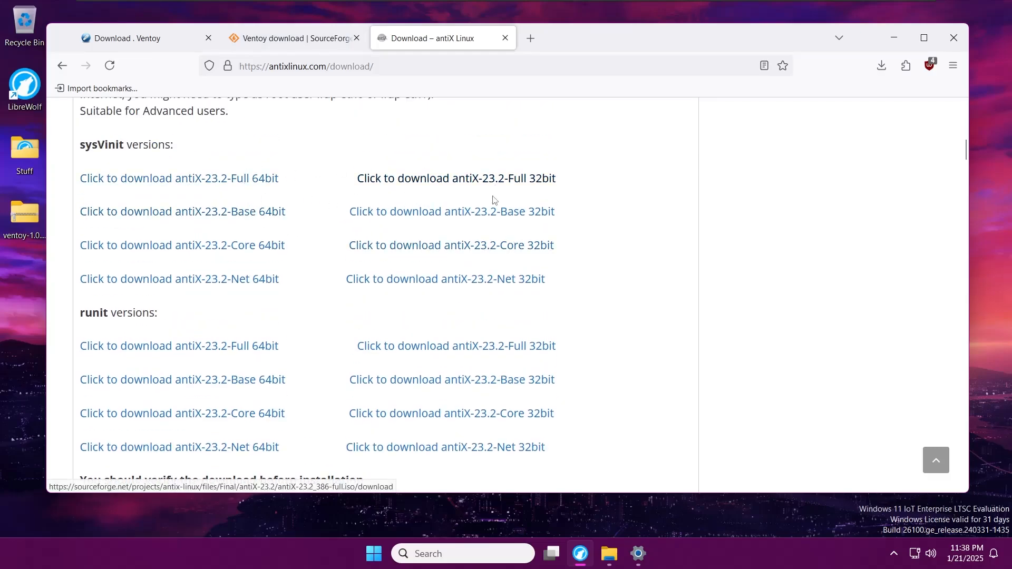
{"action": "mouse_move", "coordinate": [496, 261]}
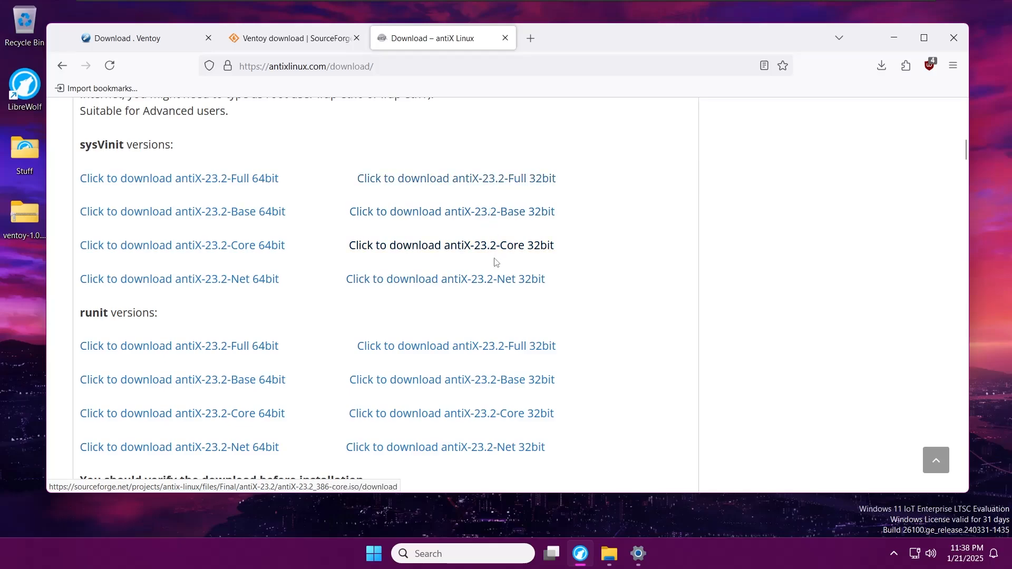
{"action": "mouse_move", "coordinate": [538, 416]}
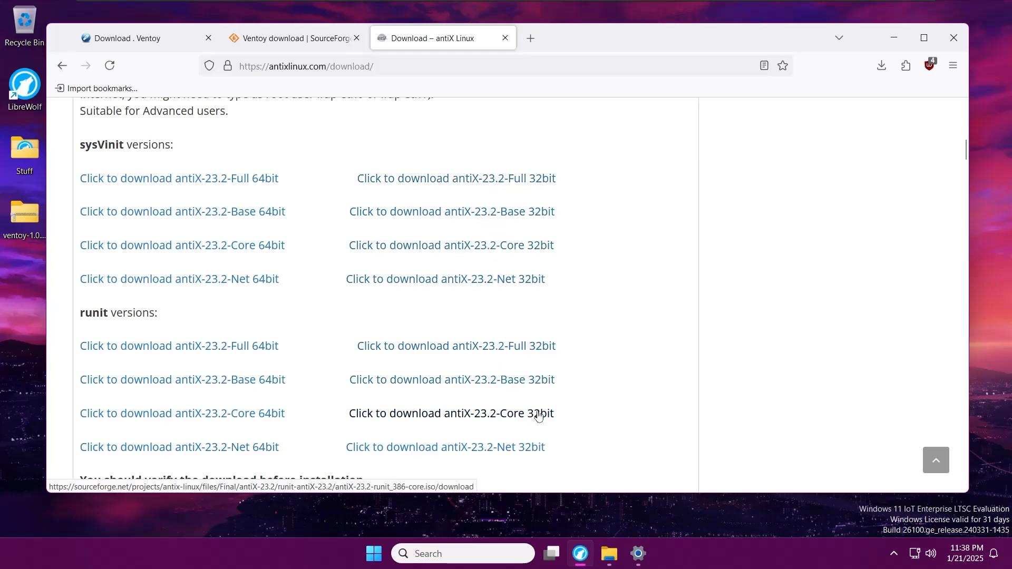
{"action": "mouse_move", "coordinate": [243, 181]}
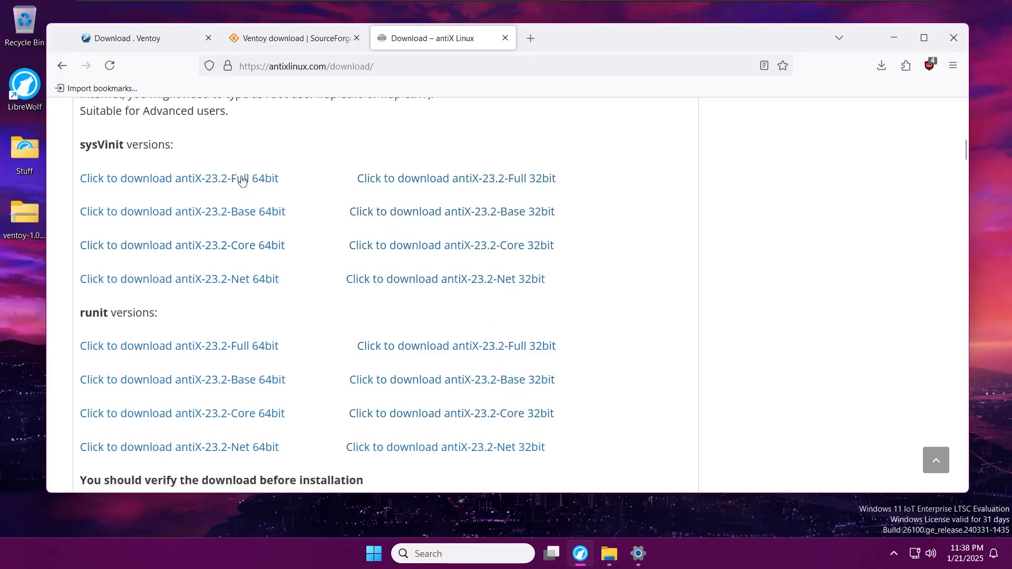
{"action": "mouse_move", "coordinate": [177, 230]}
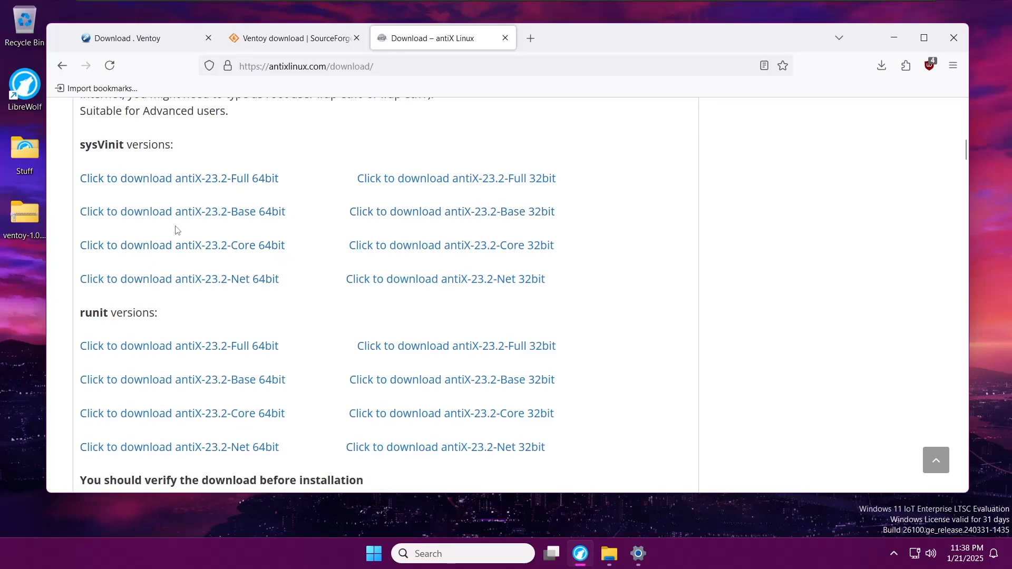
{"action": "mouse_move", "coordinate": [217, 225]}
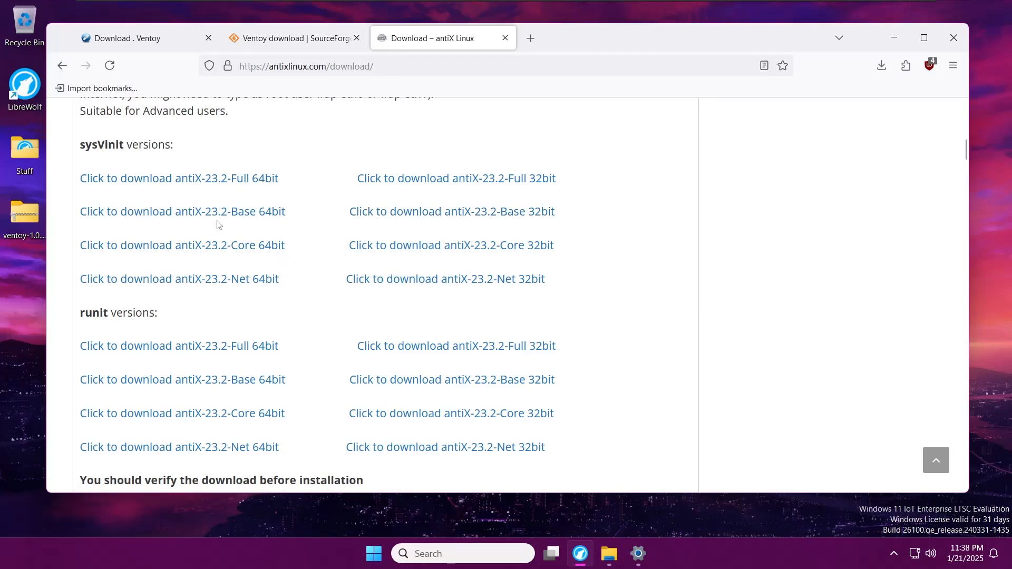
{"action": "mouse_move", "coordinate": [241, 218]}
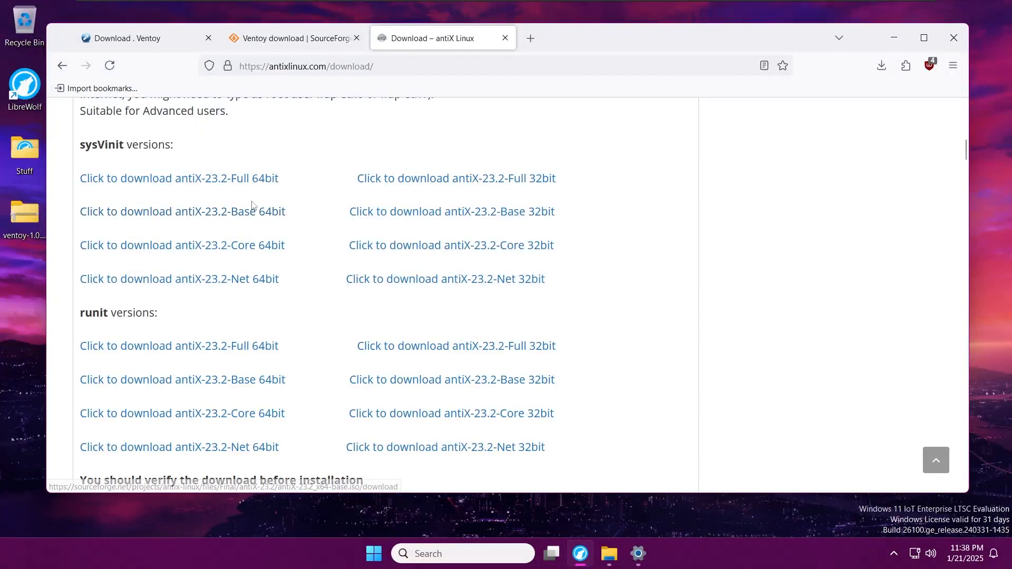
{"action": "mouse_move", "coordinate": [407, 268]}
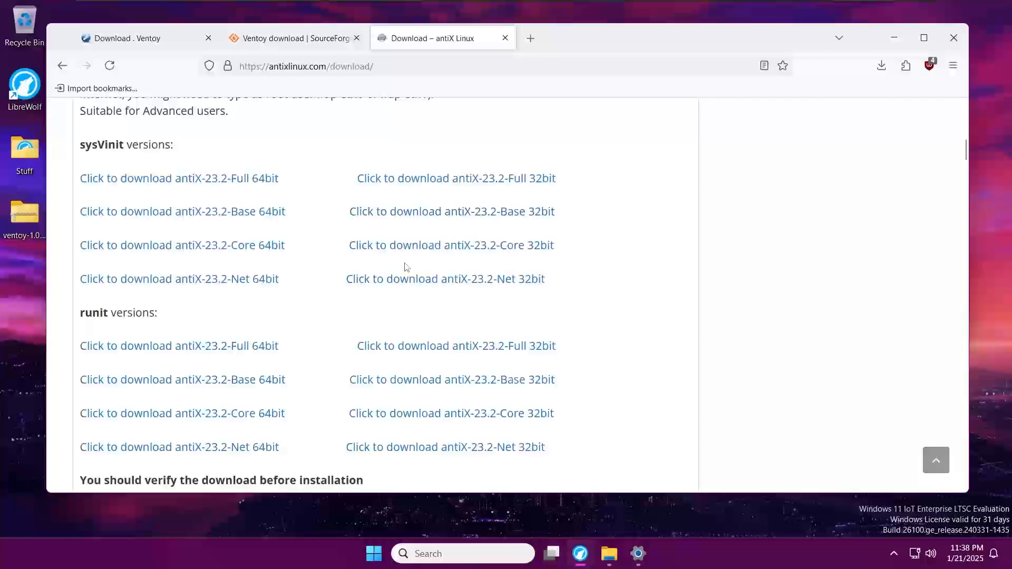
Read the antiX flavour descriptions, highlighting that antiX-core has no GUI and marking antiX-base.
{"action": "scroll", "scroll_direction": "up", "scroll_amount": 3}
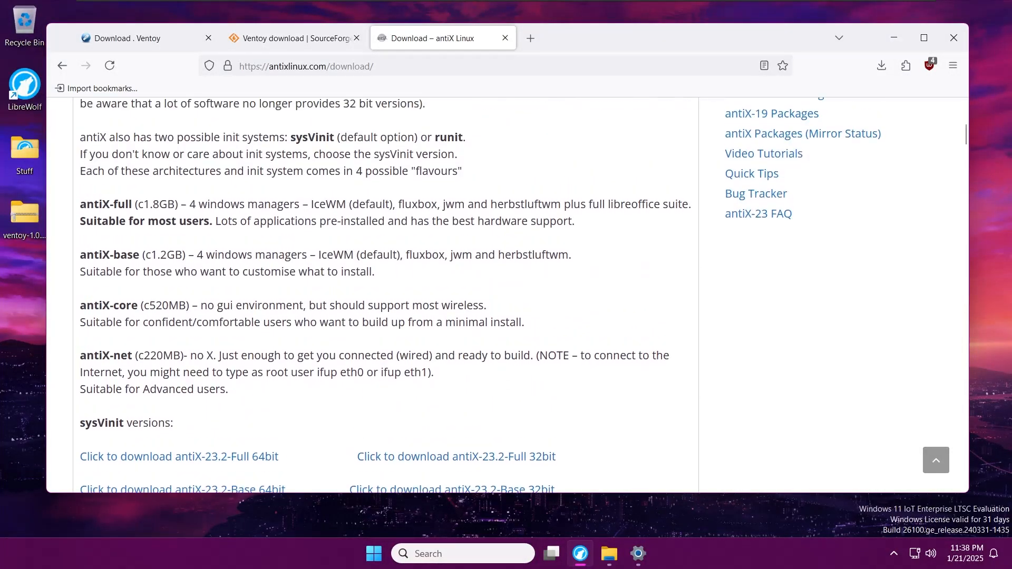
{"action": "left_click_drag", "start_coordinate": [80, 204], "coordinate": [228, 389]}
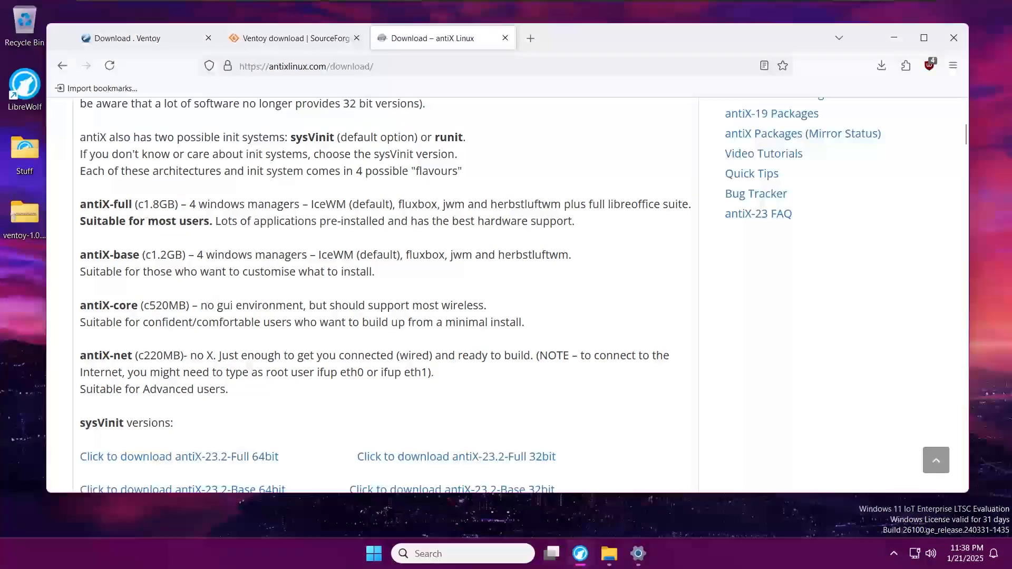
{"action": "left_click_drag", "start_coordinate": [200, 305], "coordinate": [254, 305]}
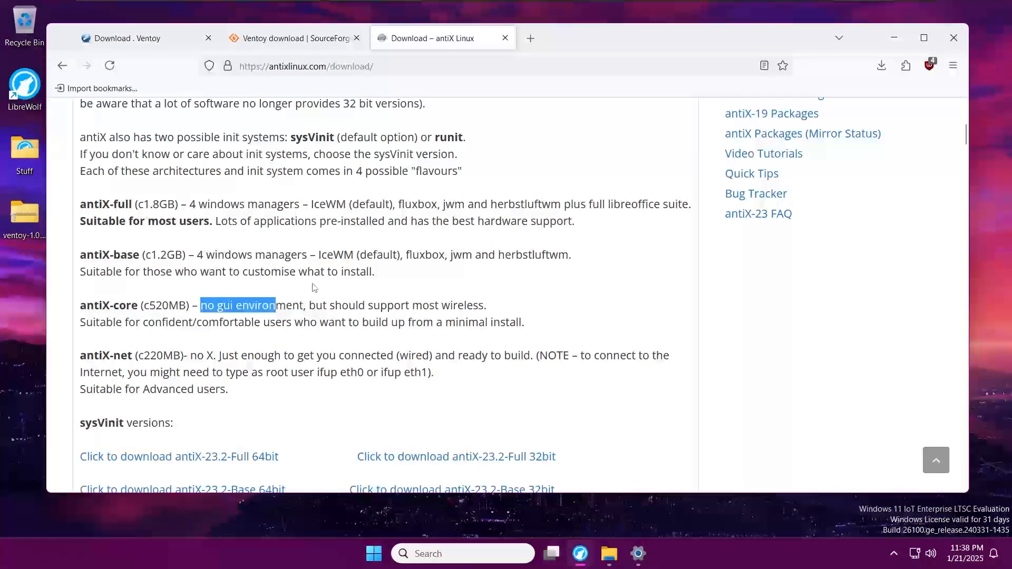
{"action": "left_click", "coordinate": [210, 293]}
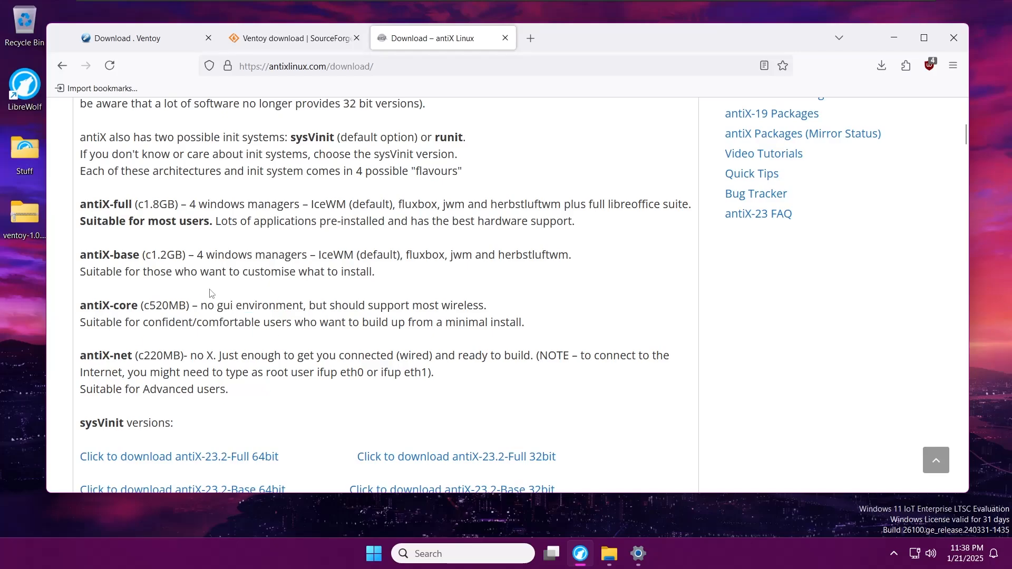
{"action": "scroll", "scroll_direction": "up", "scroll_amount": 3}
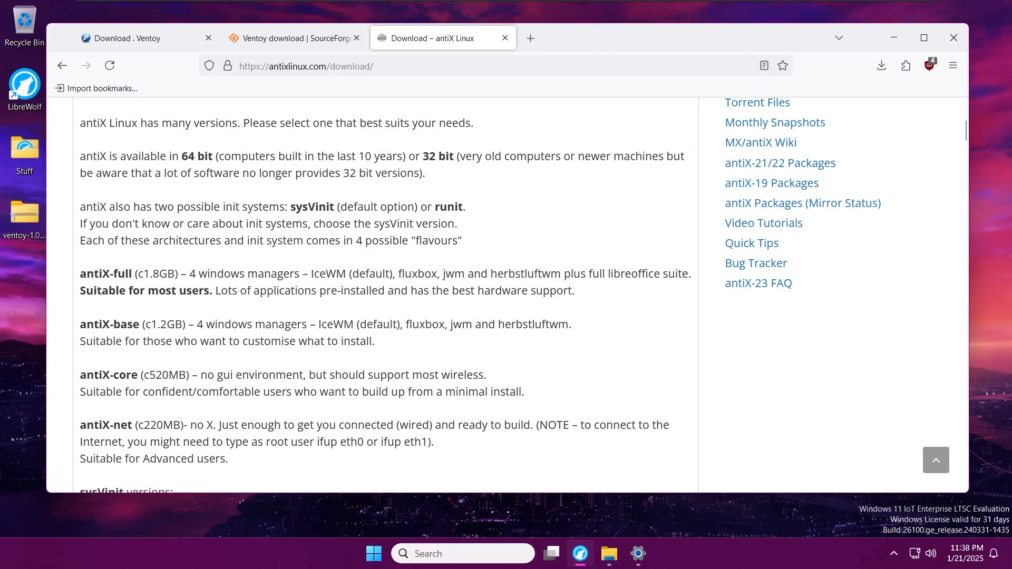
{"action": "double_click", "coordinate": [106, 274]}
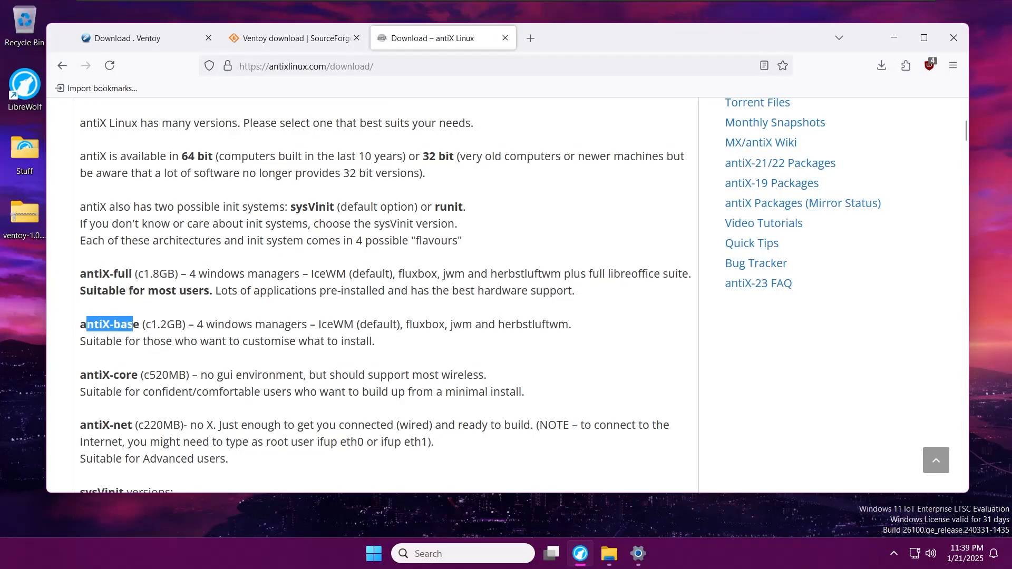
Scroll down to the sysVinit heading and the antiX-23.2 sysVinit and runit download links.
{"action": "scroll", "scroll_direction": "down", "scroll_amount": 3}
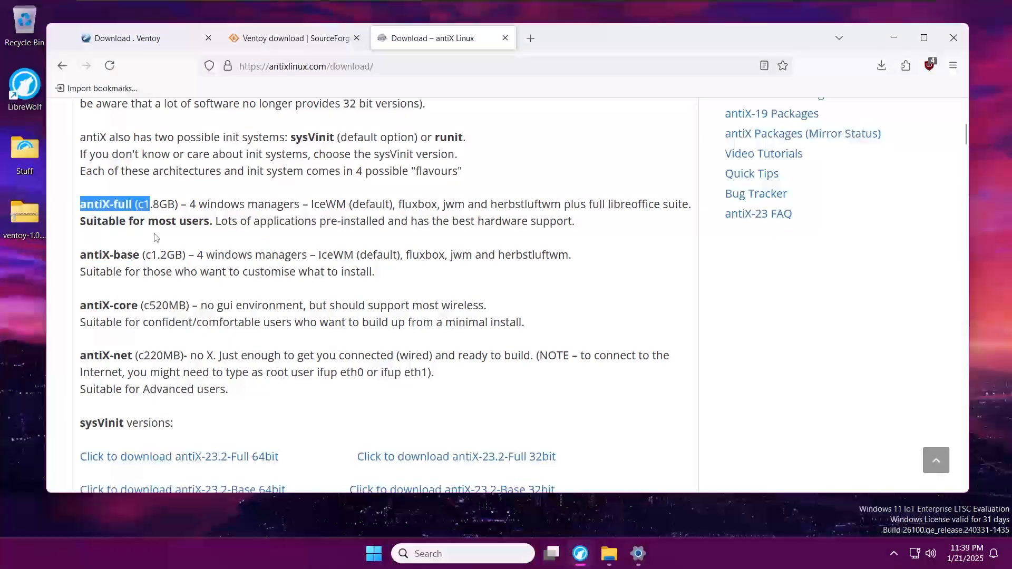
{"action": "scroll", "scroll_direction": "down", "scroll_amount": 3}
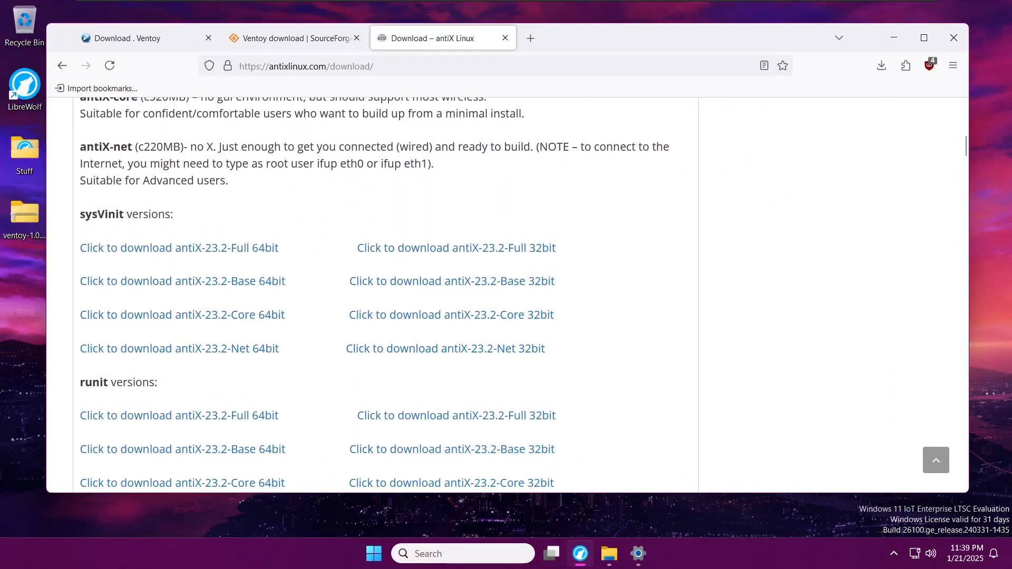
{"action": "double_click", "coordinate": [99, 214]}
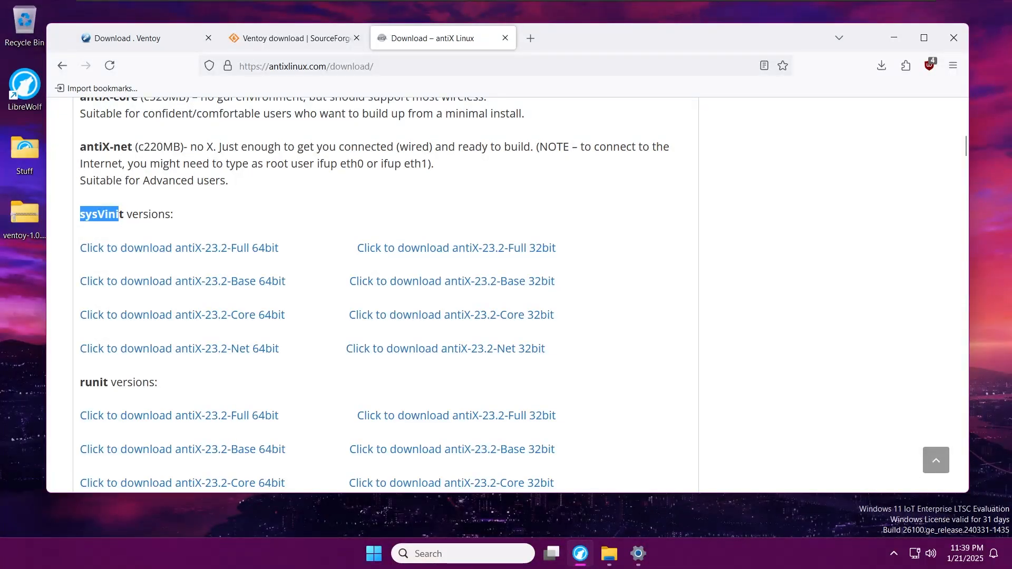
{"action": "scroll", "scroll_direction": "down", "scroll_amount": 3}
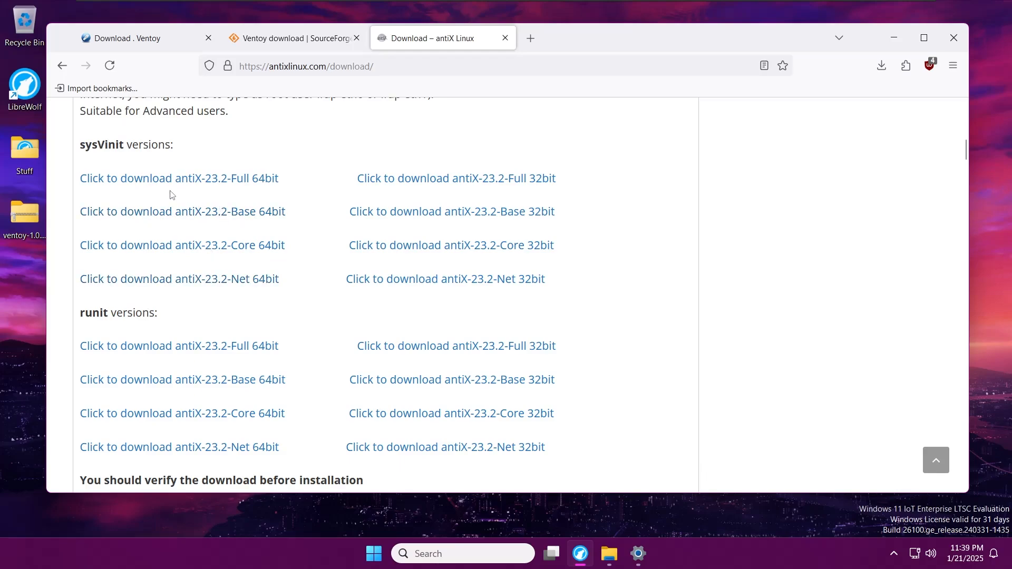
{"action": "mouse_move", "coordinate": [201, 182]}
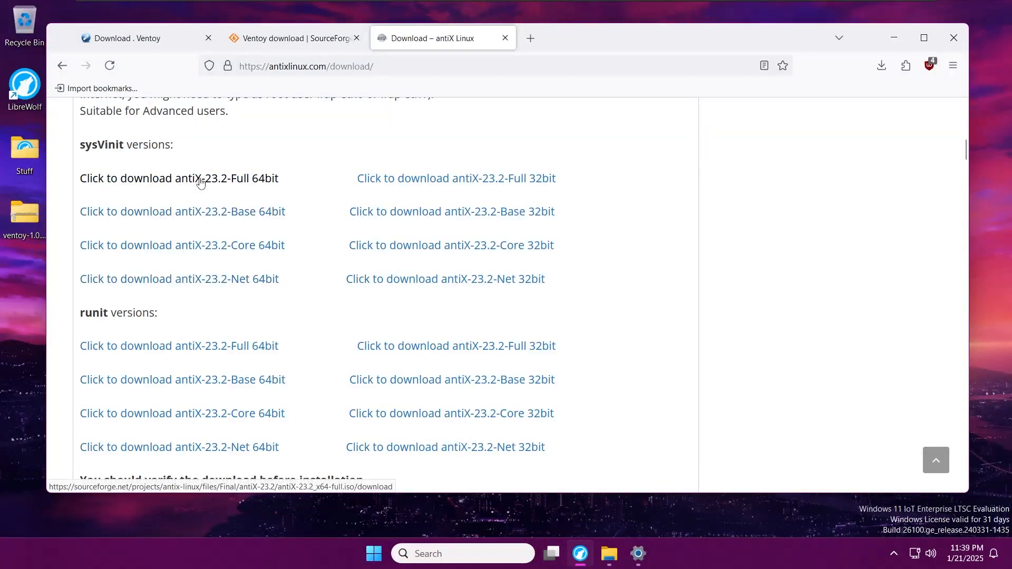
Download the antiX-23.2 Full 64-bit sysVinit ISO into the Downloads folder.
{"action": "left_click", "coordinate": [179, 178]}
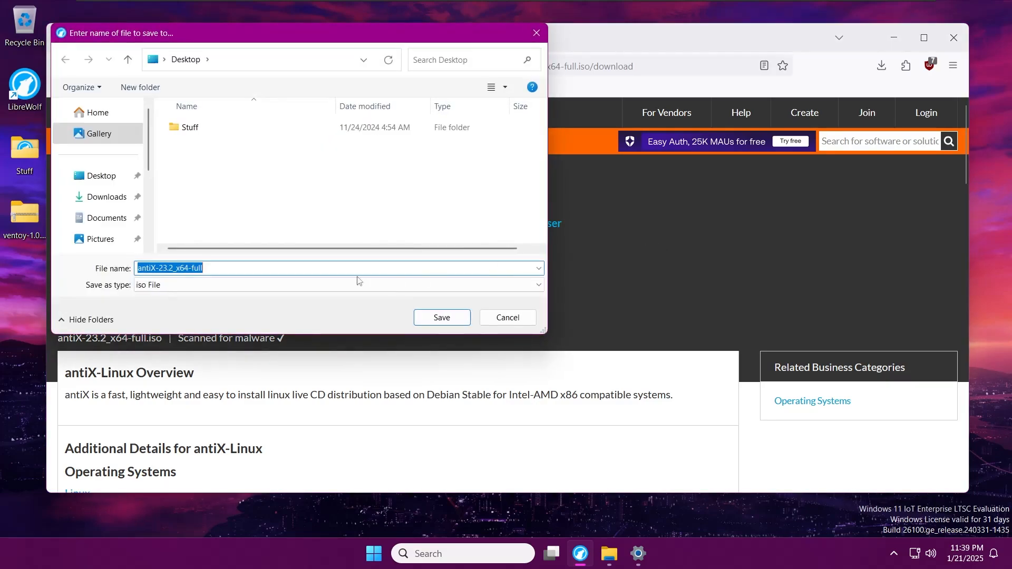
{"action": "left_click", "coordinate": [105, 197]}
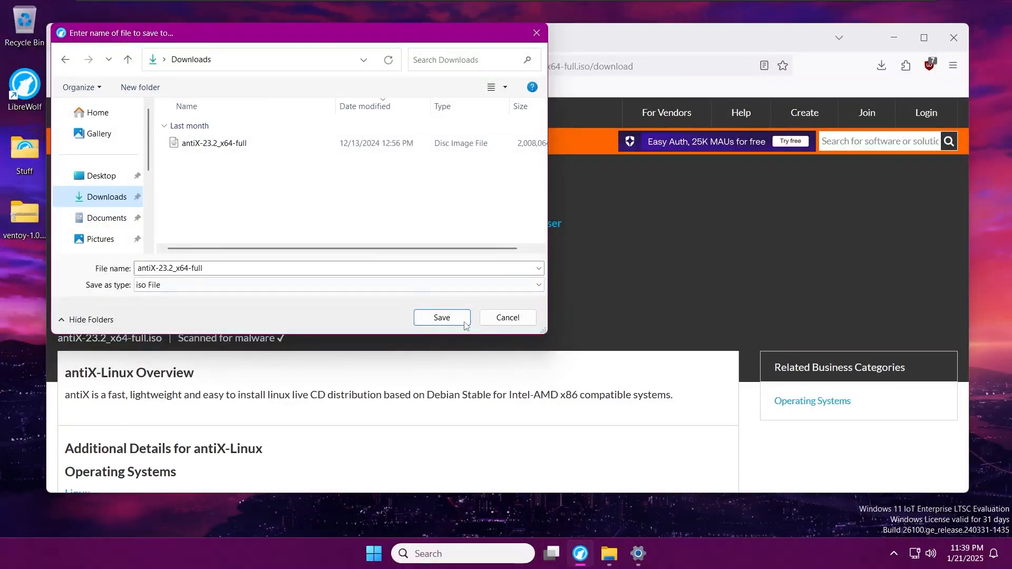
{"action": "left_click", "coordinate": [441, 318]}
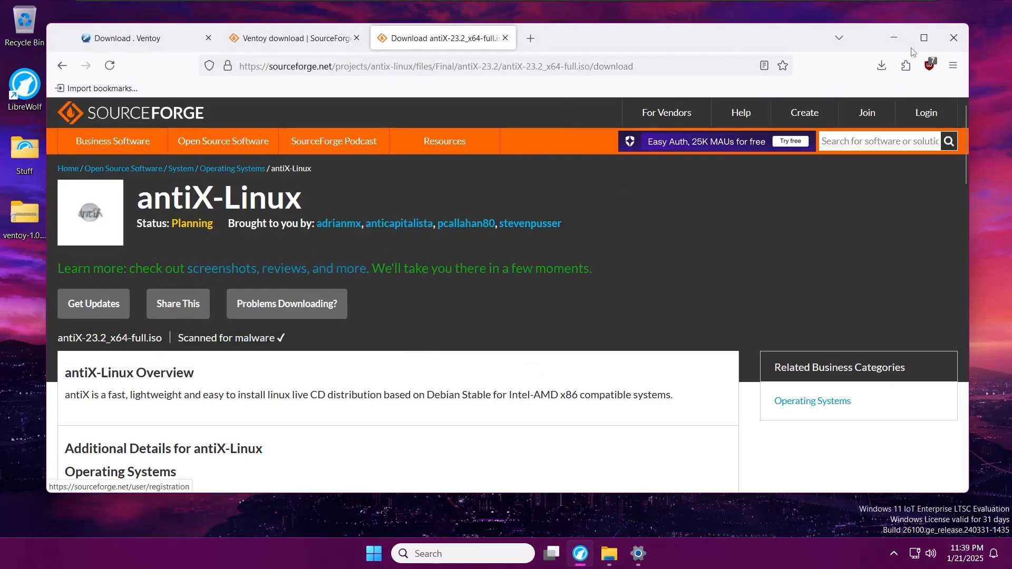
Minimize the browser and view the Downloads folder in File Explorer.
{"action": "left_click", "coordinate": [952, 38]}
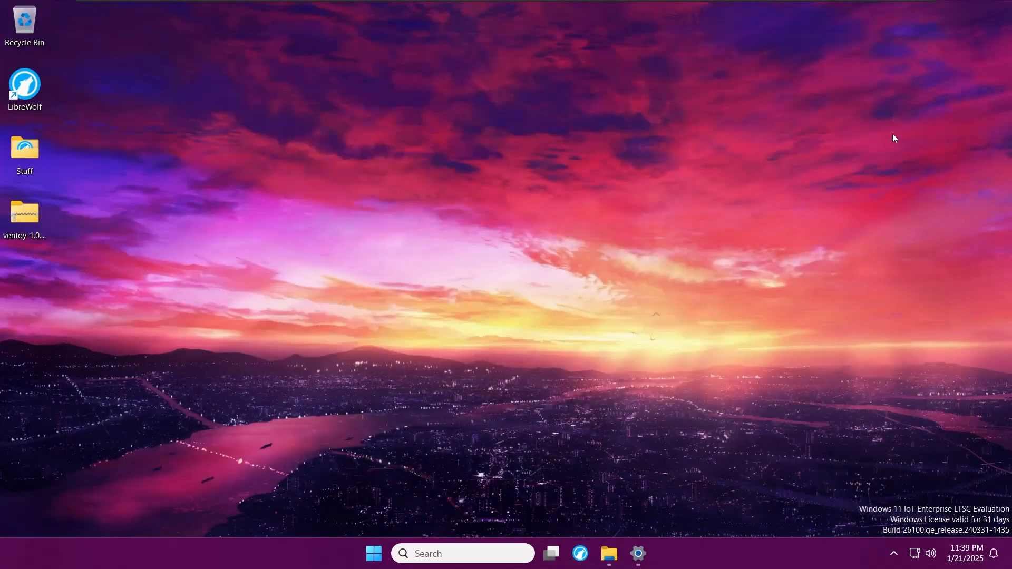
{"action": "mouse_move", "coordinate": [554, 435]}
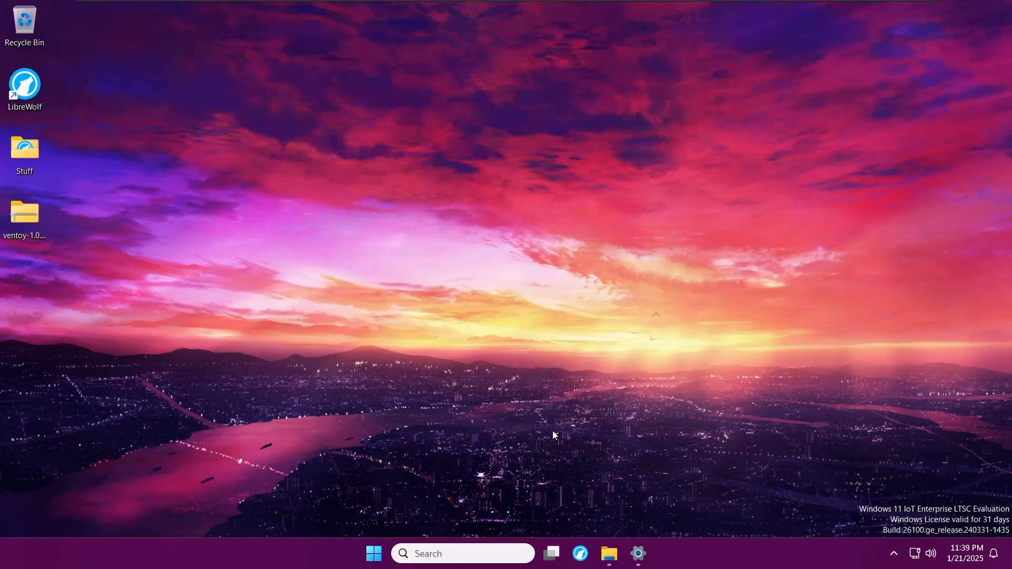
{"action": "left_click", "coordinate": [609, 554]}
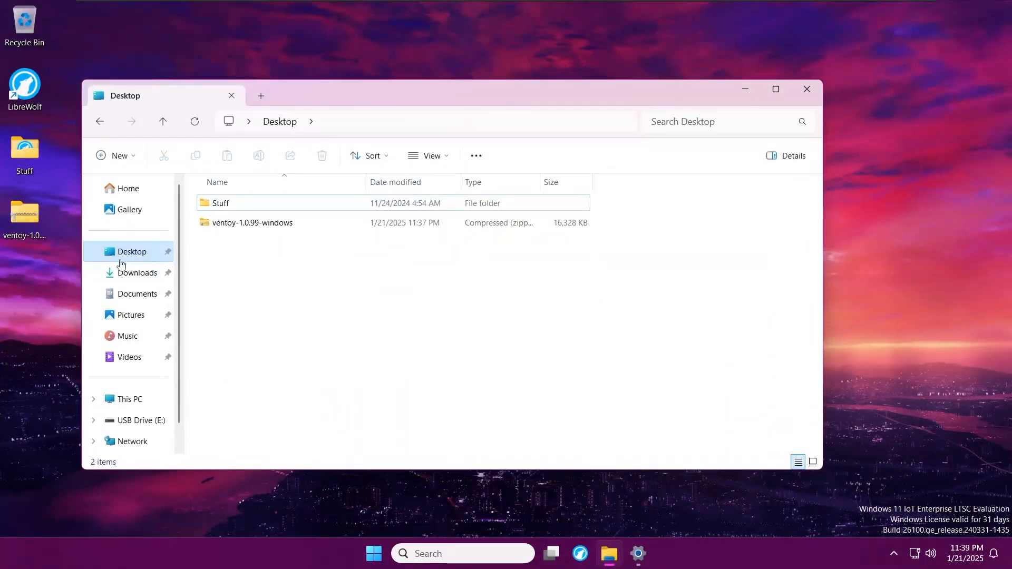
{"action": "left_click", "coordinate": [137, 272]}
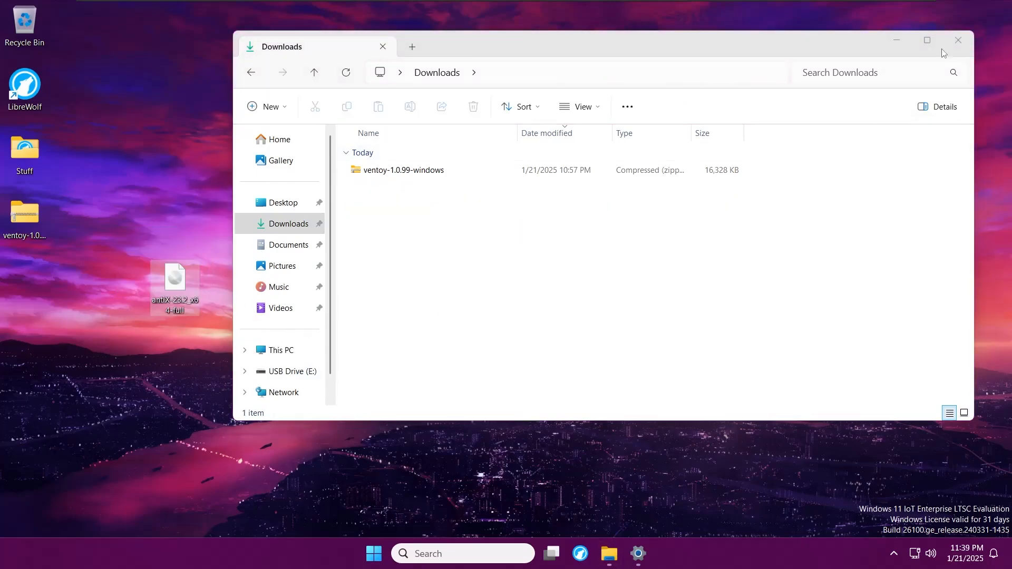
{"action": "left_click", "coordinate": [957, 40]}
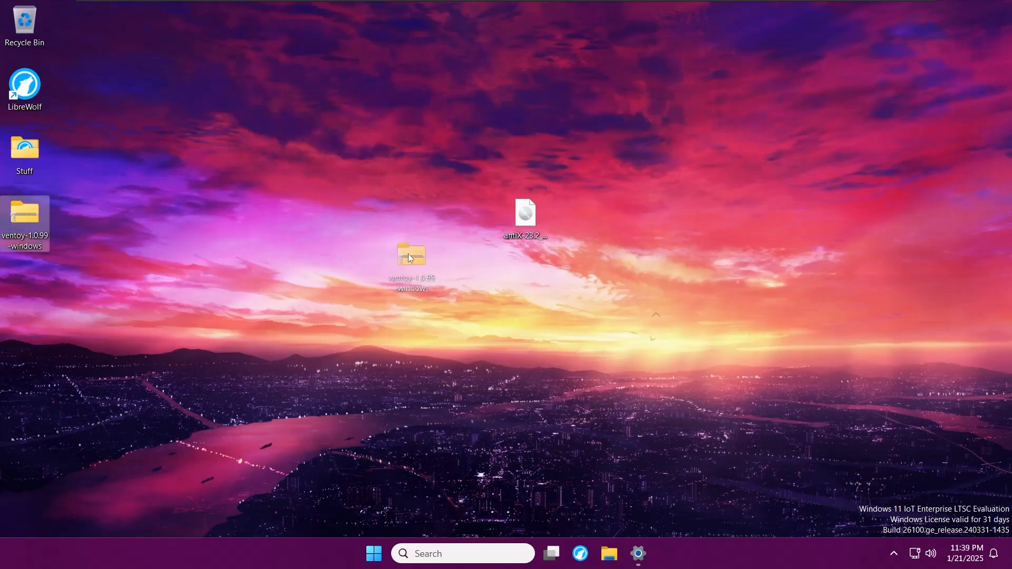
Place the antiX ISO on the desktop with the ventoy zip beside it and select the zip.
{"action": "left_click_drag", "start_coordinate": [411, 255], "coordinate": [476, 213]}
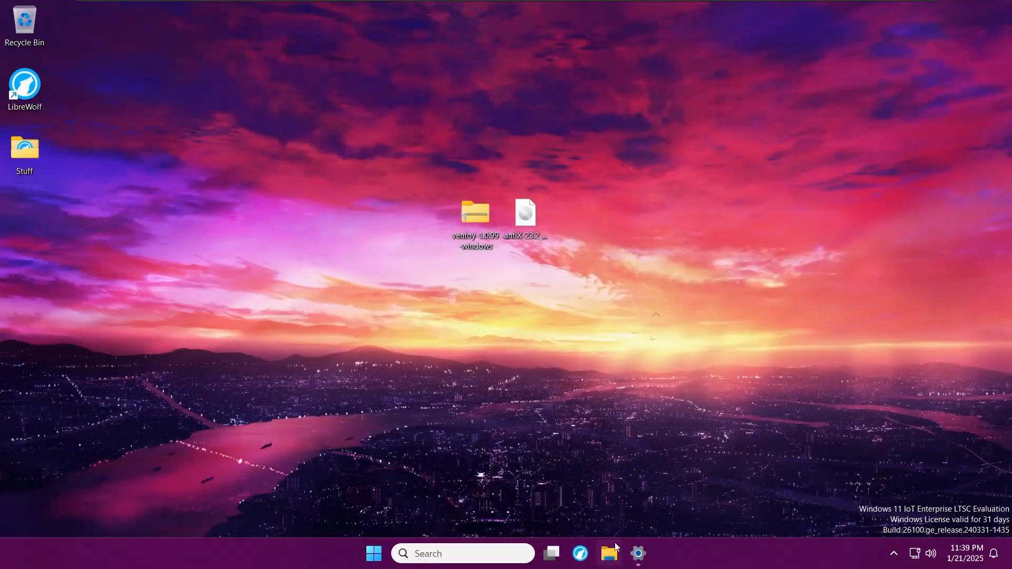
{"action": "left_click", "coordinate": [609, 555]}
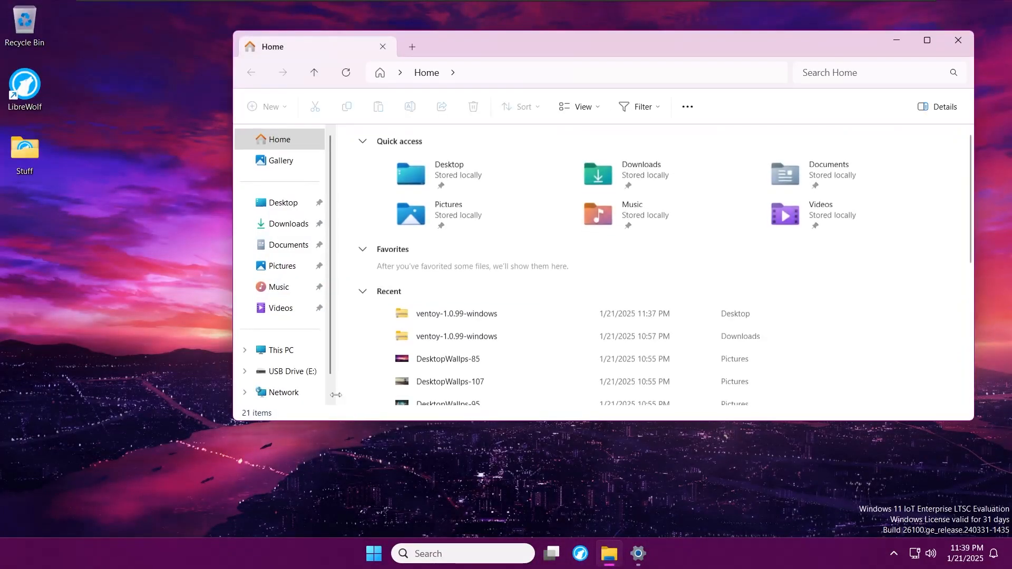
{"action": "left_click", "coordinate": [282, 350]}
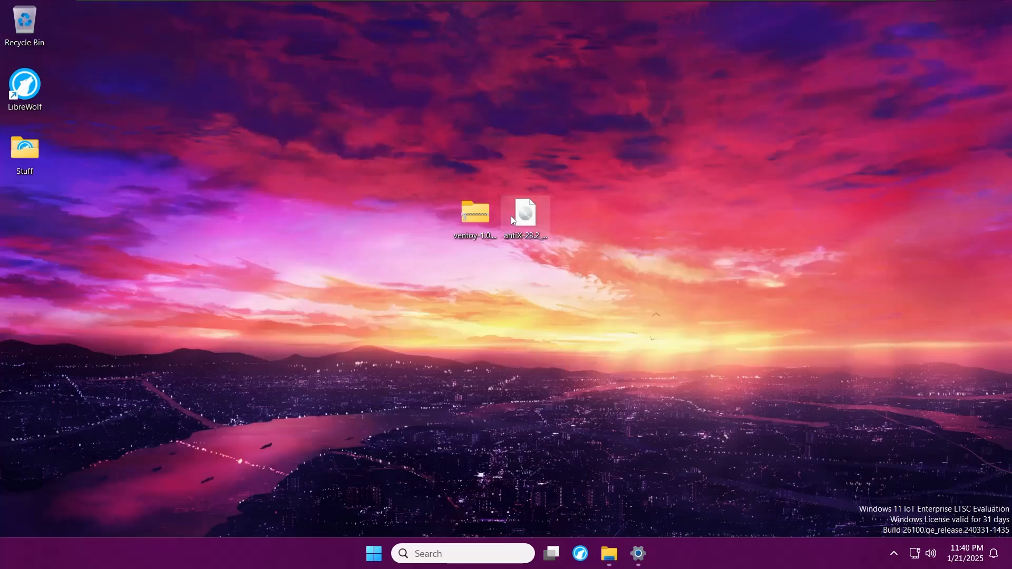
{"action": "left_click", "coordinate": [475, 212]}
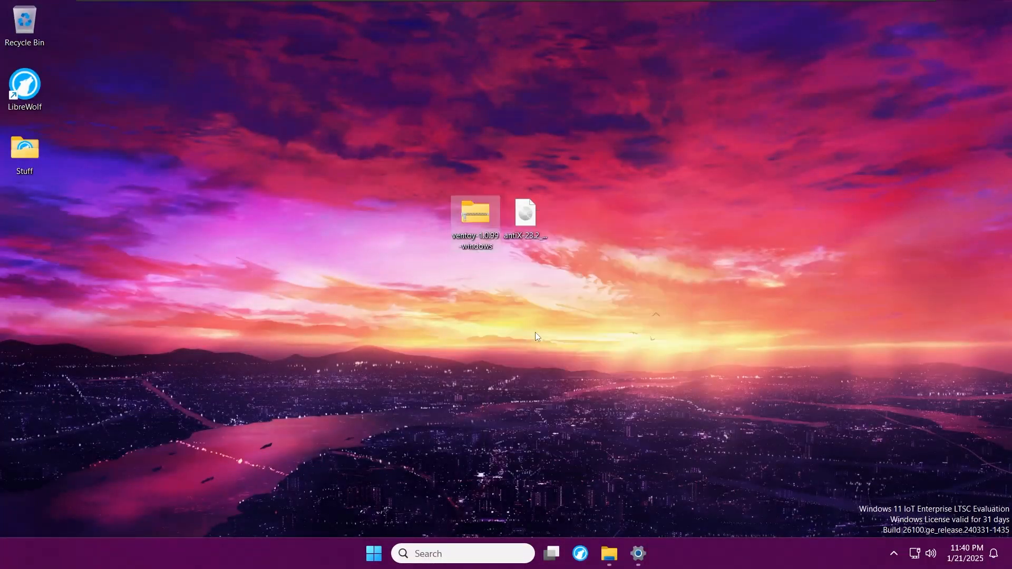
Extract the ventoy zip into the suggested Desktop folder and enter ventoy-1.0.99.
{"action": "double_click", "coordinate": [476, 213]}
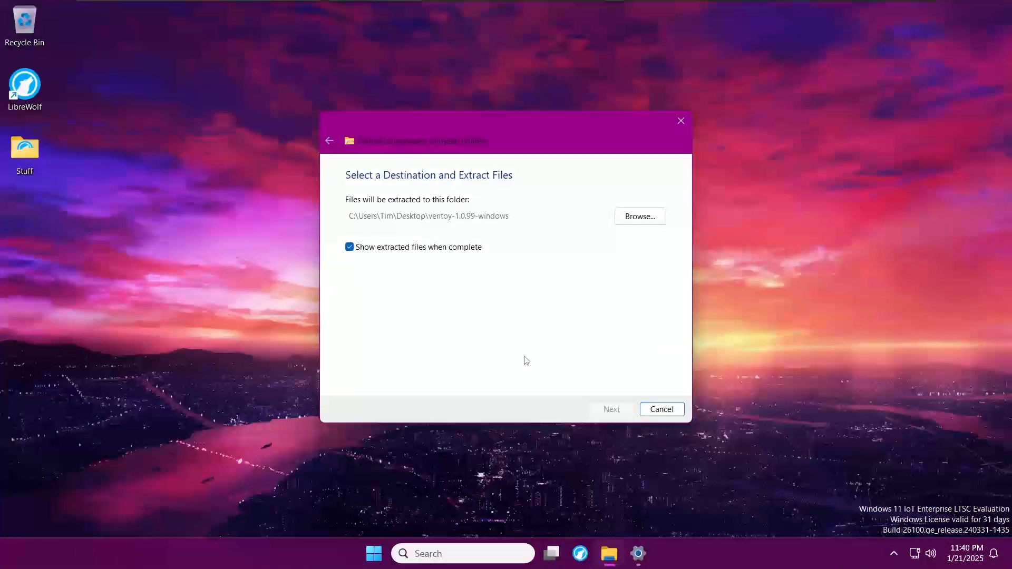
{"action": "left_click", "coordinate": [611, 409]}
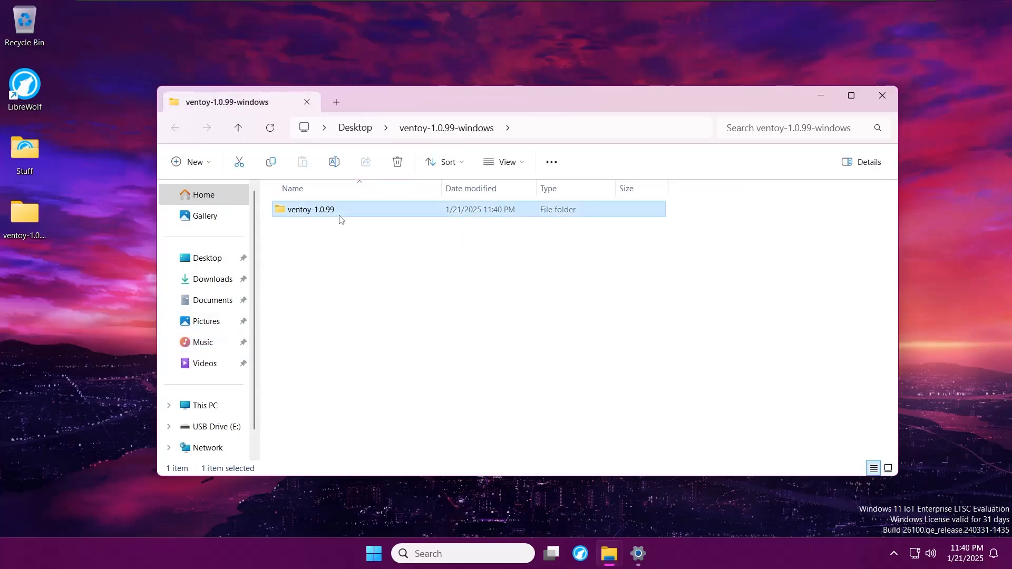
{"action": "double_click", "coordinate": [311, 208]}
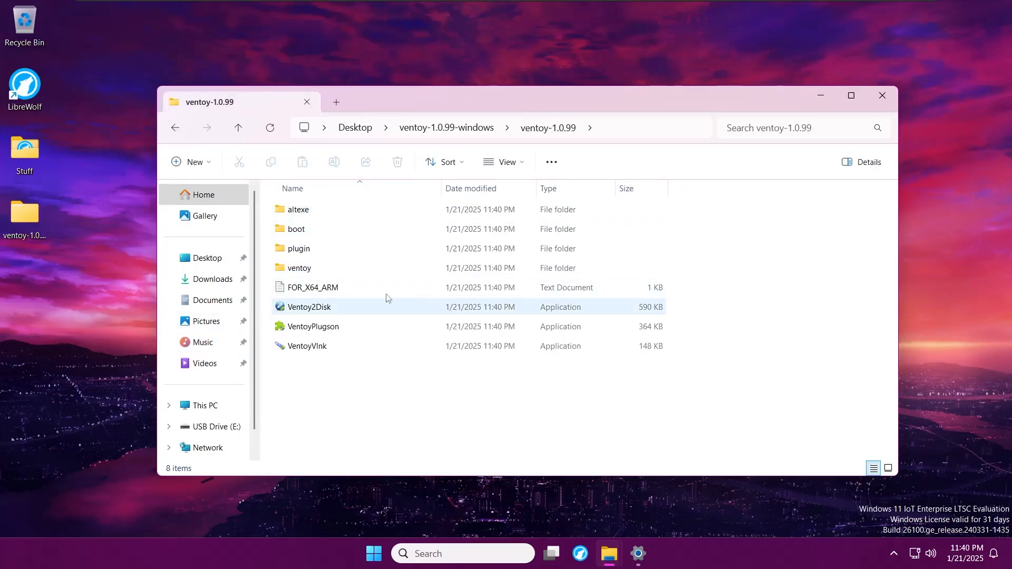
Launch Ventoy2Disk and approve the UAC administrator prompt.
{"action": "left_click", "coordinate": [314, 307]}
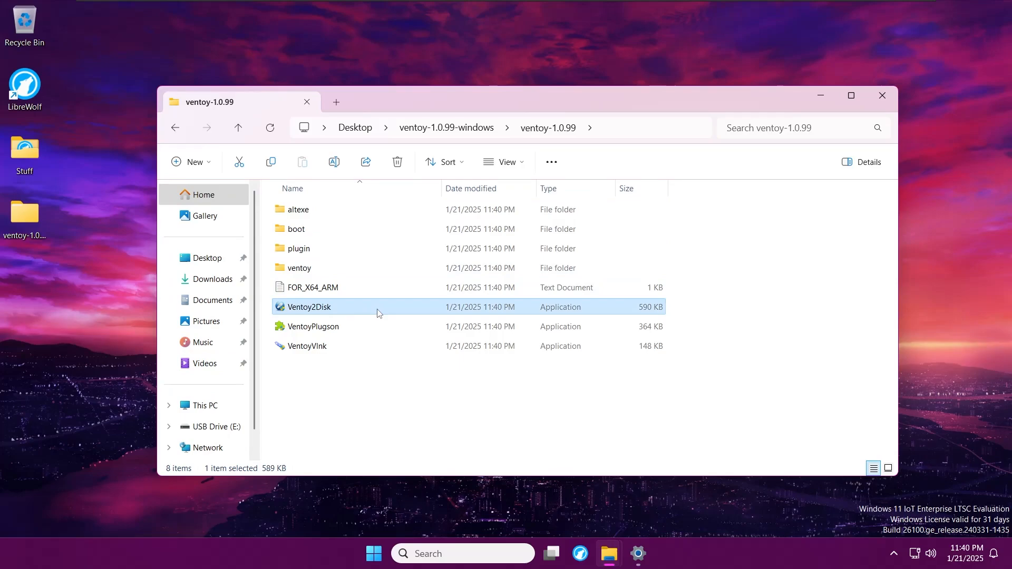
{"action": "double_click", "coordinate": [310, 307]}
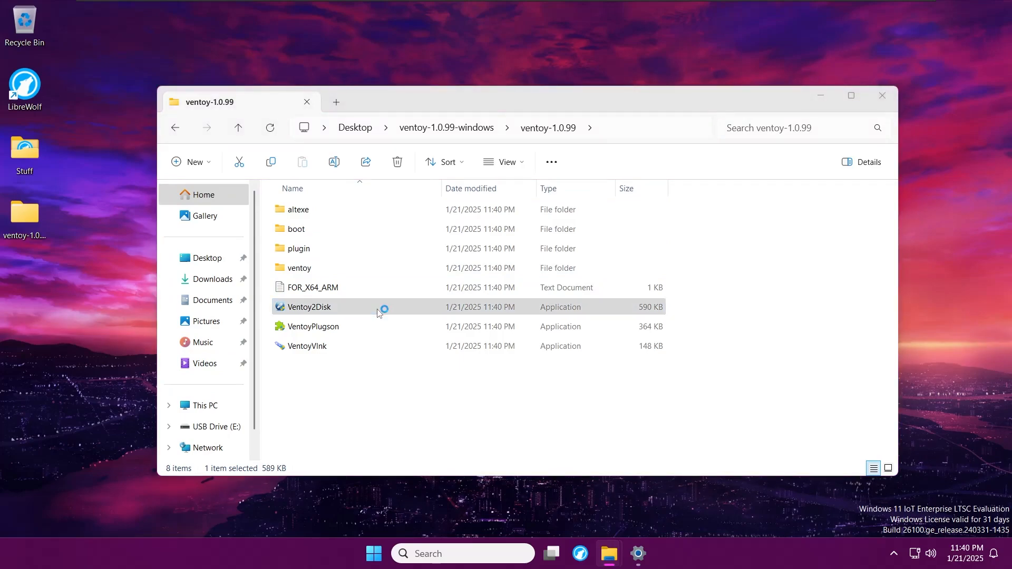
{"action": "double_click", "coordinate": [310, 306]}
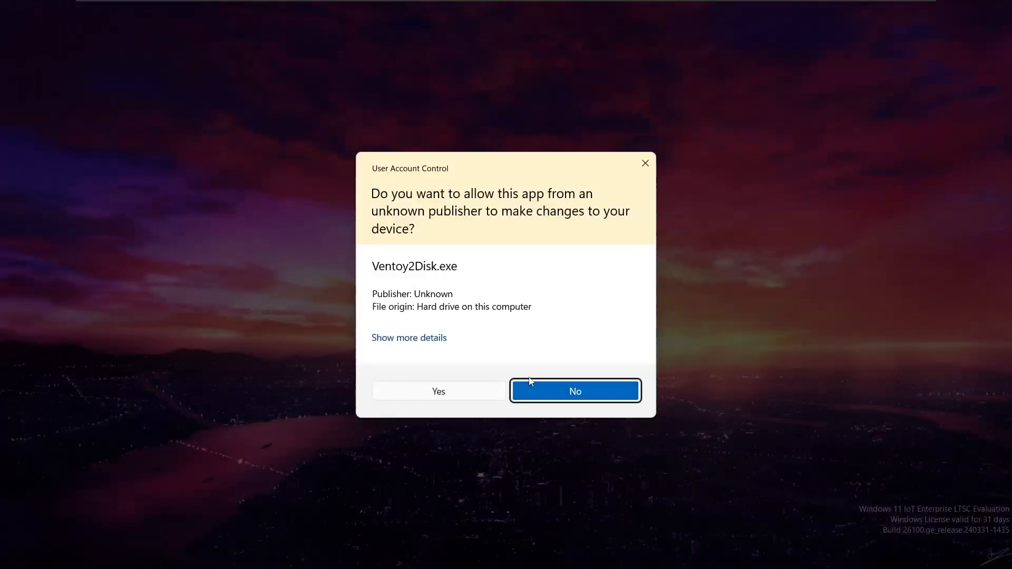
{"action": "left_click", "coordinate": [576, 390]}
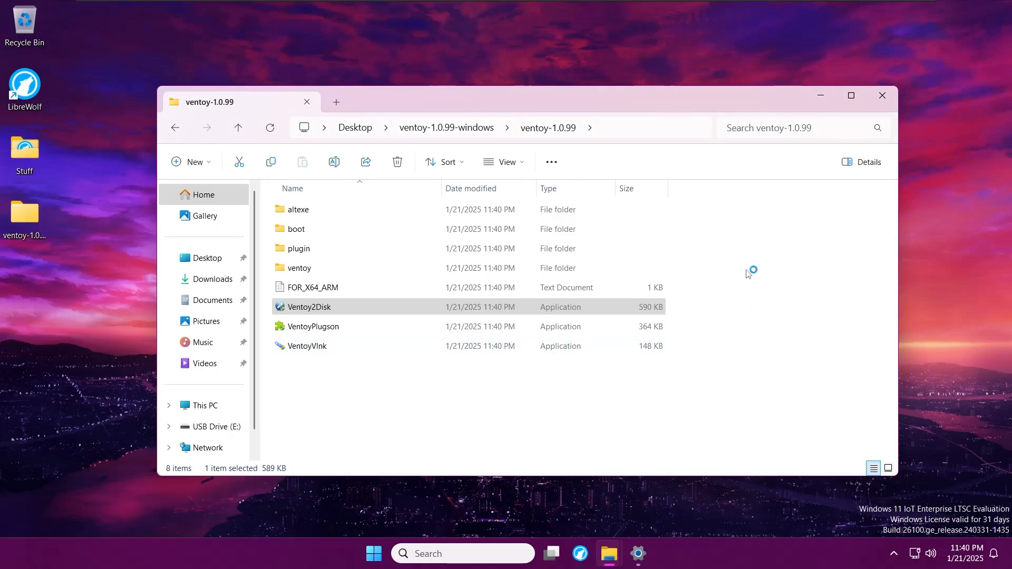
Install Ventoy 1.0.99 onto the 32GB SanDisk USB drive, confirming both format warnings.
{"action": "double_click", "coordinate": [312, 307]}
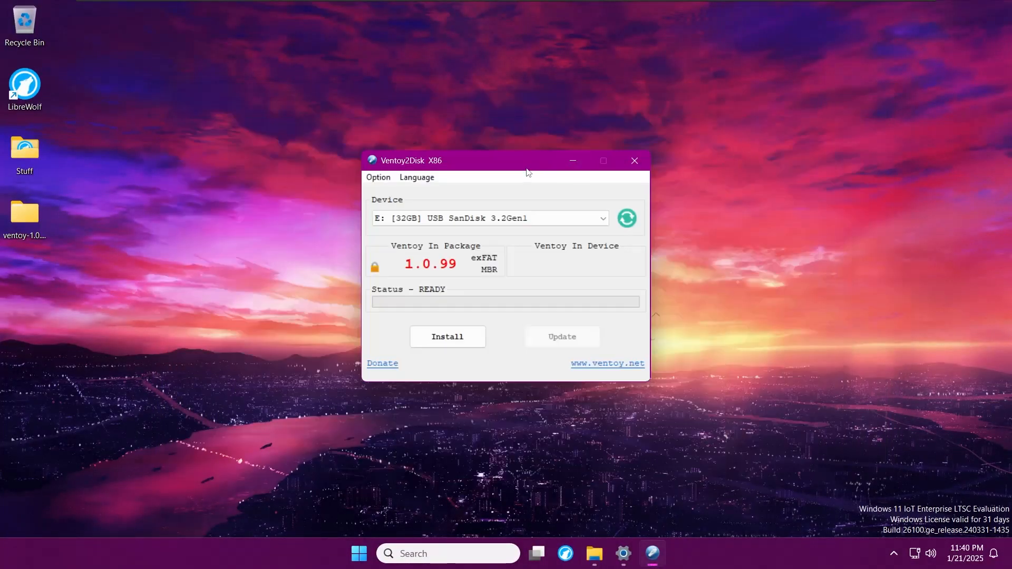
{"action": "left_click_drag", "start_coordinate": [527, 161], "coordinate": [507, 119]}
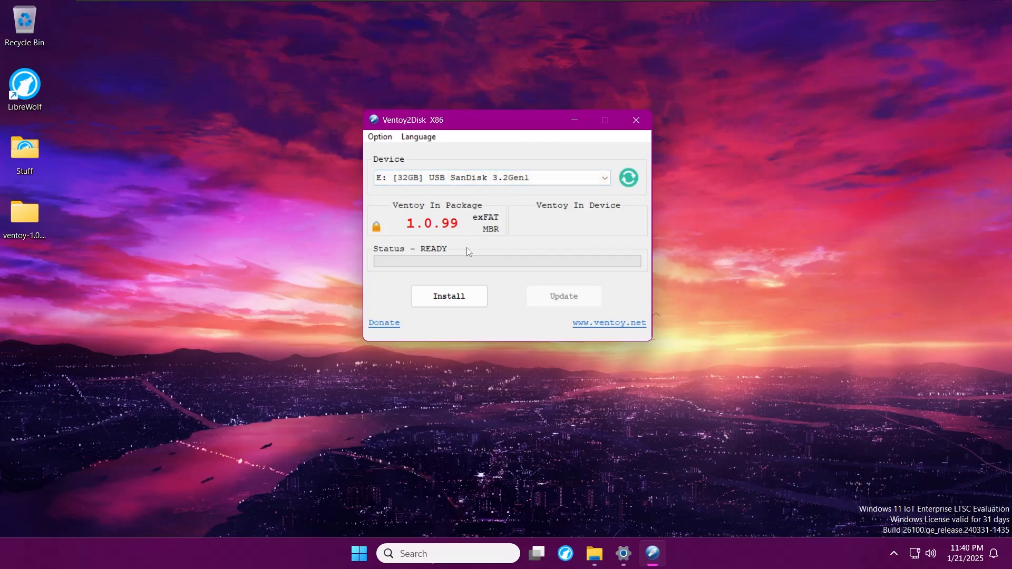
{"action": "left_click", "coordinate": [449, 295]}
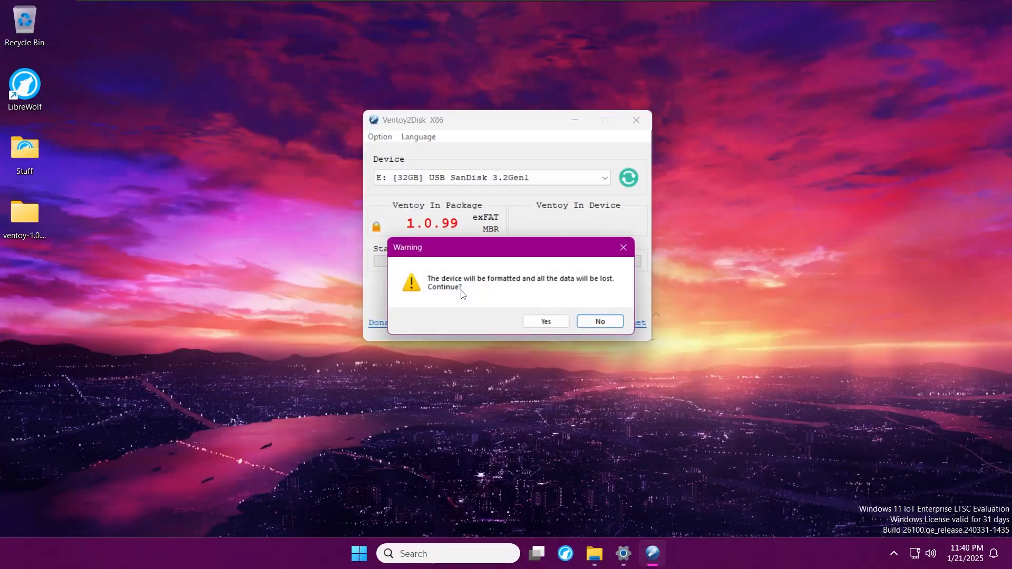
{"action": "left_click", "coordinate": [546, 321]}
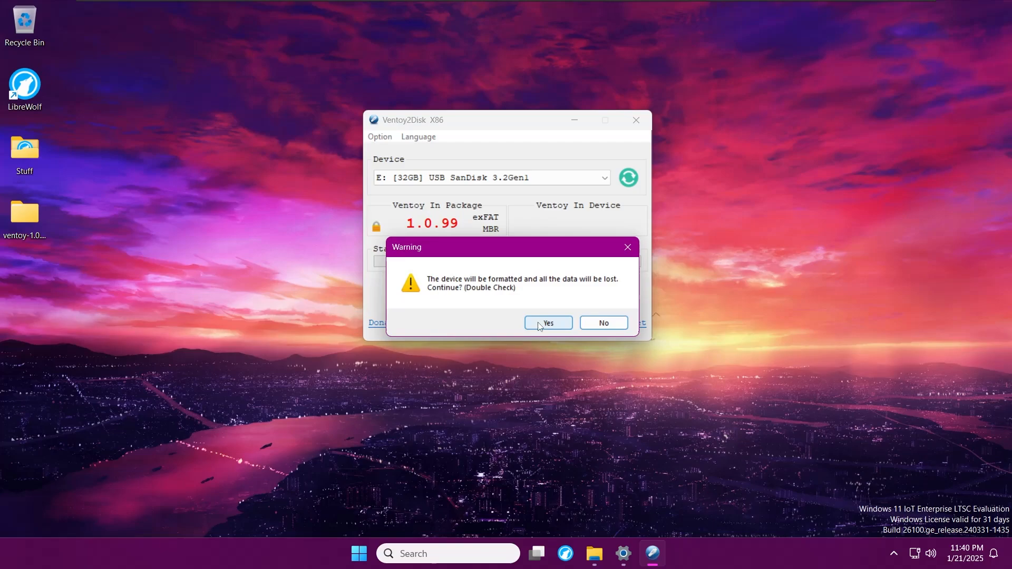
{"action": "left_click", "coordinate": [548, 322]}
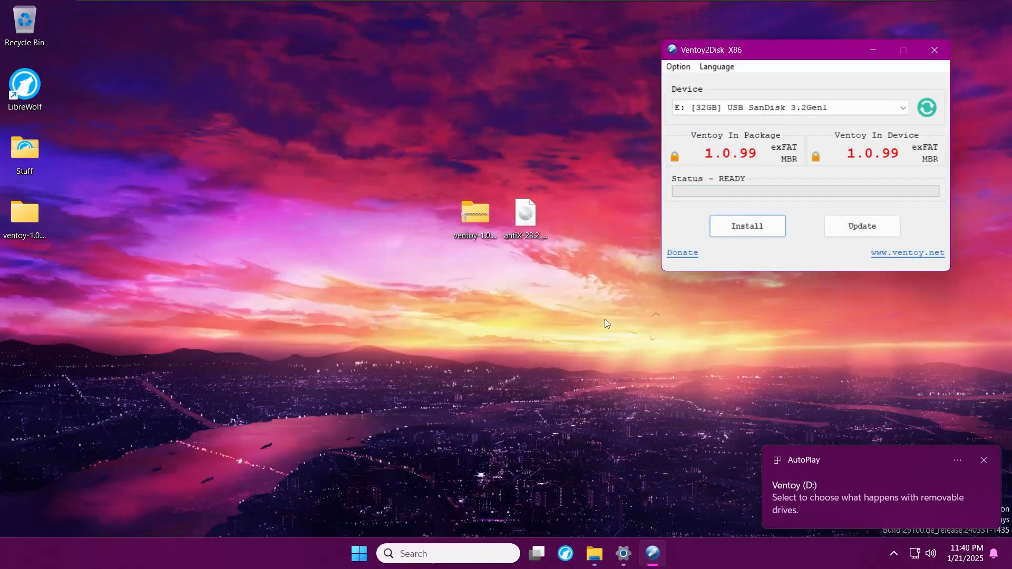
Close Ventoy2Disk and start copying the antiX ISO from the desktop onto Ventoy (D:).
{"action": "left_click", "coordinate": [934, 49]}
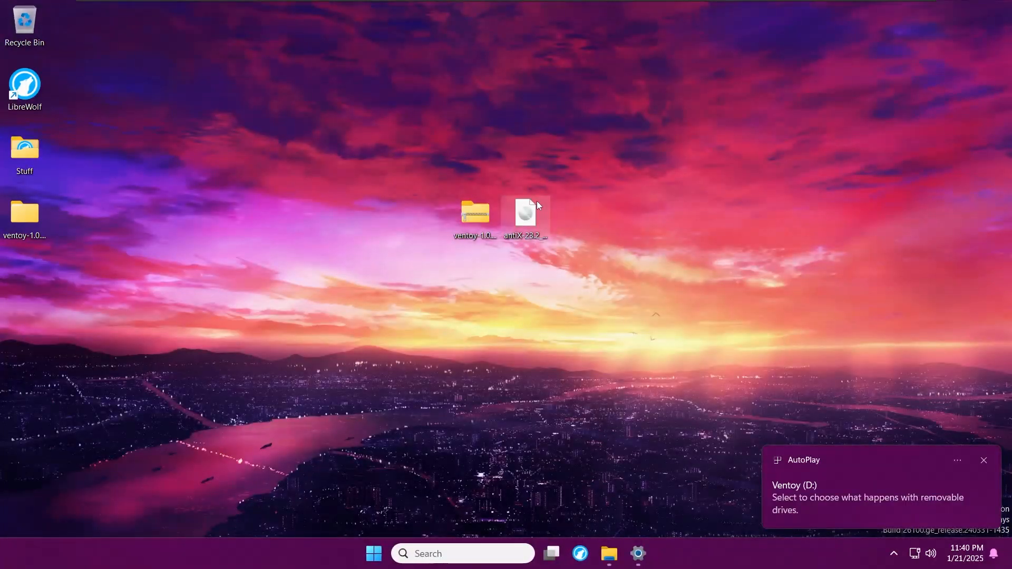
{"action": "right_click", "coordinate": [524, 213]}
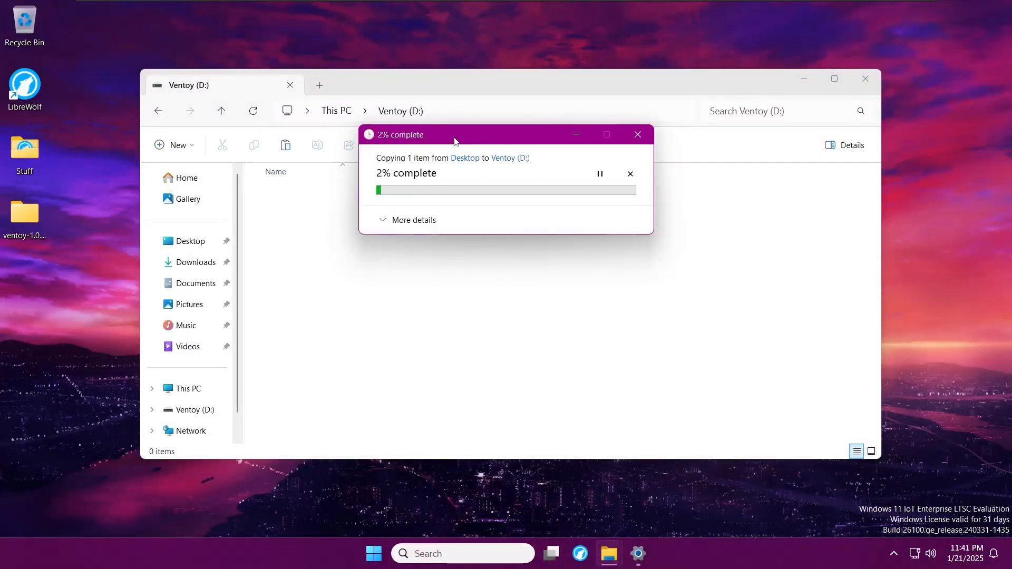
{"action": "left_click_drag", "start_coordinate": [453, 134], "coordinate": [781, 146]}
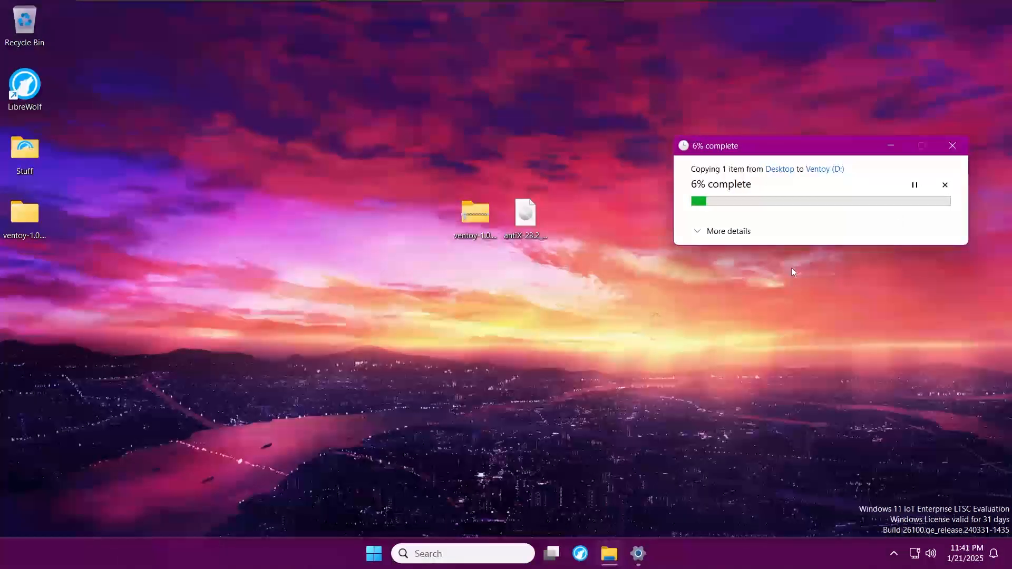
{"action": "mouse_move", "coordinate": [521, 329]}
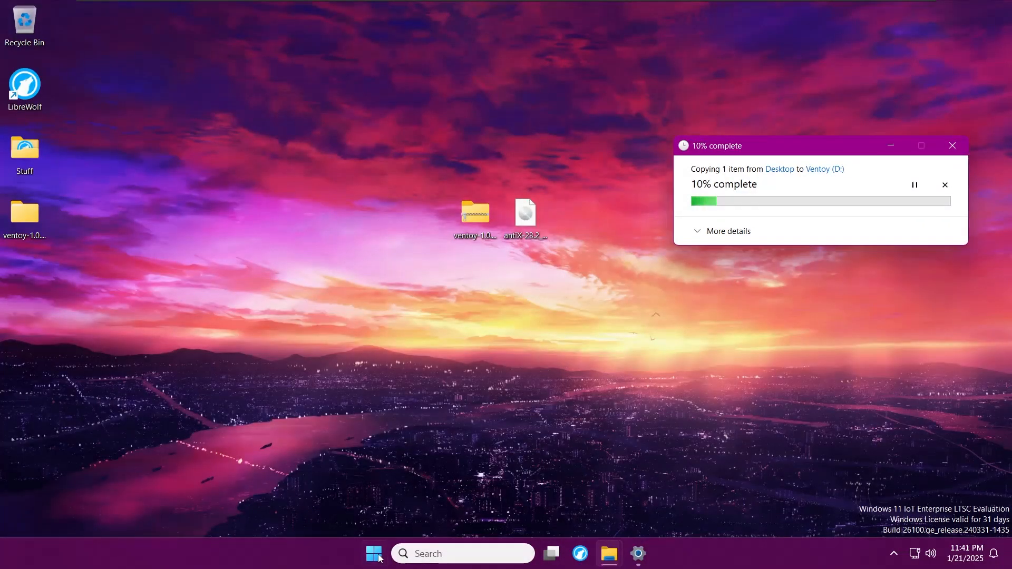
Launch Disk Management from the Start menu and bring up the C: partition's actions.
{"action": "right_click", "coordinate": [373, 554]}
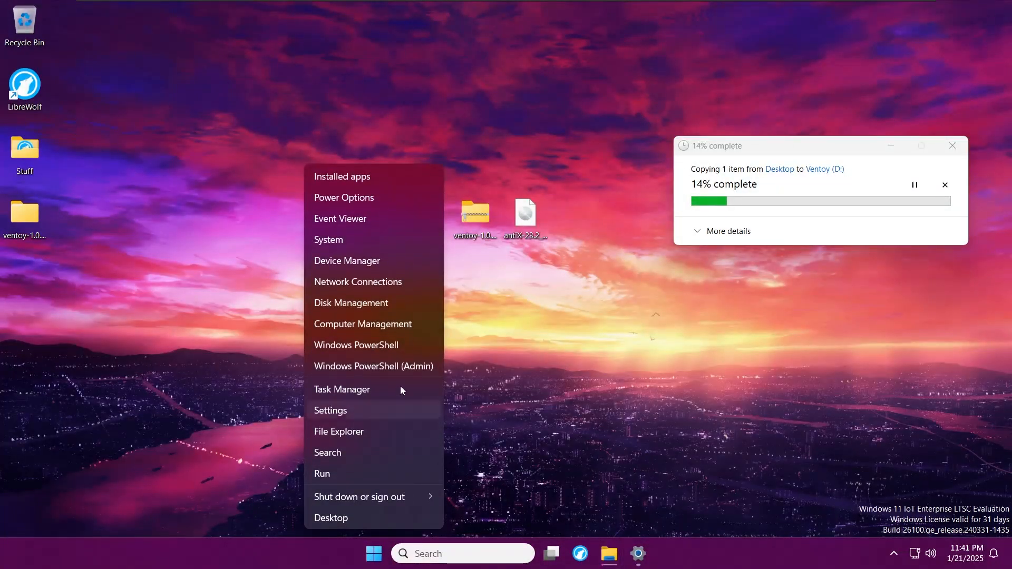
{"action": "mouse_move", "coordinate": [335, 309]}
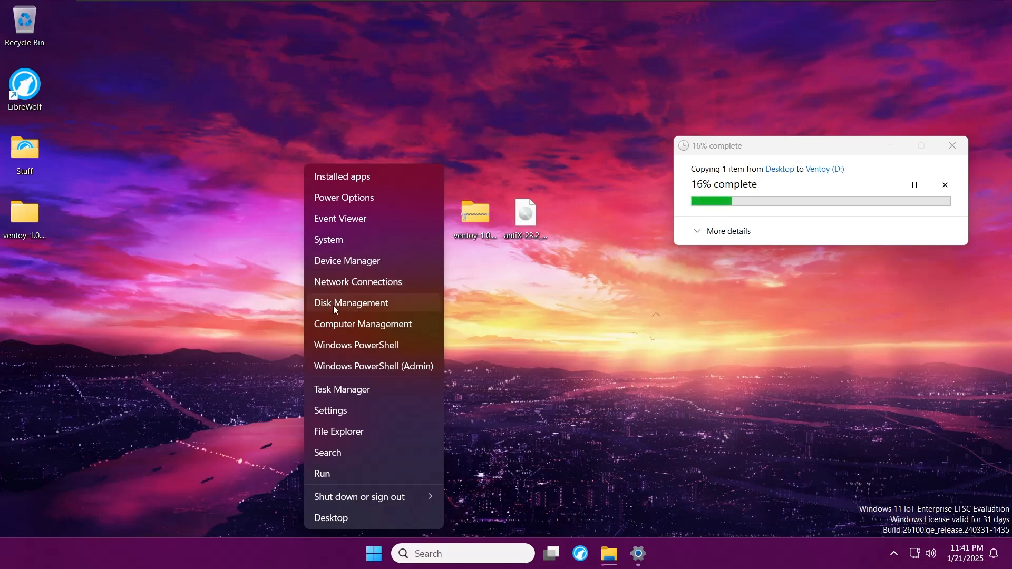
{"action": "left_click", "coordinate": [351, 303]}
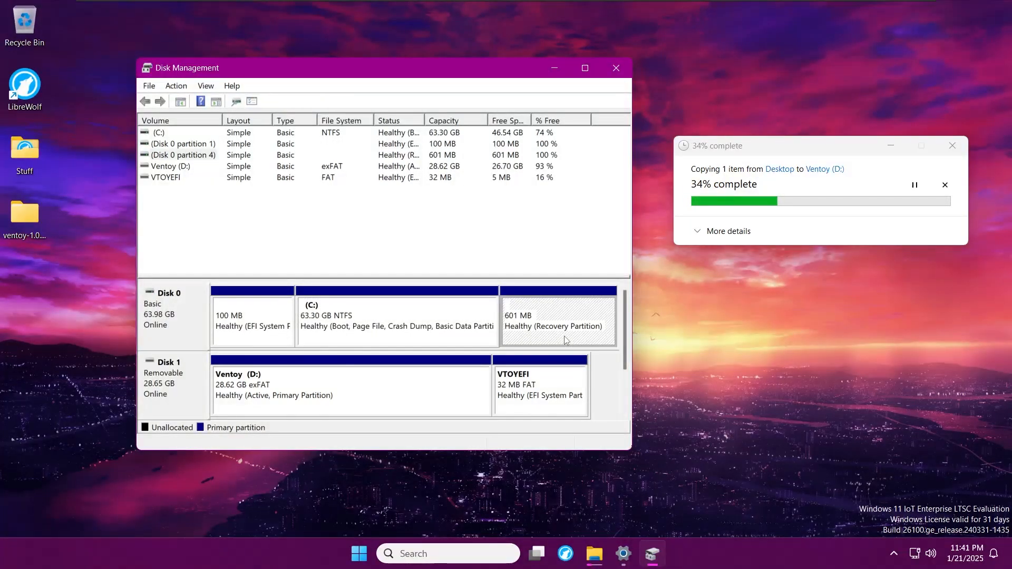
{"action": "left_click", "coordinate": [251, 320]}
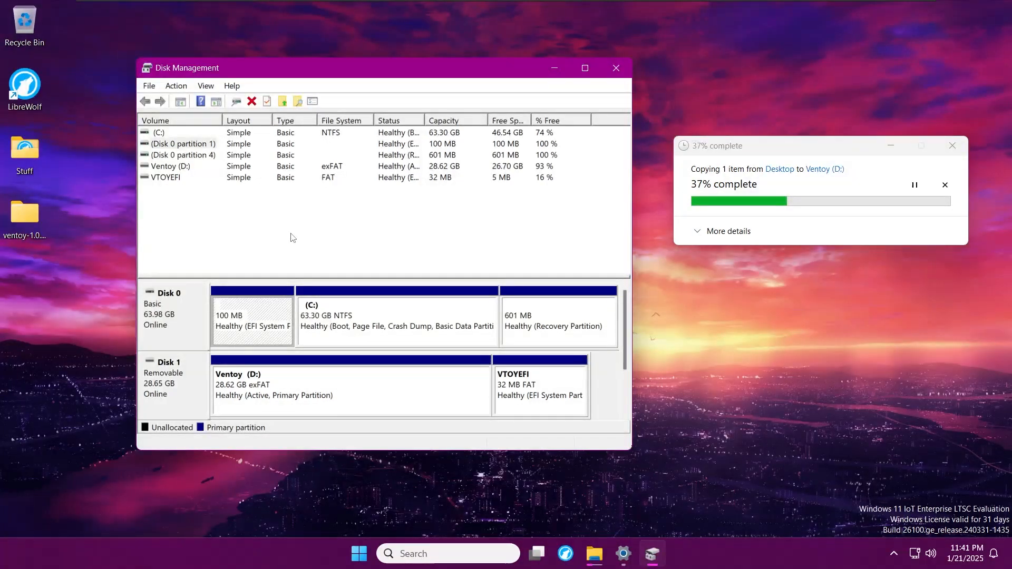
{"action": "mouse_move", "coordinate": [397, 308]}
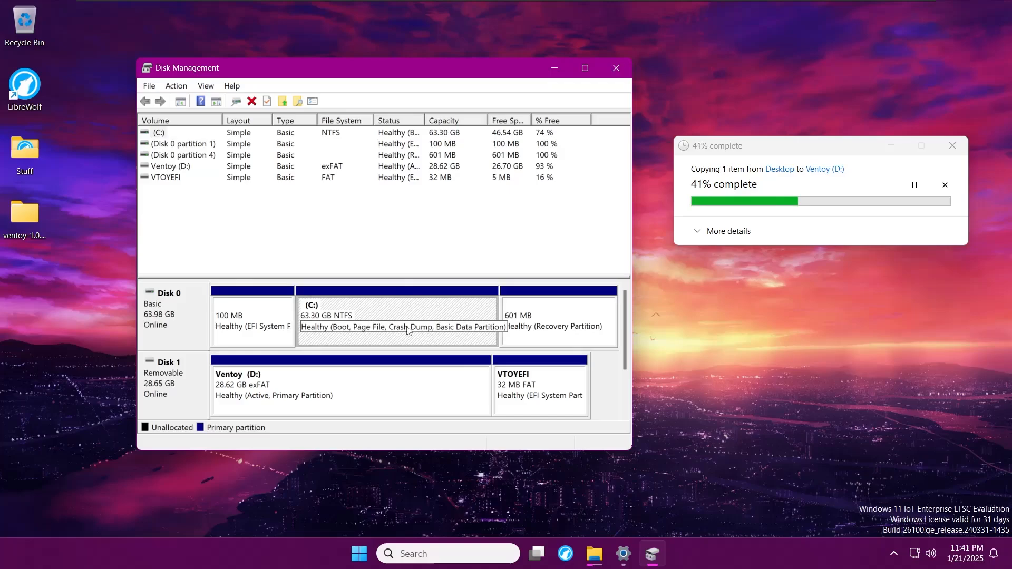
{"action": "right_click", "coordinate": [407, 329]}
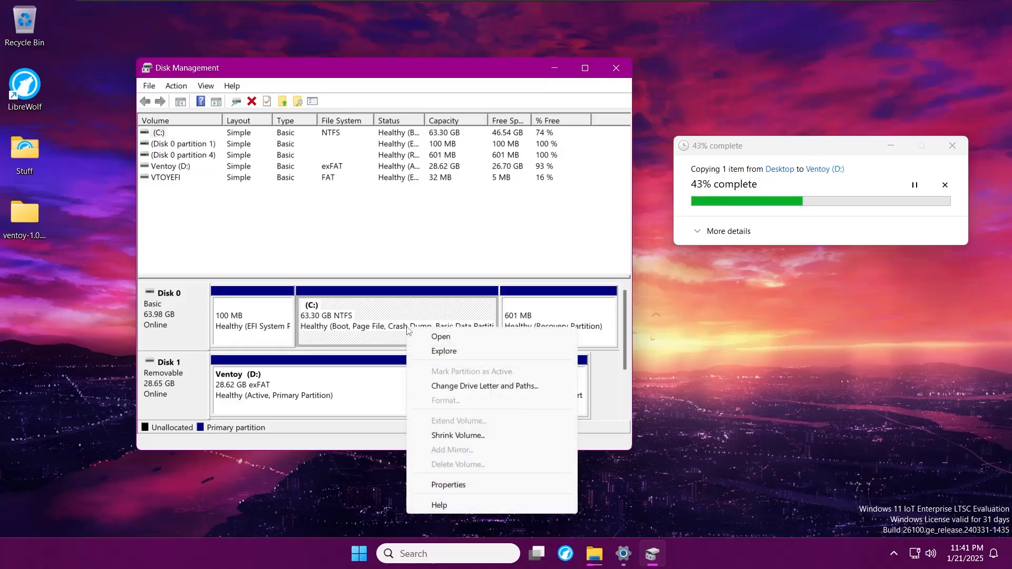
{"action": "mouse_move", "coordinate": [529, 435]}
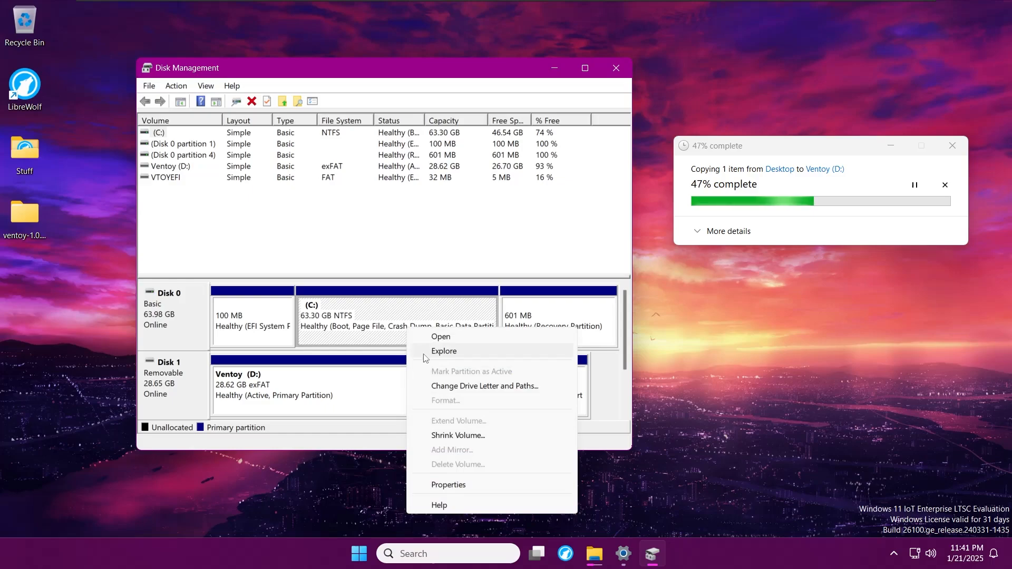
{"action": "mouse_move", "coordinate": [470, 435]}
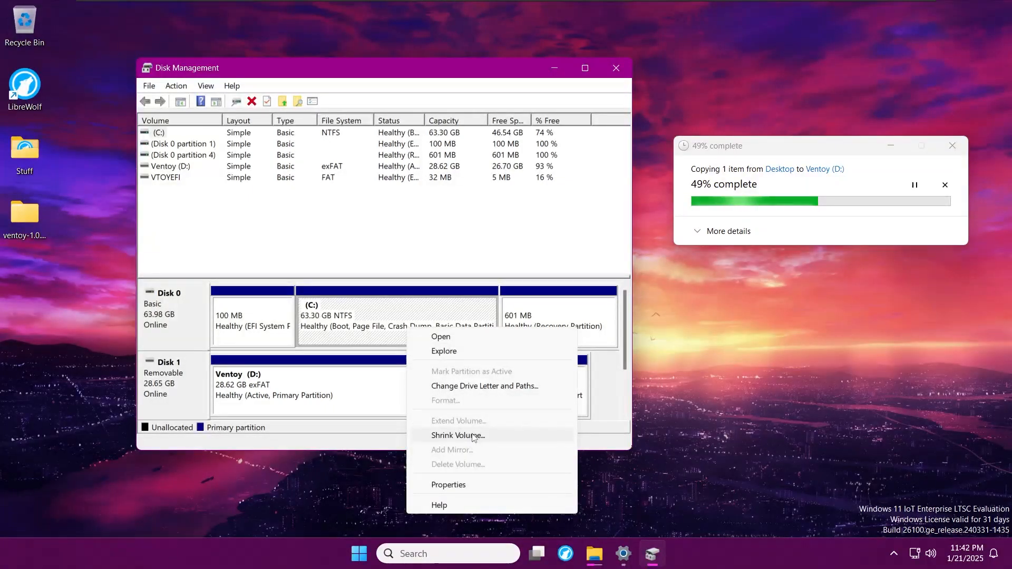
Shrink the C: volume by 26369 MB to make room for antiX.
{"action": "left_click", "coordinate": [457, 435]}
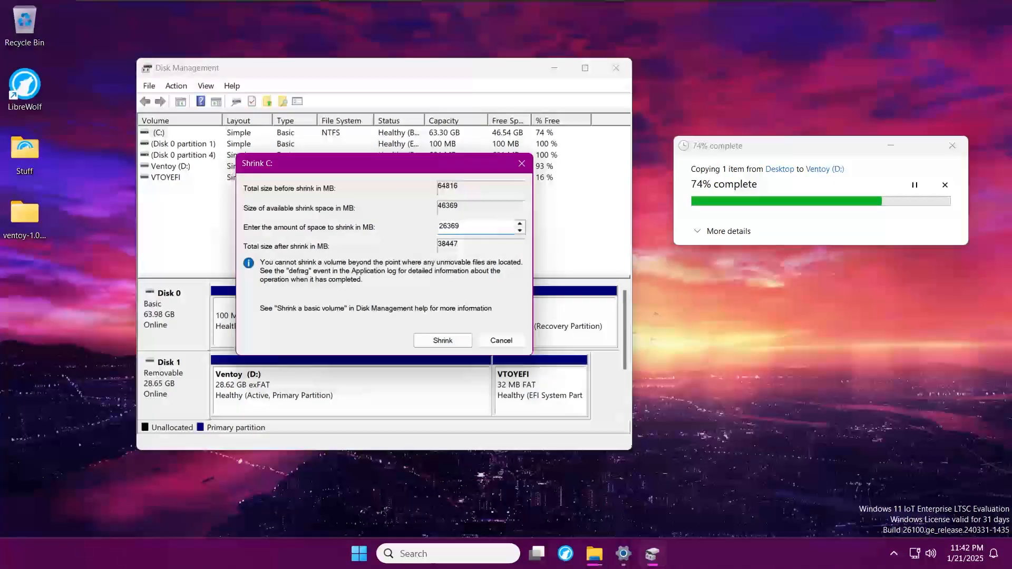
{"action": "left_click", "coordinate": [443, 340]}
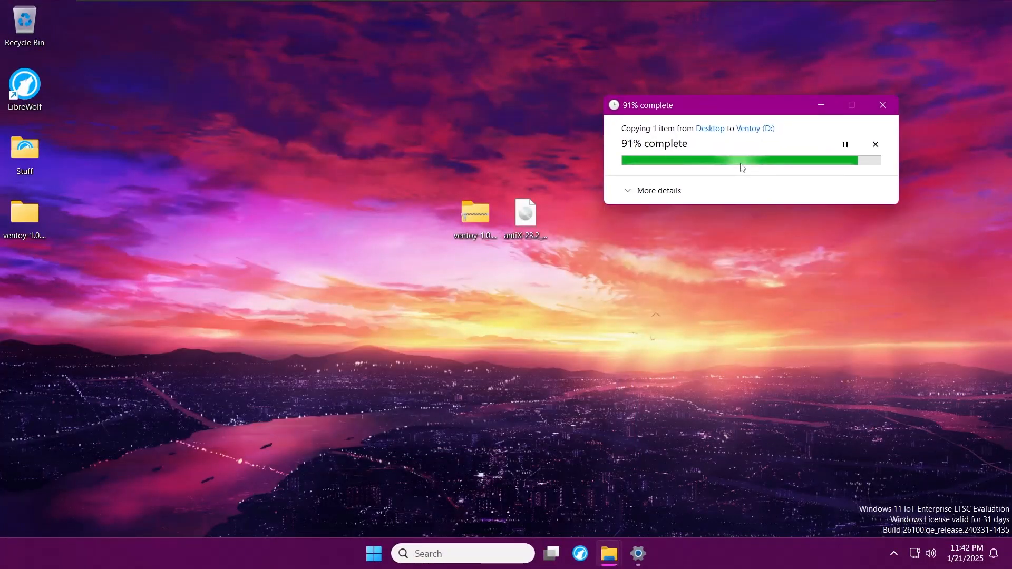
Expand More details on the antiX ISO copy to Ventoy (D:) and close the Explorer window.
{"action": "left_click", "coordinate": [652, 190]}
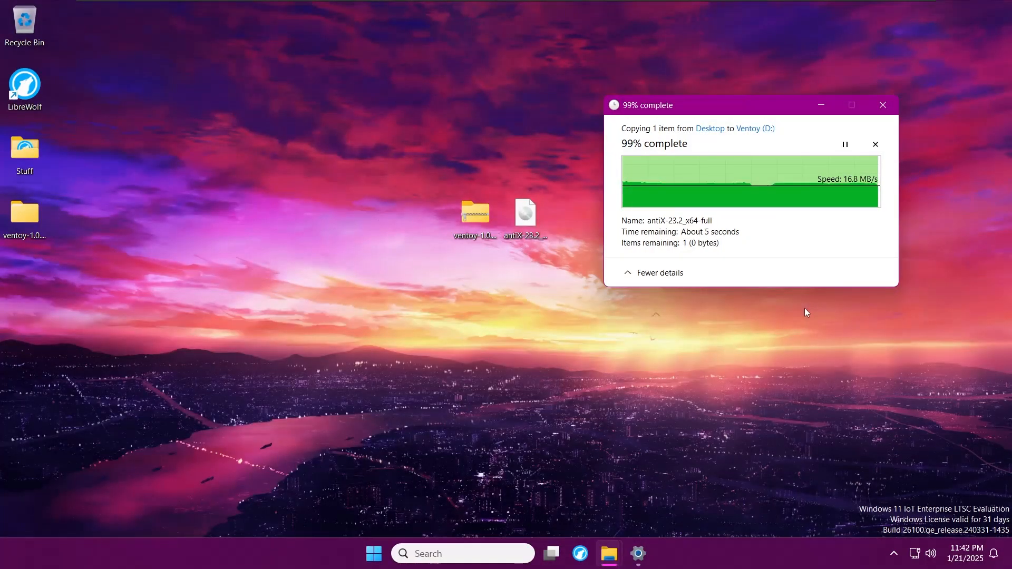
{"action": "left_click_drag", "start_coordinate": [749, 104], "coordinate": [665, 248]}
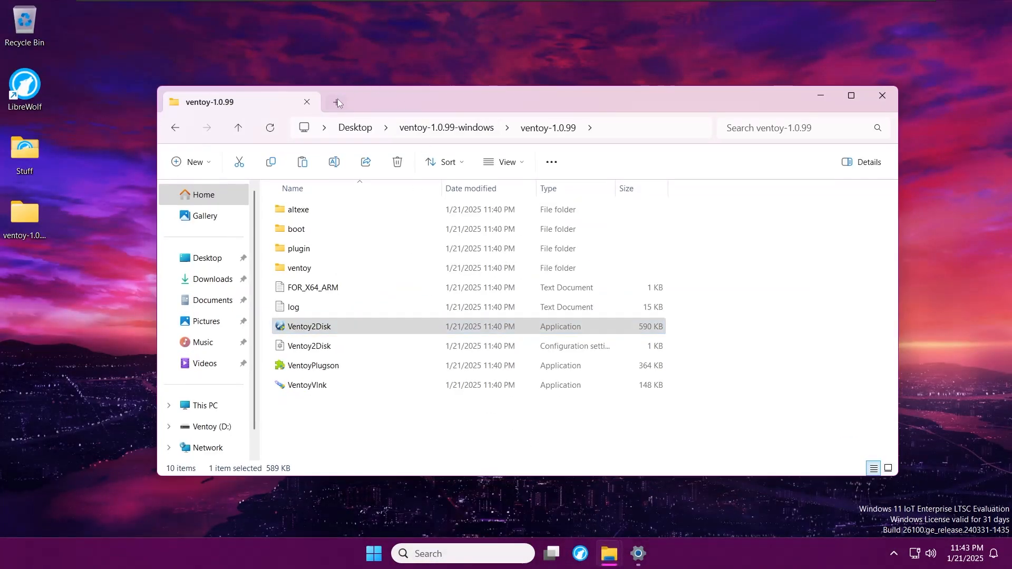
{"action": "left_click", "coordinate": [337, 102]}
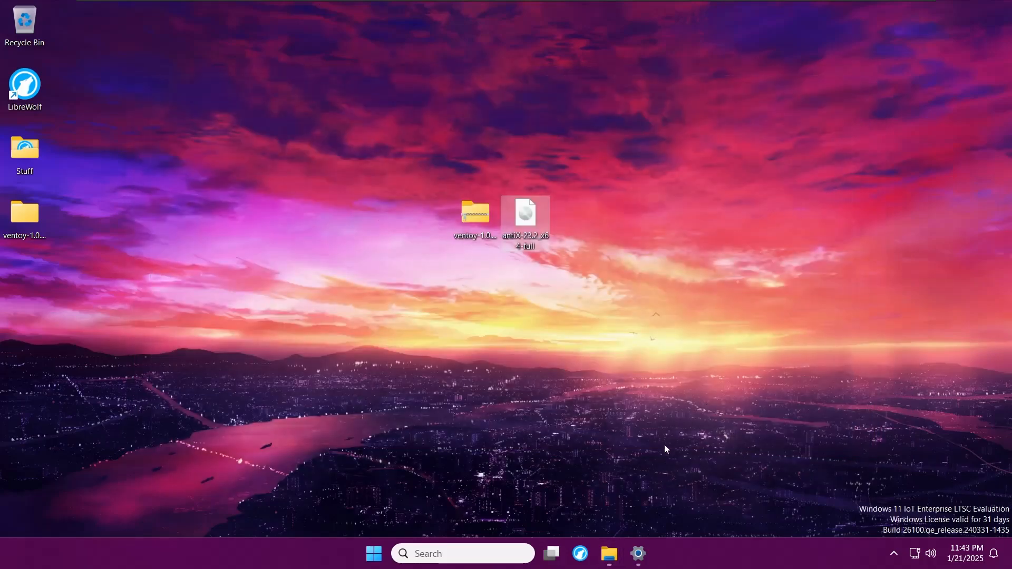
Close the Settings window from the taskbar and bring up the Start menu.
{"action": "right_click", "coordinate": [638, 553]}
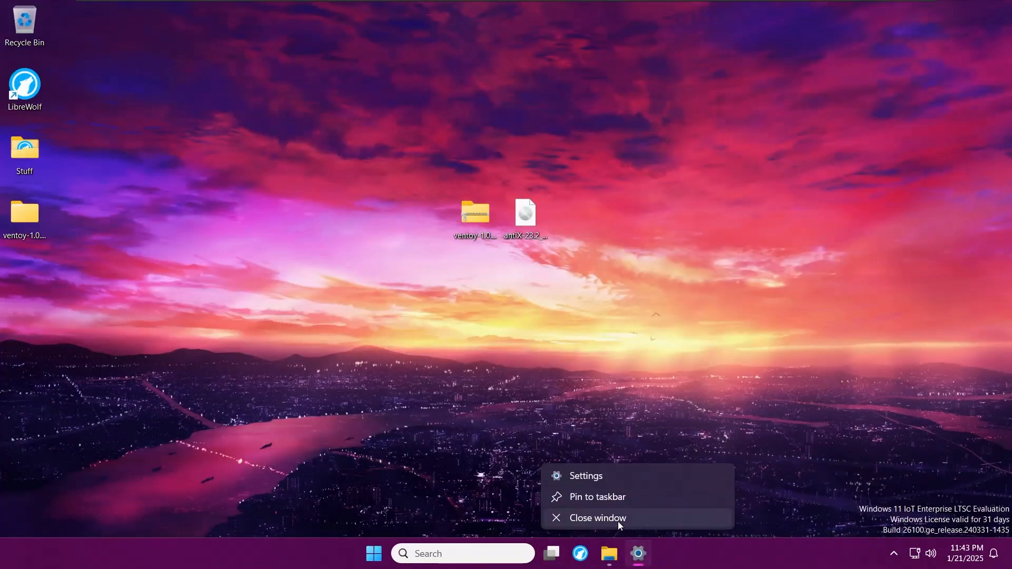
{"action": "left_click", "coordinate": [596, 518]}
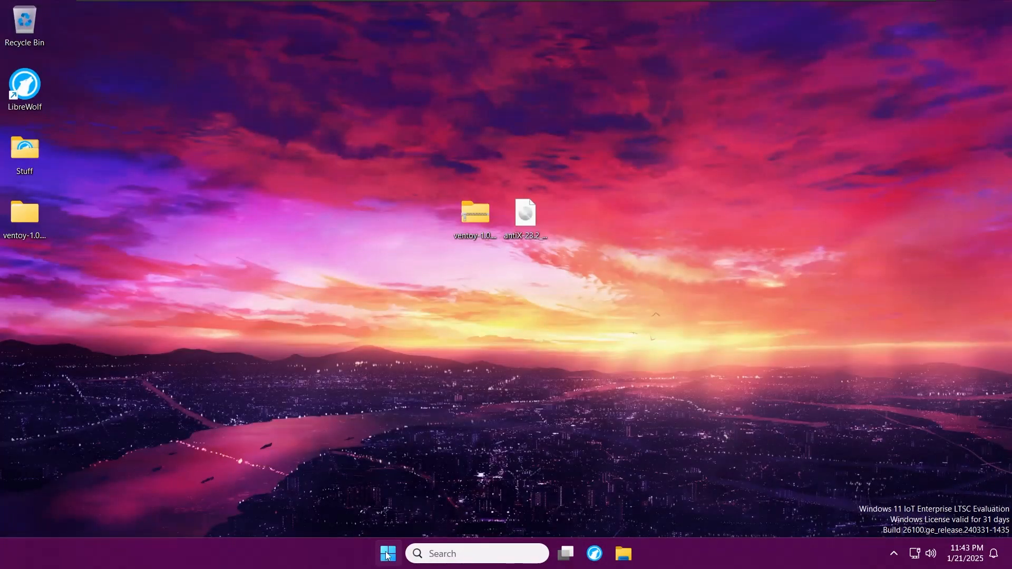
{"action": "left_click", "coordinate": [387, 553]}
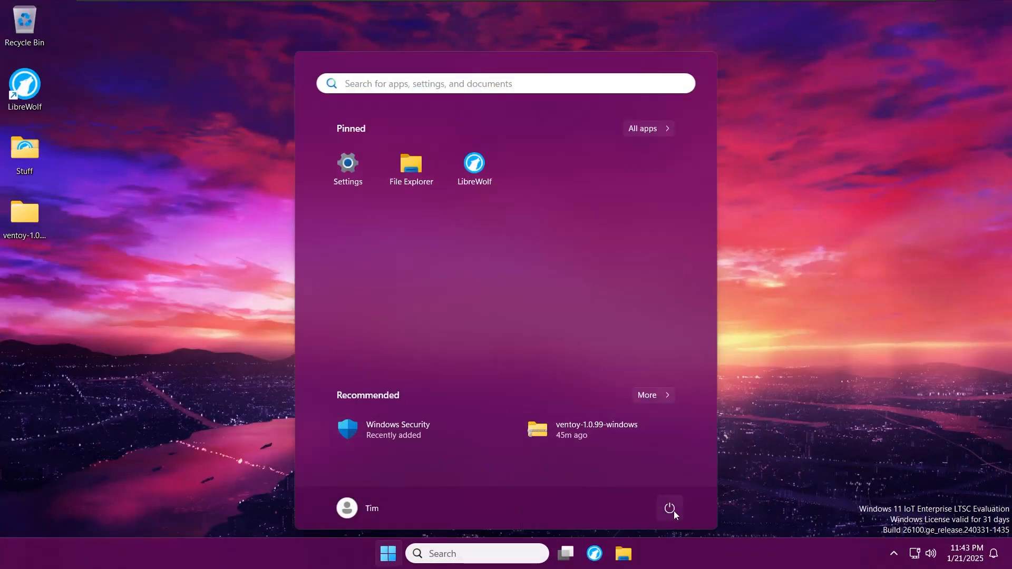
Restart into the UEFI Boot Manager and boot from the EFI USB Device into the antiX live desktop.
{"action": "left_click", "coordinate": [670, 508]}
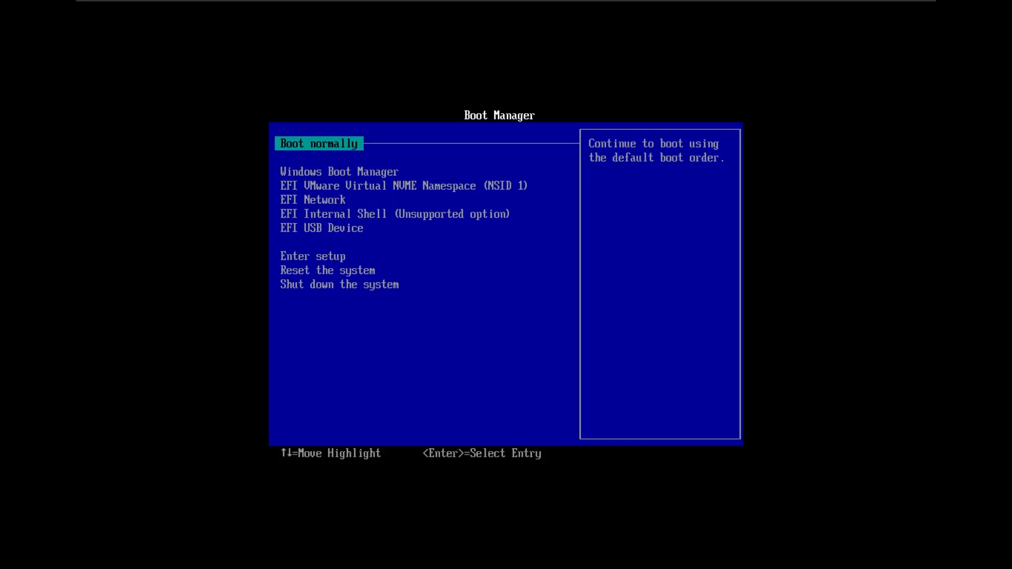
{"action": "key", "text": "Down"}
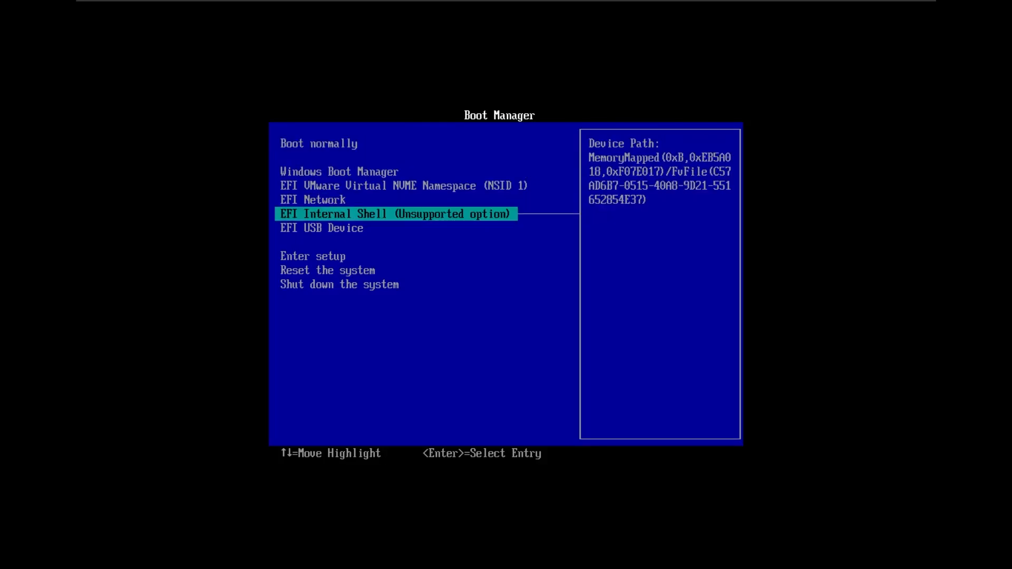
{"action": "key", "text": "Down"}
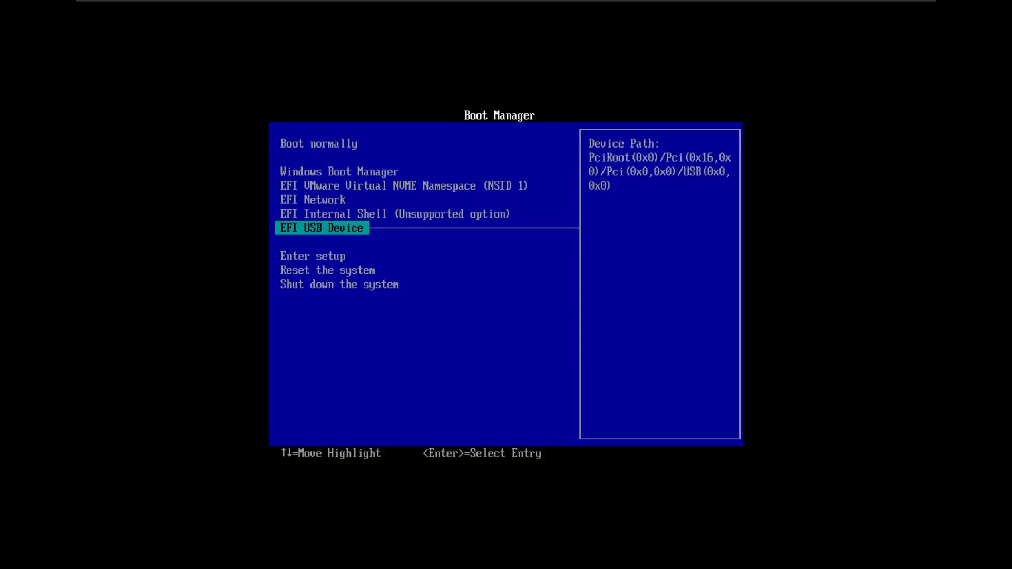
{"action": "key", "text": "Enter"}
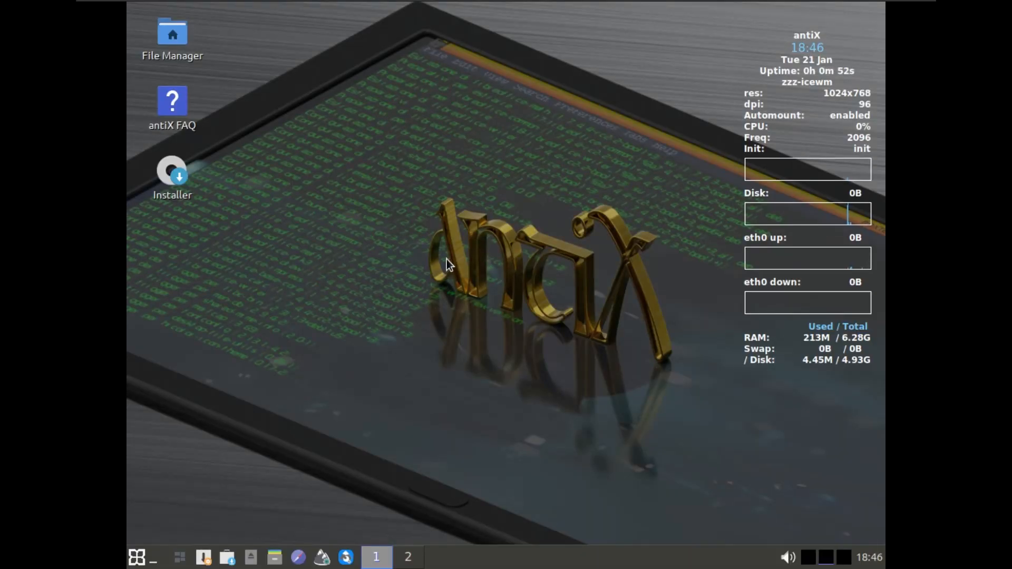
{"action": "mouse_move", "coordinate": [500, 259]}
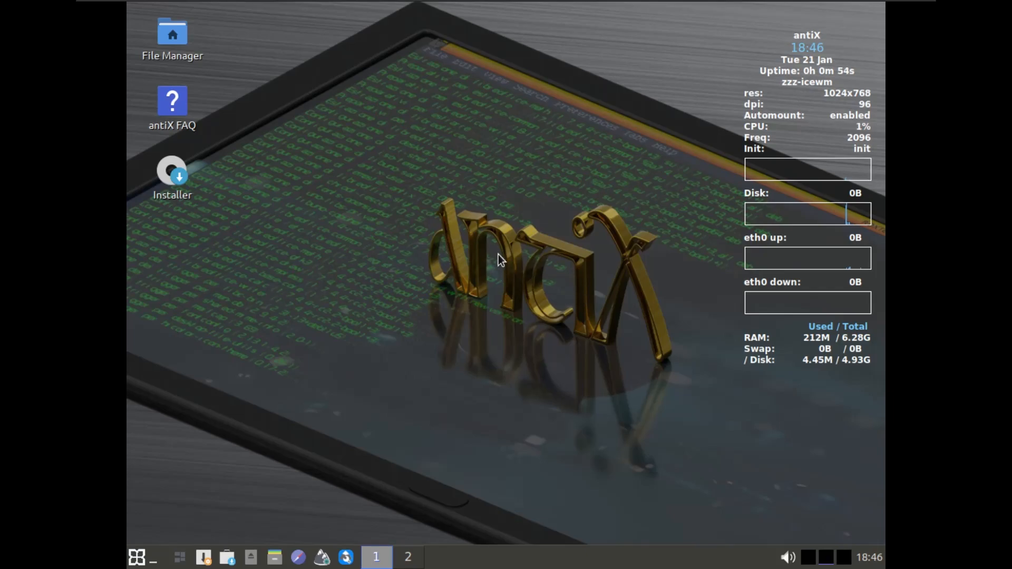
{"action": "mouse_move", "coordinate": [339, 253]}
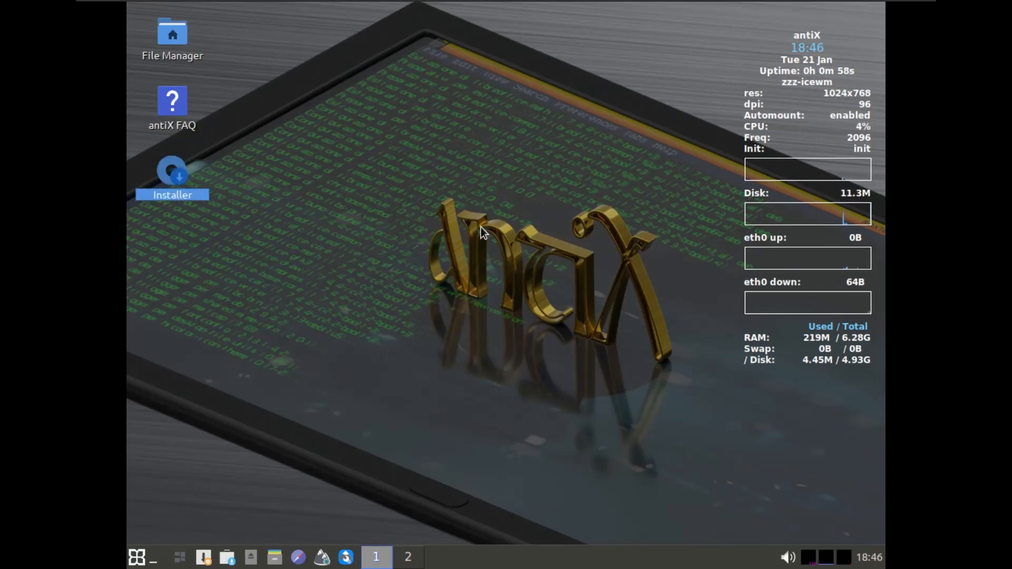
Launch the antiX installer, accept the terms and continue with 'Customize the disk layout'.
{"action": "double_click", "coordinate": [172, 171]}
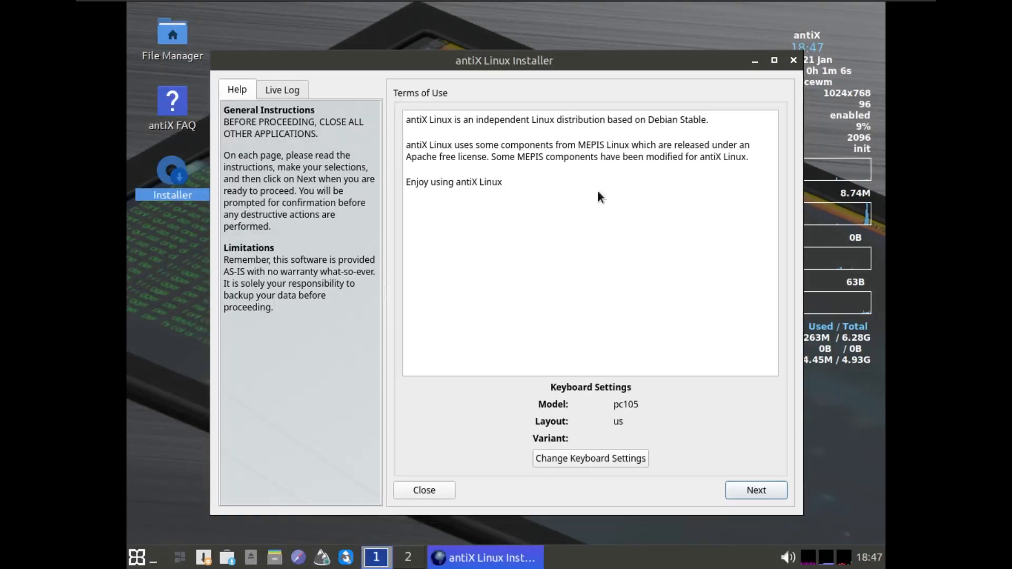
{"action": "mouse_move", "coordinate": [455, 93]}
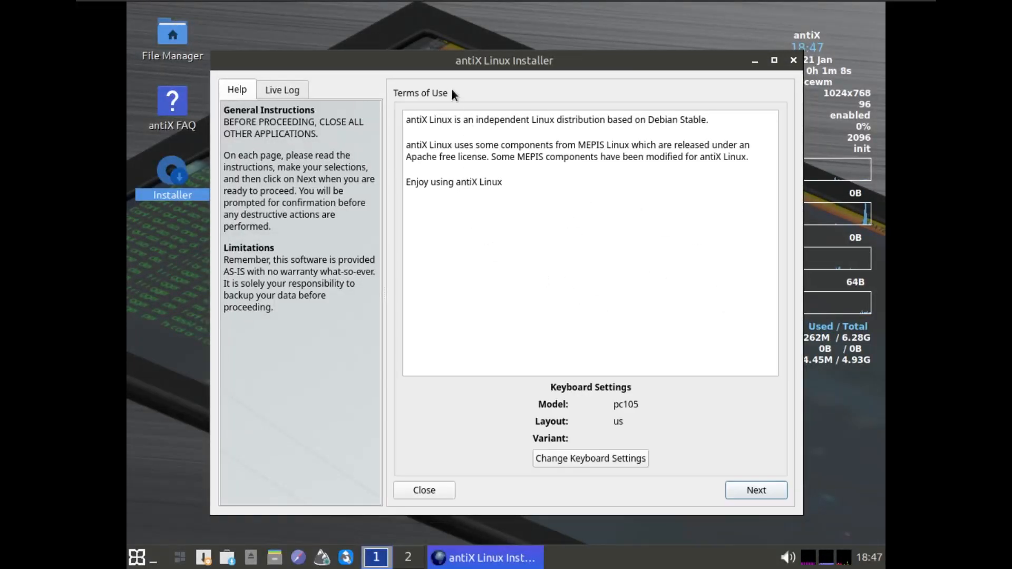
{"action": "left_click", "coordinate": [755, 490]}
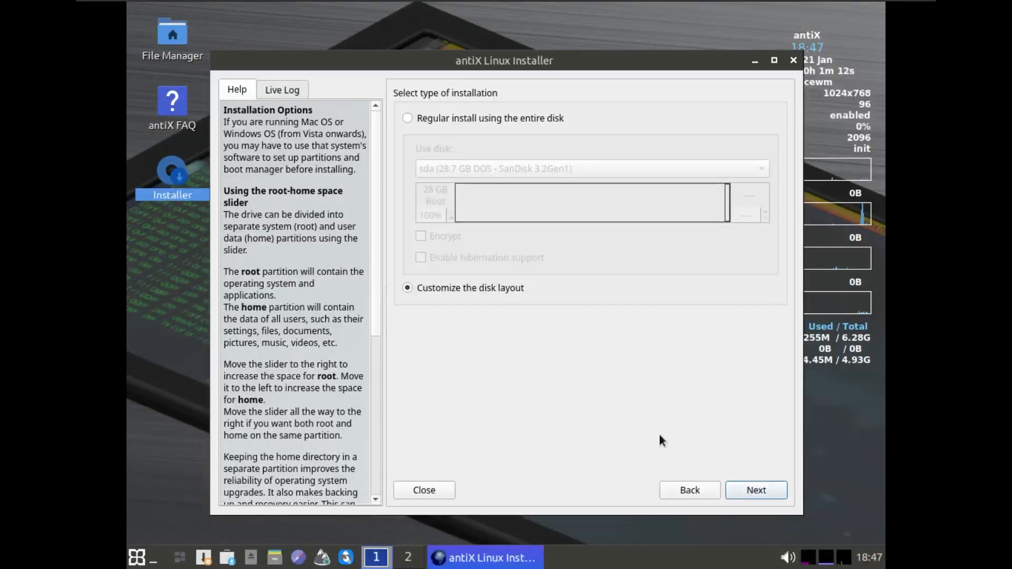
{"action": "mouse_move", "coordinate": [484, 252]}
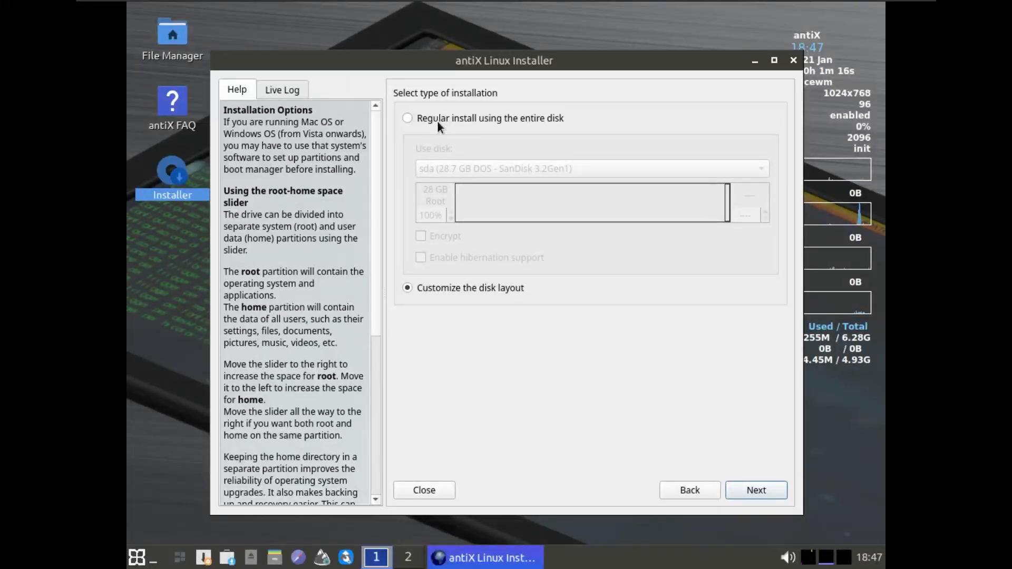
{"action": "mouse_move", "coordinate": [736, 478]}
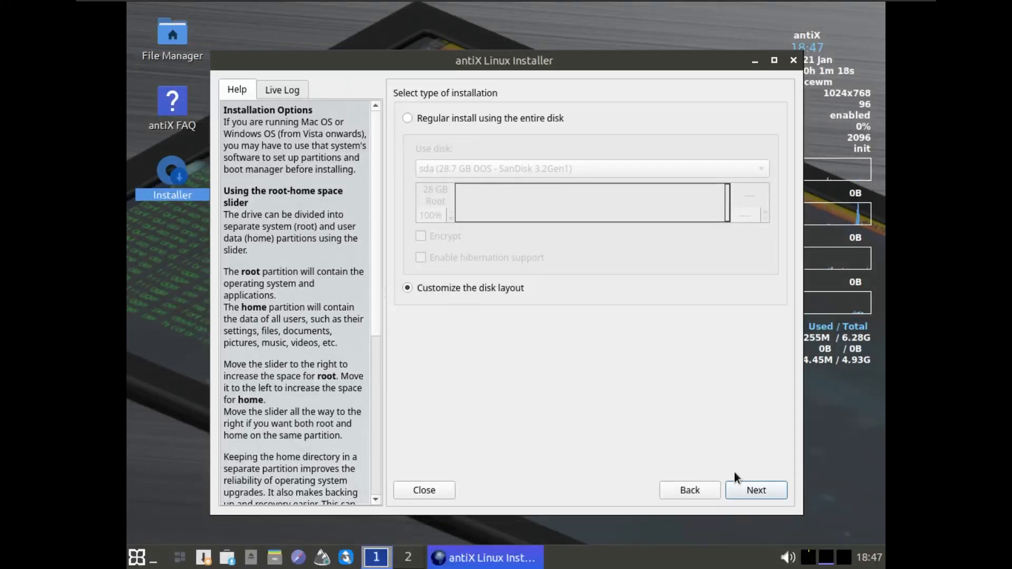
{"action": "left_click", "coordinate": [756, 490]}
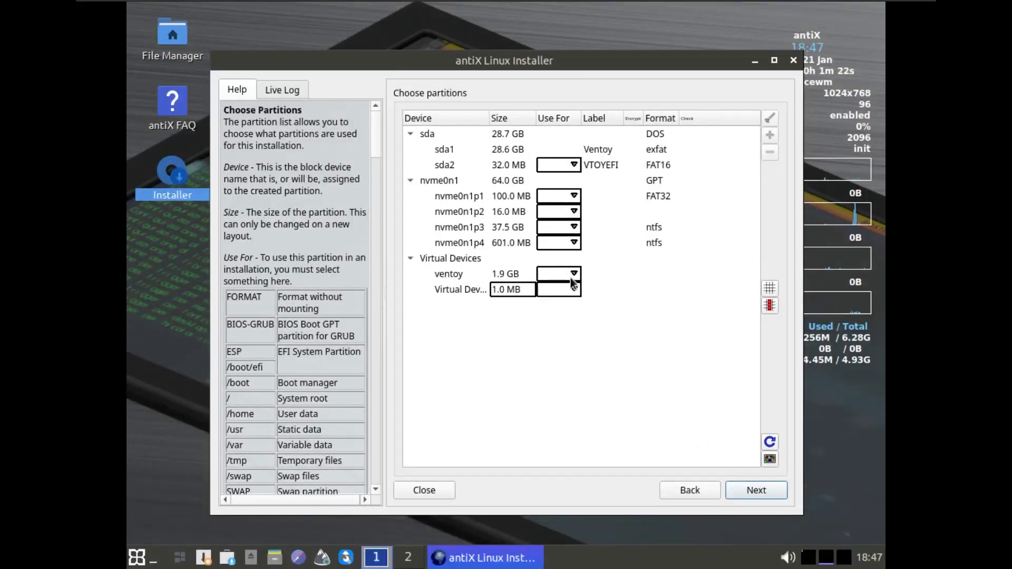
{"action": "mouse_move", "coordinate": [576, 243]}
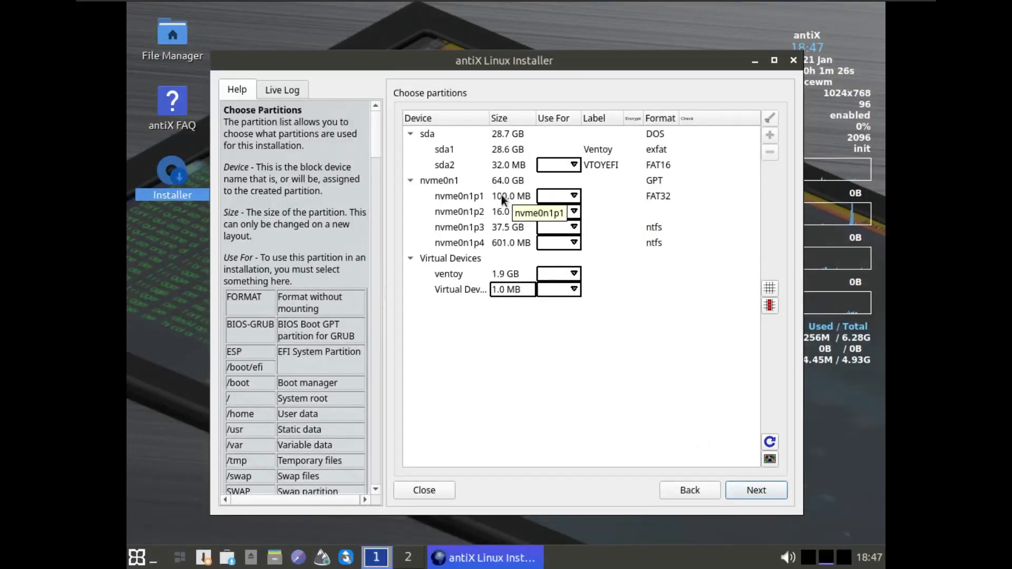
{"action": "mouse_move", "coordinate": [527, 246]}
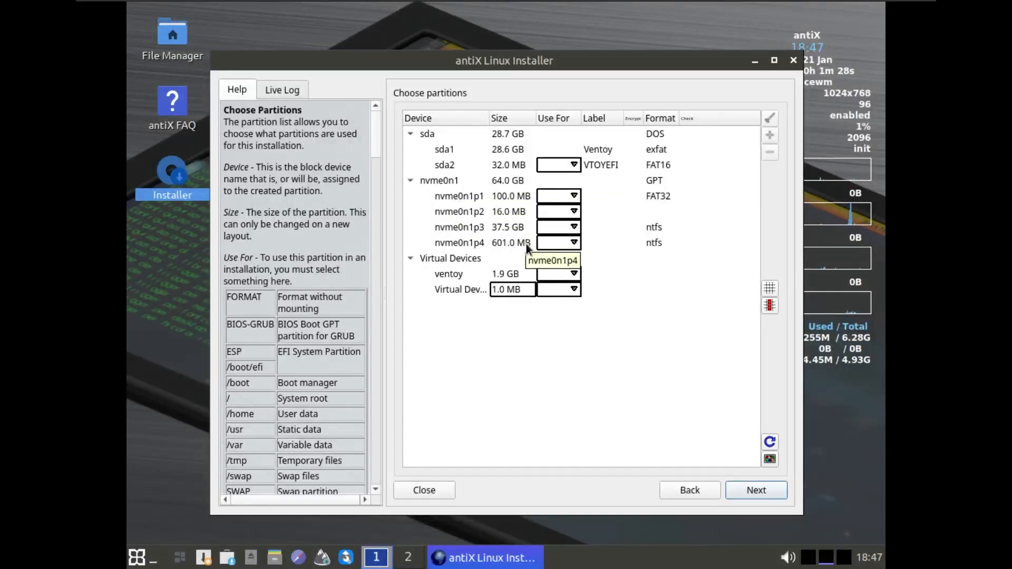
{"action": "mouse_move", "coordinate": [692, 236]}
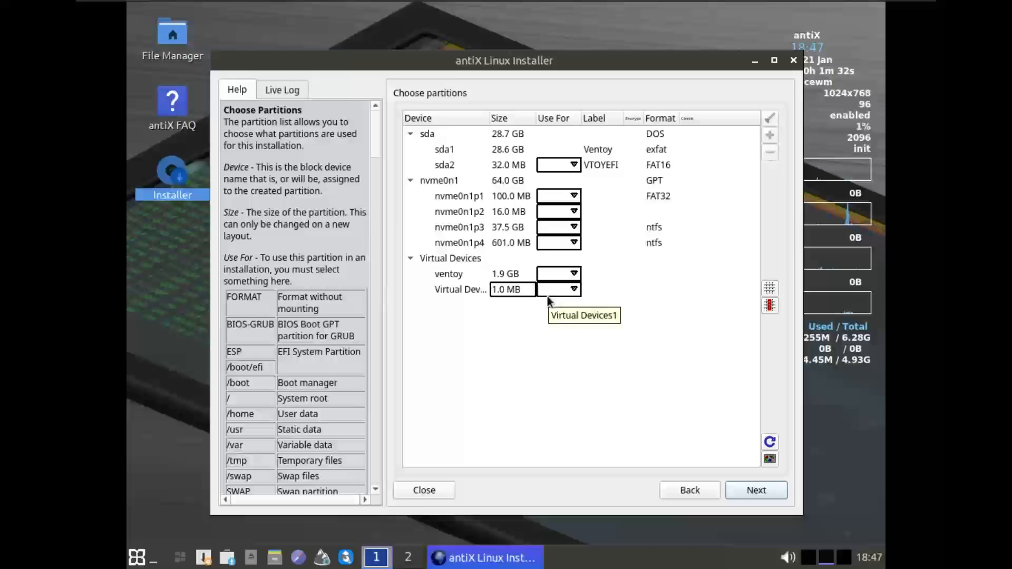
{"action": "mouse_move", "coordinate": [769, 459]}
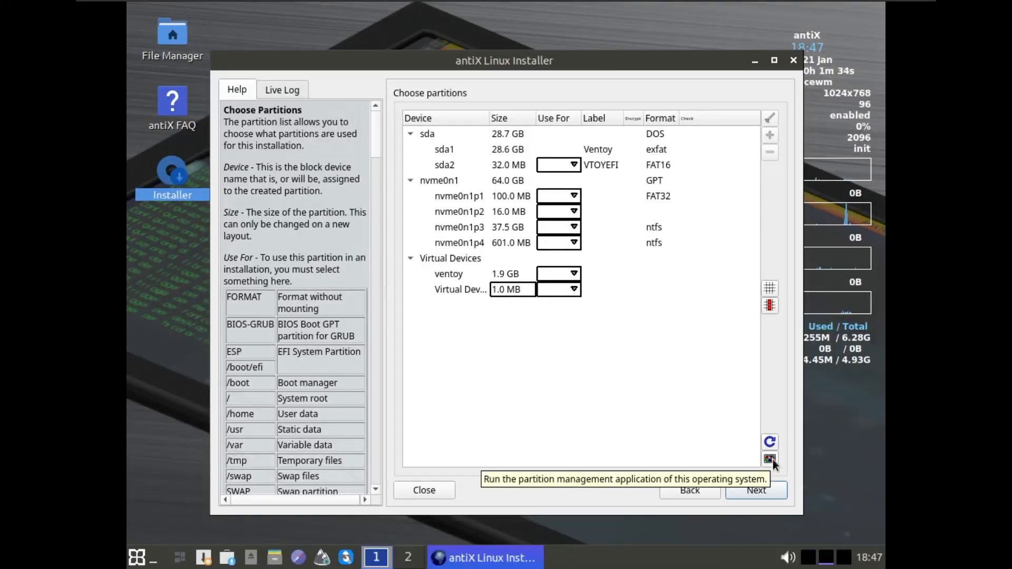
Launch the partition management application (GParted) from the installer's partition page.
{"action": "left_click", "coordinate": [769, 460]}
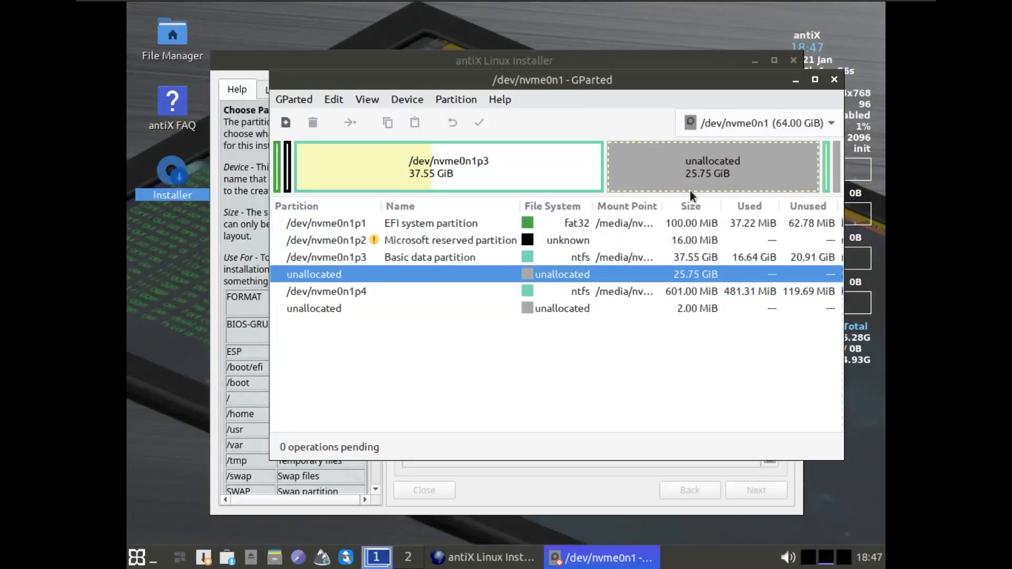
{"action": "mouse_move", "coordinate": [700, 174]}
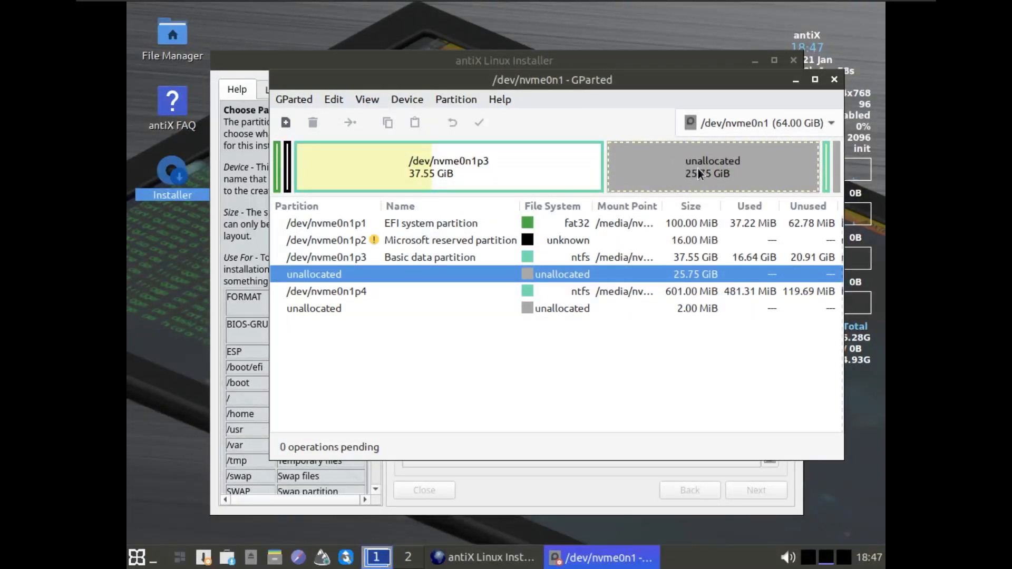
Start a new partition in the 25.75 GiB unallocated space on nvme0n1 sized 100 MiB.
{"action": "right_click", "coordinate": [700, 173]}
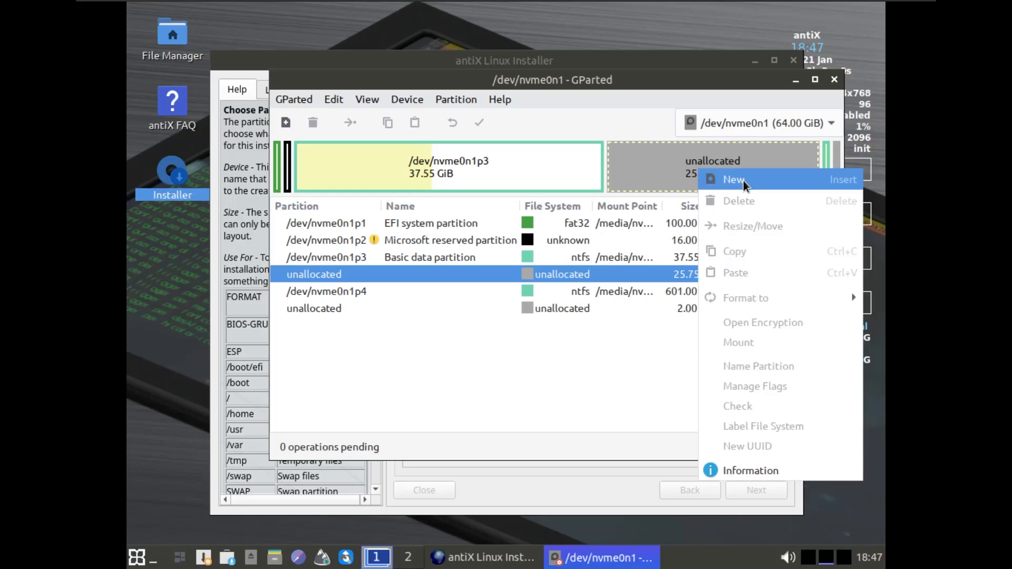
{"action": "left_click", "coordinate": [732, 179]}
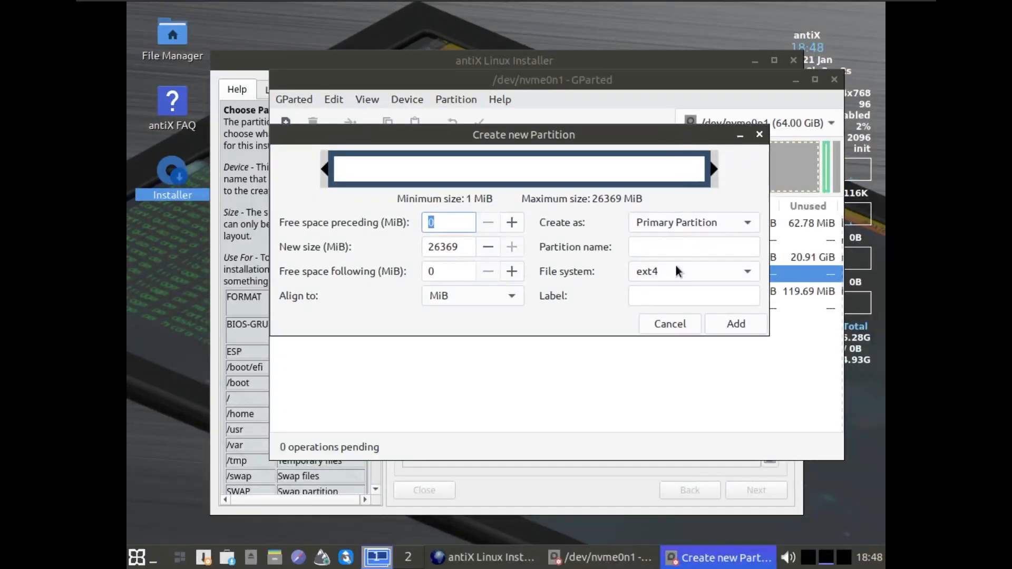
{"action": "mouse_move", "coordinate": [646, 210]}
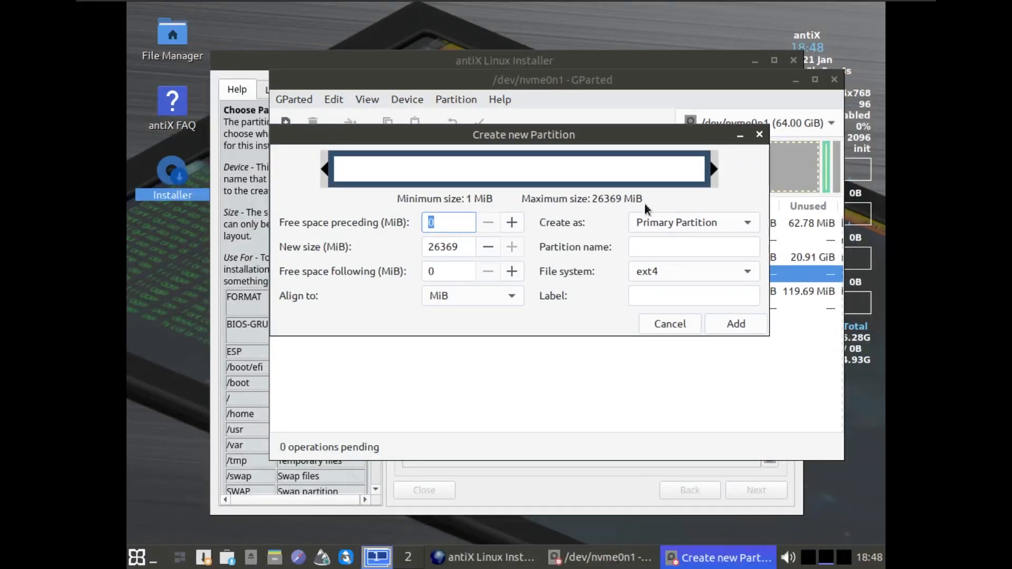
{"action": "left_click_drag", "start_coordinate": [711, 169], "coordinate": [538, 168]}
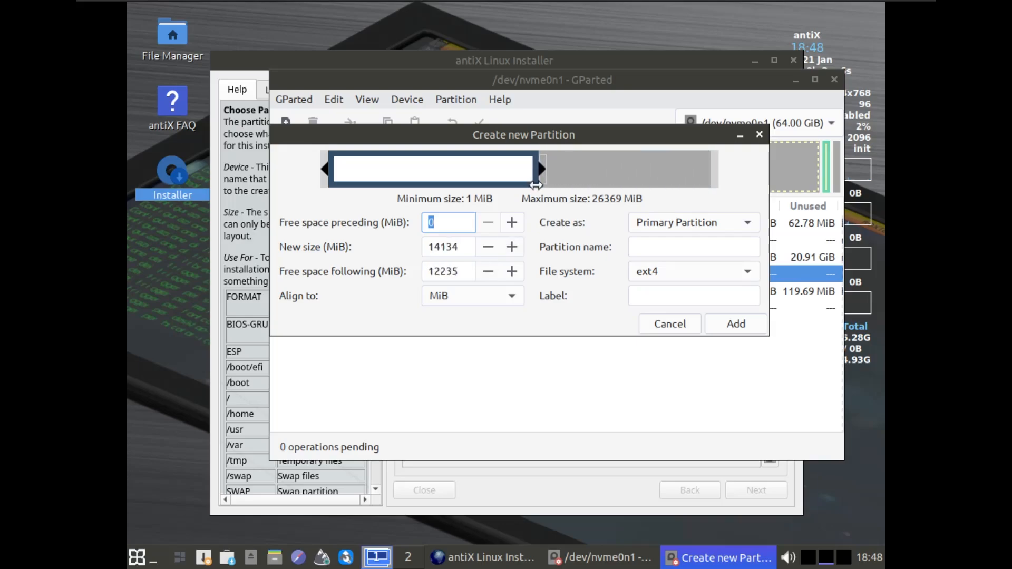
{"action": "left_click_drag", "start_coordinate": [539, 168], "coordinate": [335, 169]}
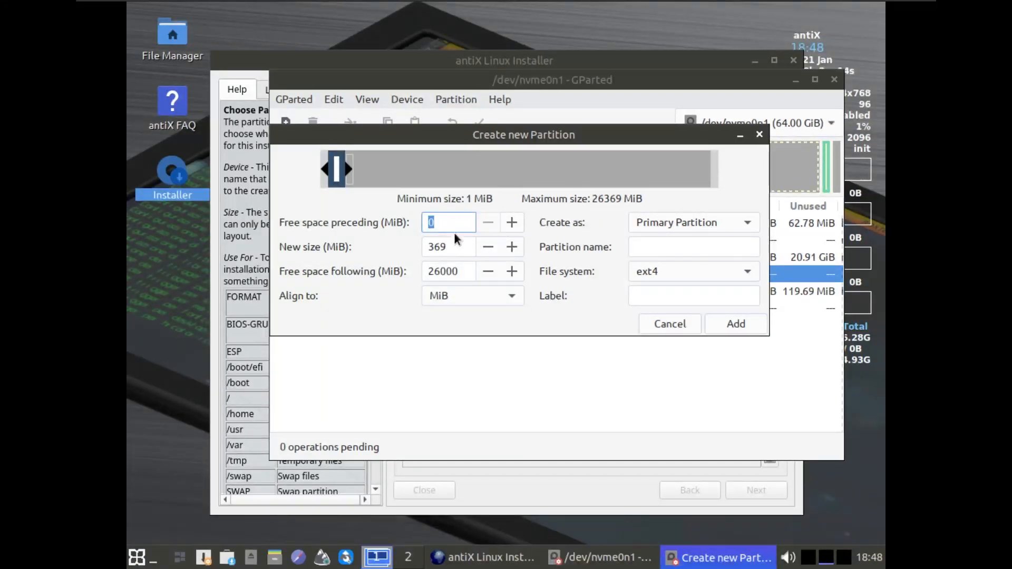
{"action": "type", "text": "100"}
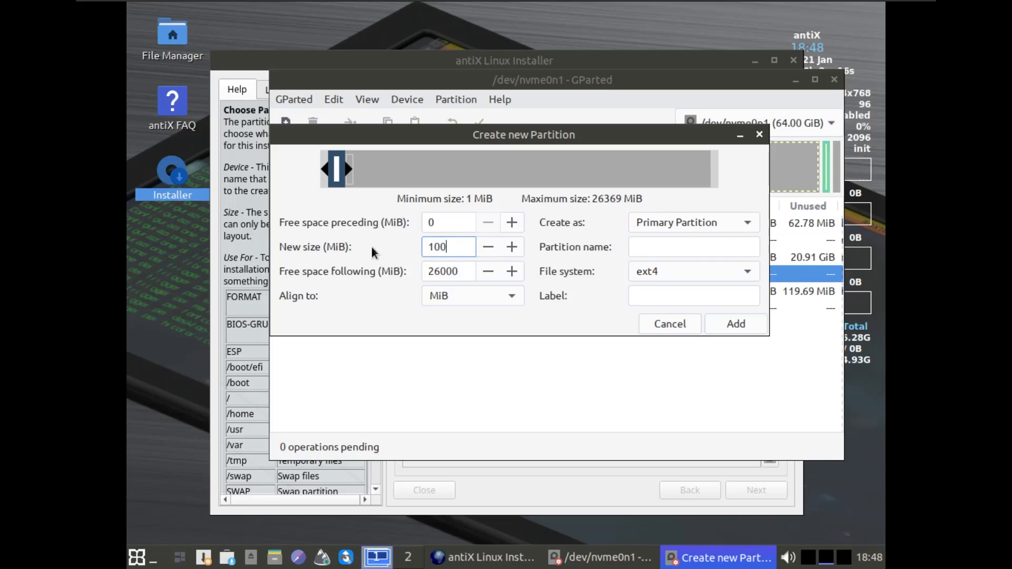
{"action": "mouse_move", "coordinate": [540, 249]}
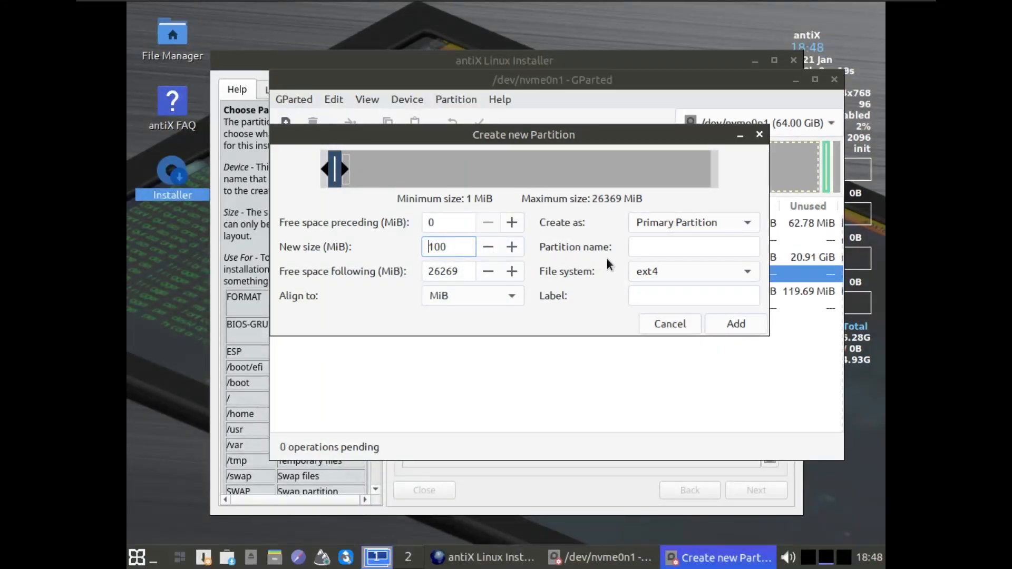
Make the new partition fat32 labelled /boot/efi and queue it with Add.
{"action": "left_click", "coordinate": [694, 272]}
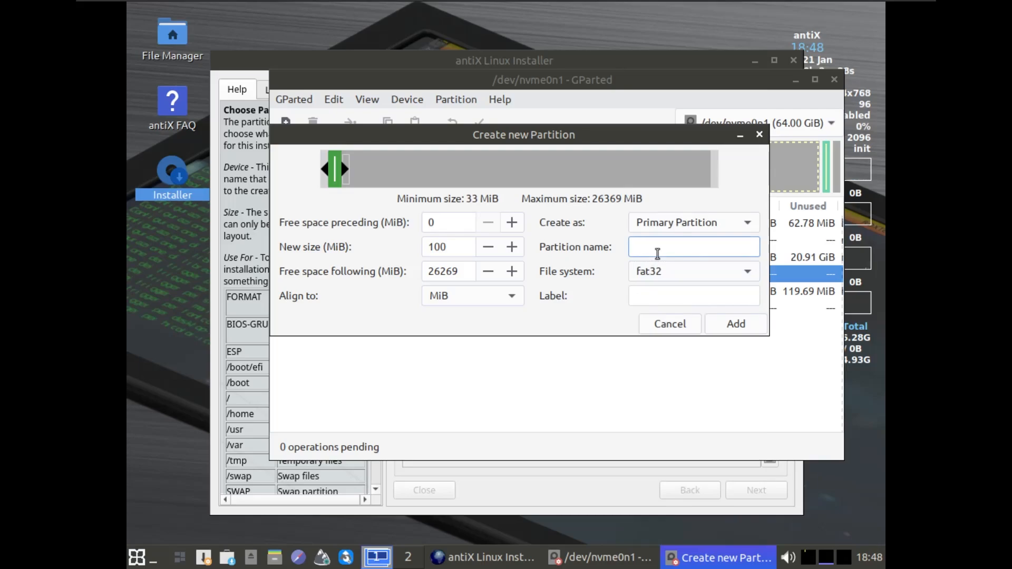
{"action": "left_click", "coordinate": [693, 296]}
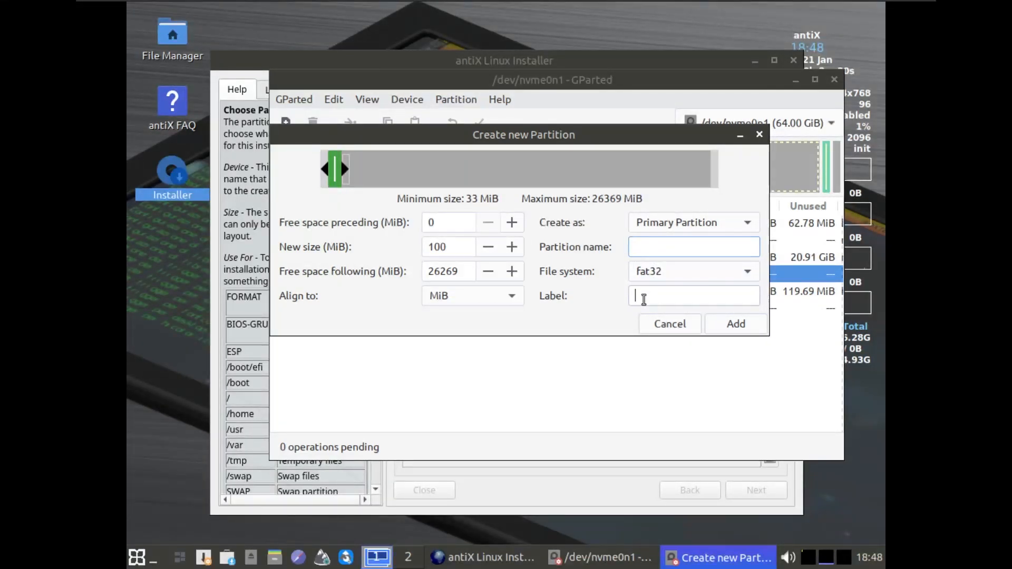
{"action": "type", "text": "./"}
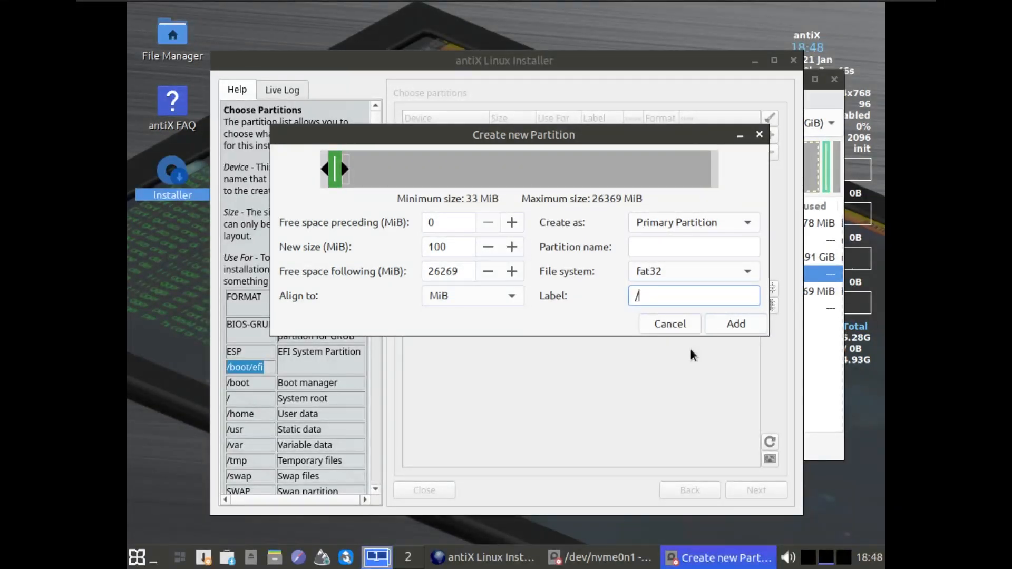
{"action": "type", "text": "boot/"}
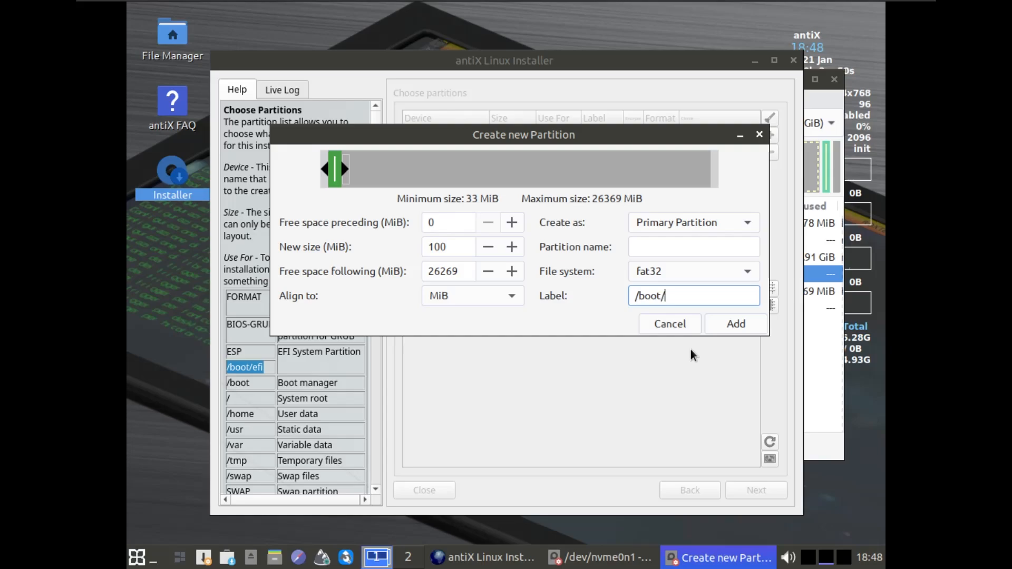
{"action": "type", "text": "efi"}
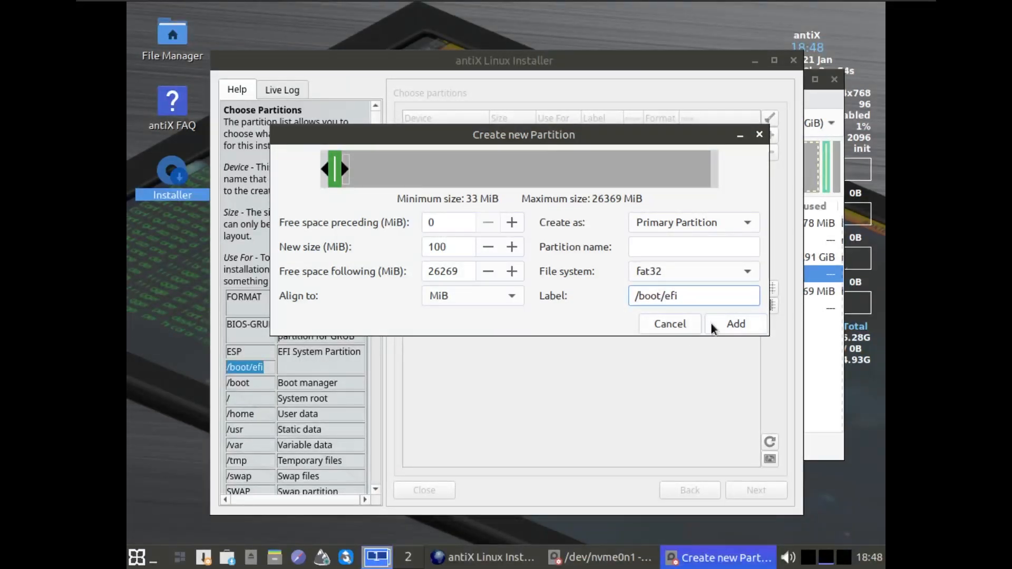
{"action": "left_click", "coordinate": [736, 323]}
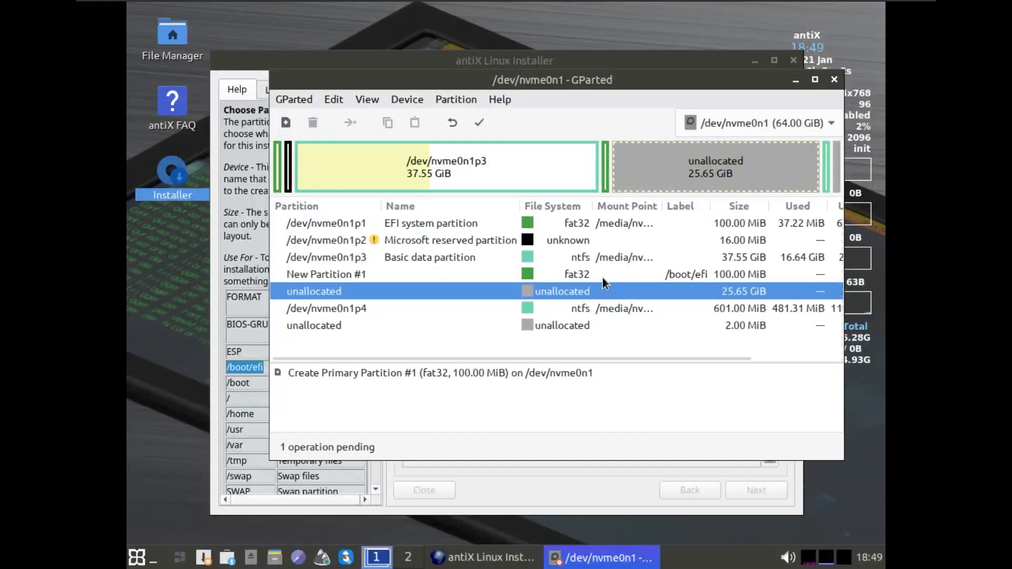
Queue a full-size ext4 partition labelled / in the remaining 25.65 GiB and apply both operations.
{"action": "right_click", "coordinate": [314, 291]}
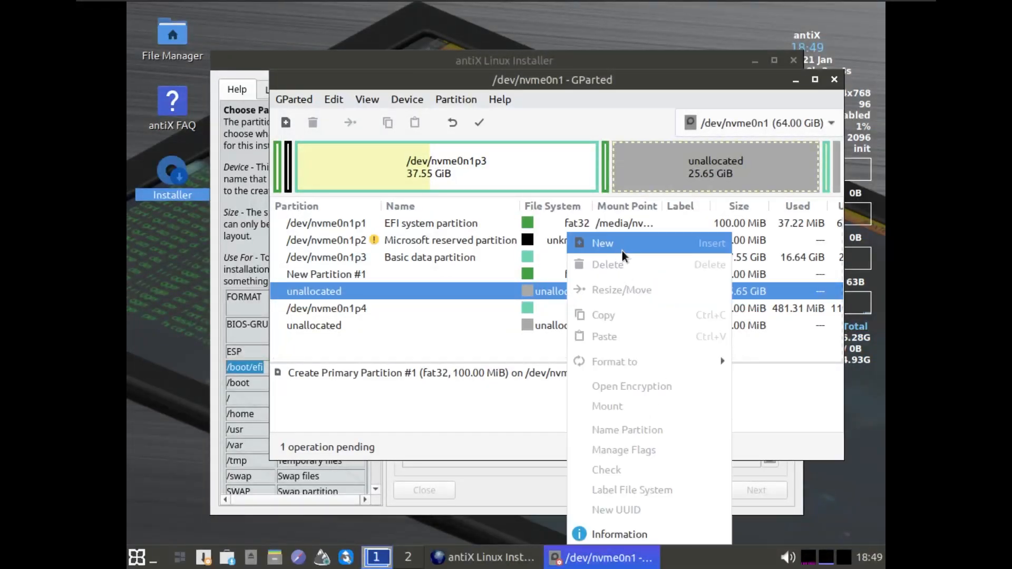
{"action": "left_click", "coordinate": [601, 242]}
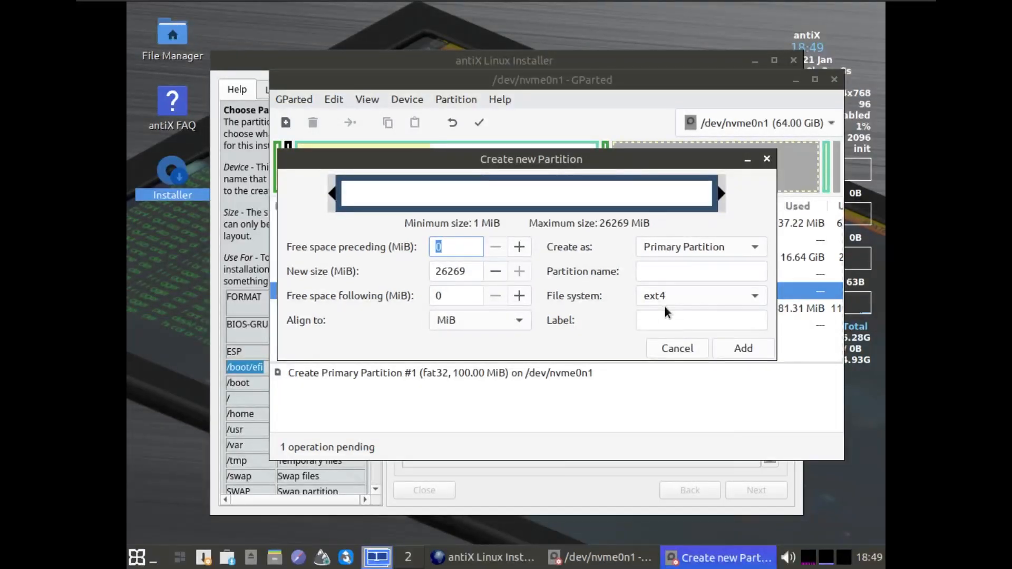
{"action": "type", "text": "/"}
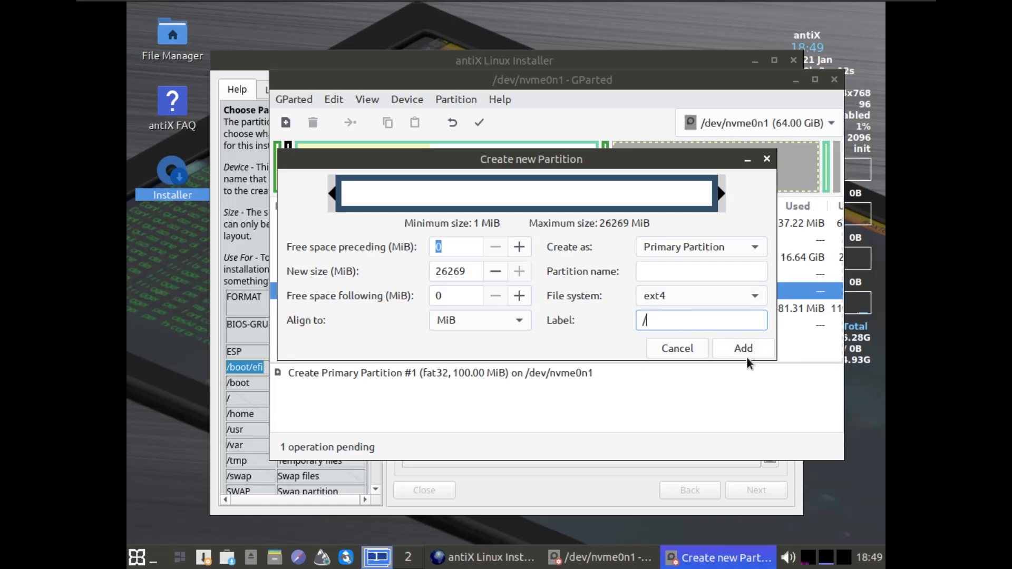
{"action": "left_click", "coordinate": [742, 348]}
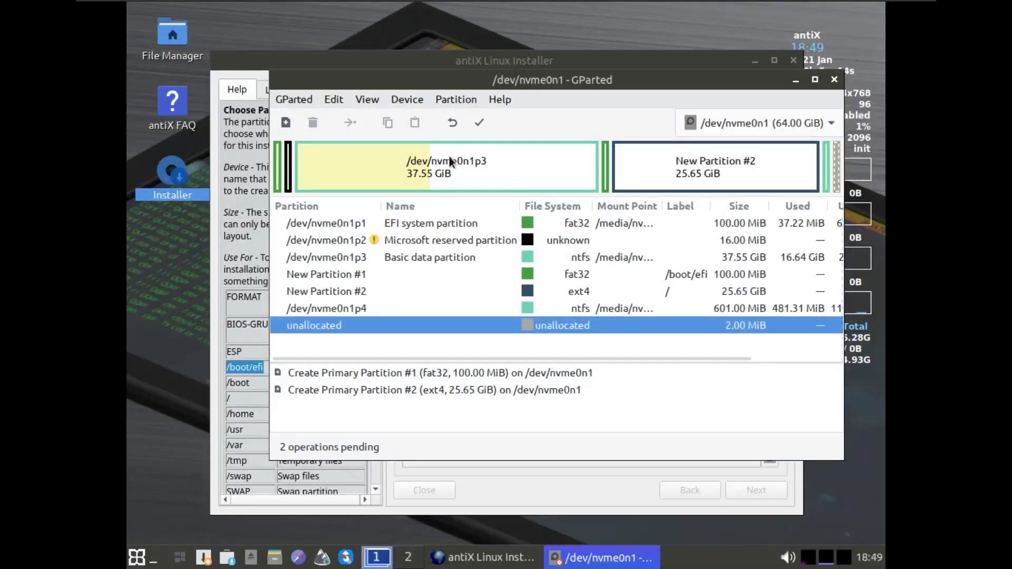
{"action": "left_click", "coordinate": [479, 122]}
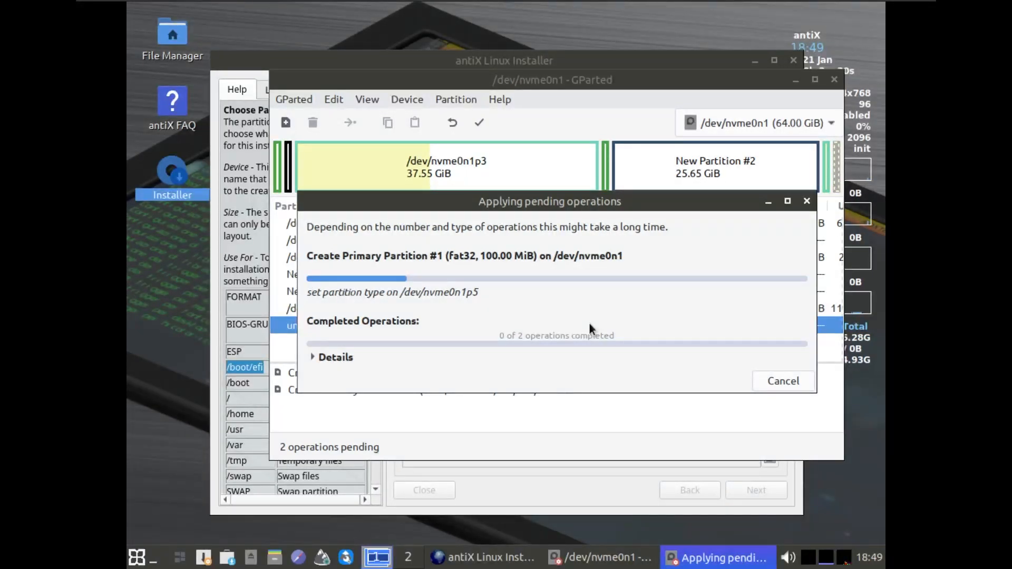
{"action": "mouse_move", "coordinate": [444, 247]}
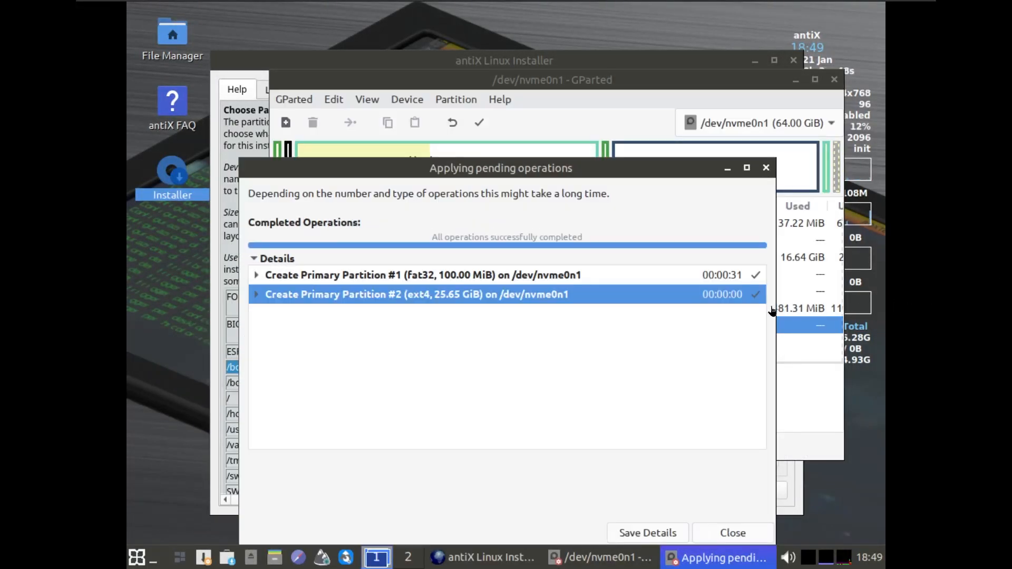
Dismiss the completed operations summary and close GParted to return to the installer.
{"action": "left_click_drag", "start_coordinate": [501, 168], "coordinate": [463, 100]}
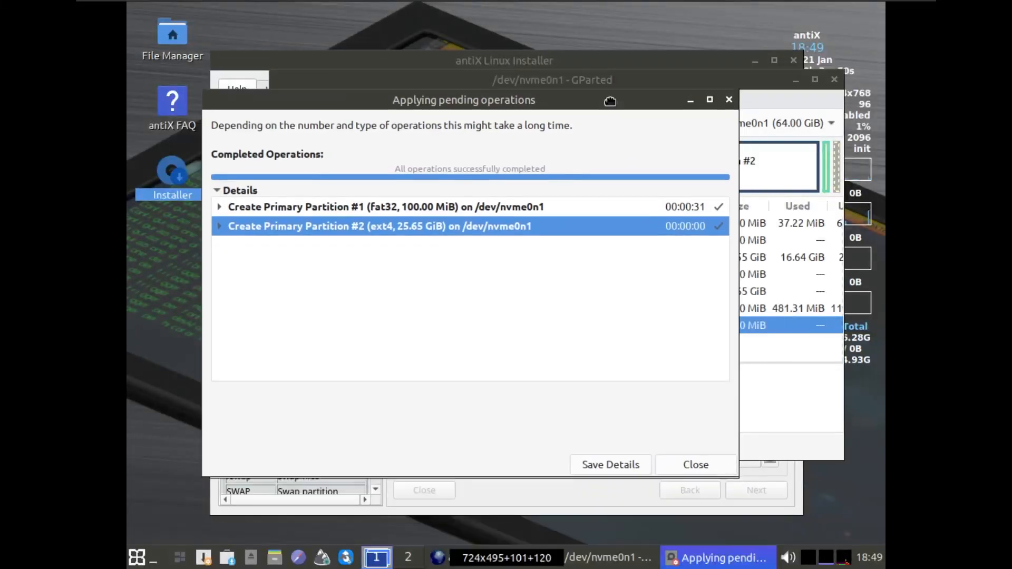
{"action": "left_click", "coordinate": [694, 464]}
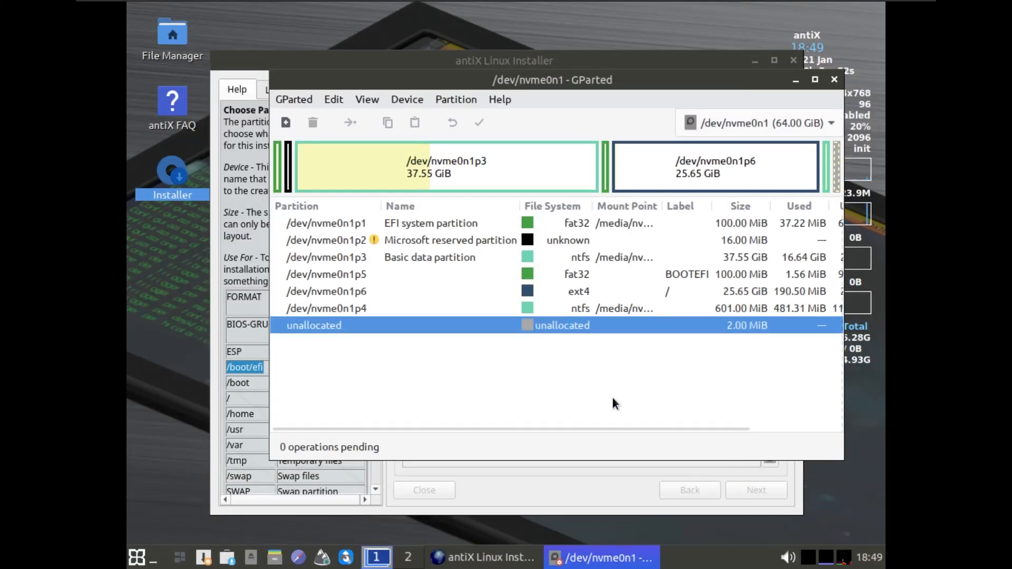
{"action": "mouse_move", "coordinate": [834, 81]}
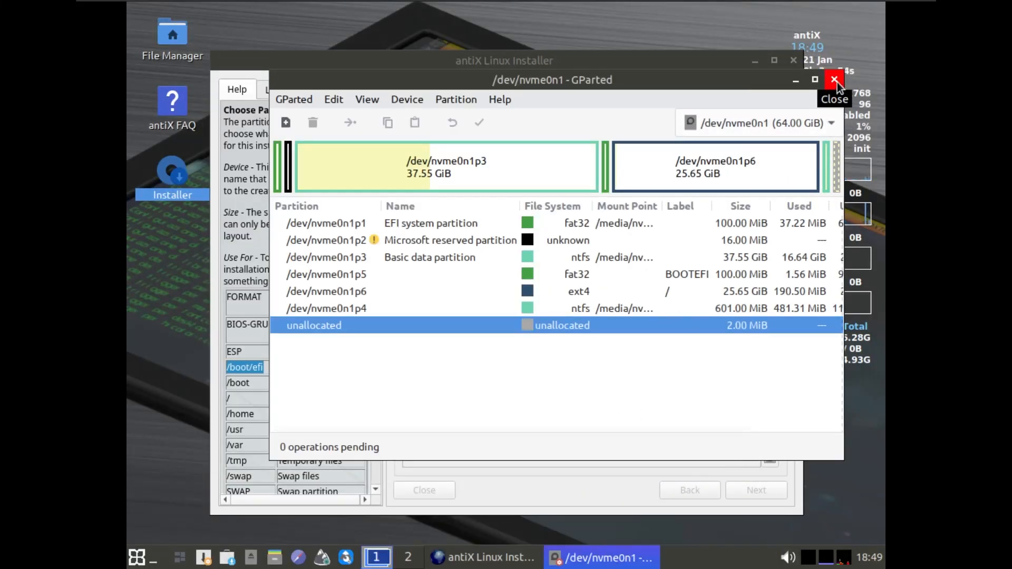
{"action": "left_click", "coordinate": [835, 80]}
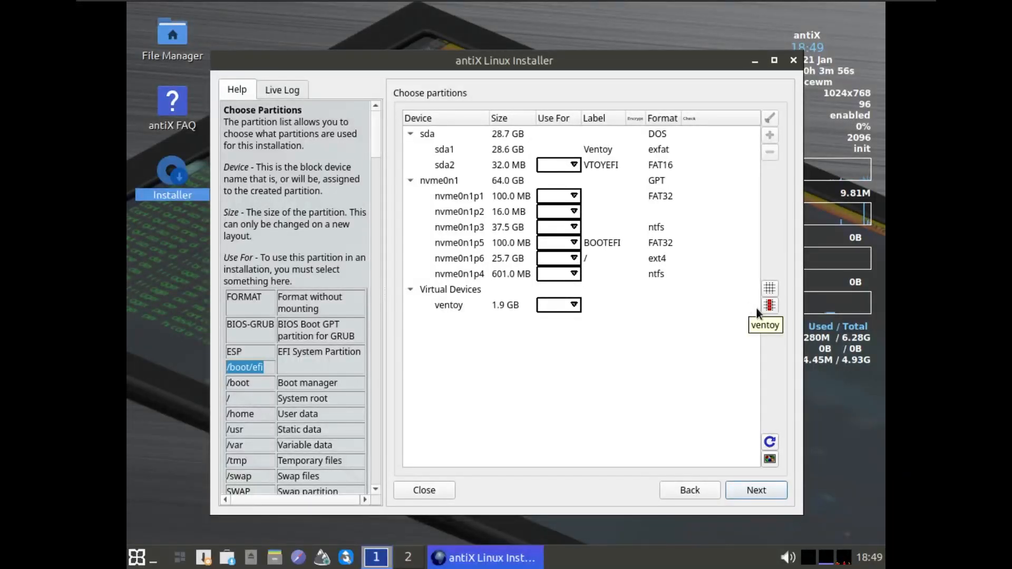
{"action": "mouse_move", "coordinate": [658, 273]}
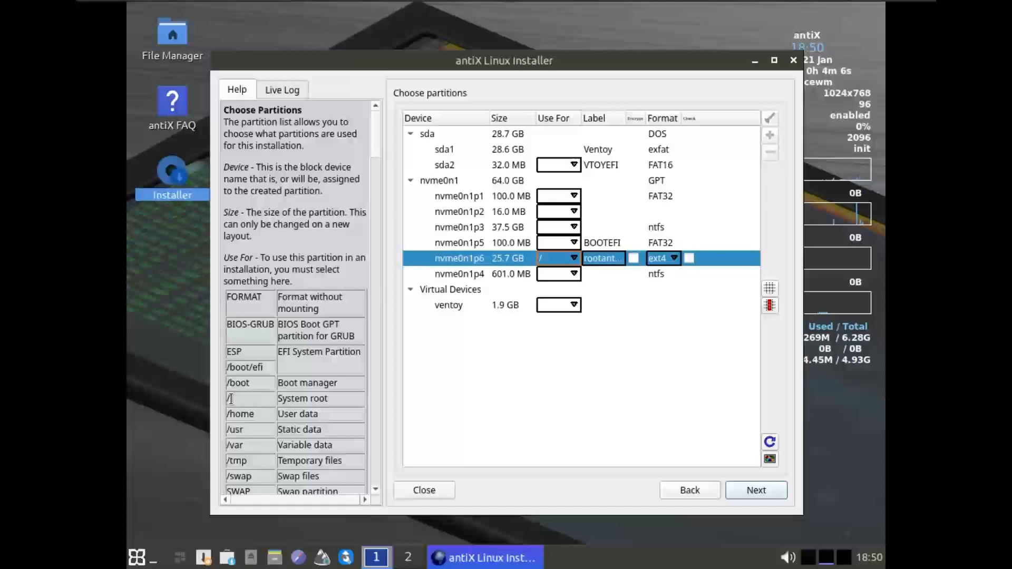
Reuse the 100 MB BOOTEFI partition nvme0n1p5 as /boot/efi by pasting the mount point into Use For.
{"action": "left_click", "coordinate": [459, 242]}
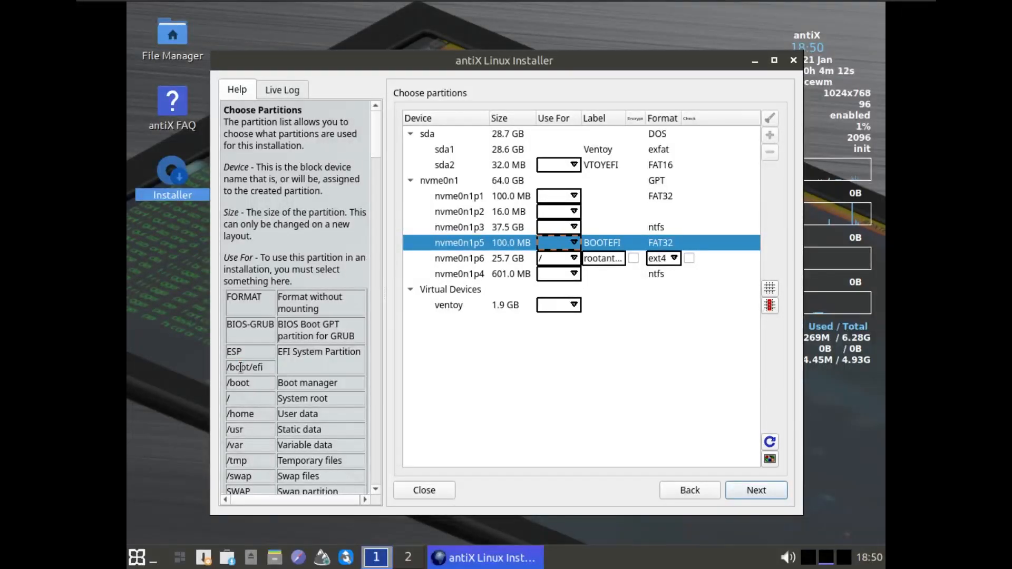
{"action": "double_click", "coordinate": [245, 366]}
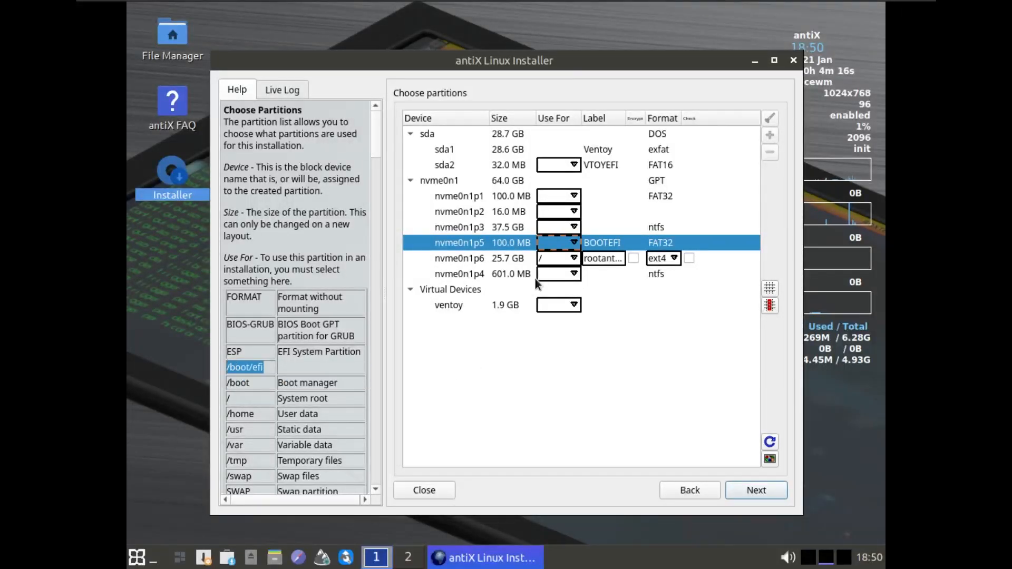
{"action": "right_click", "coordinate": [556, 243]}
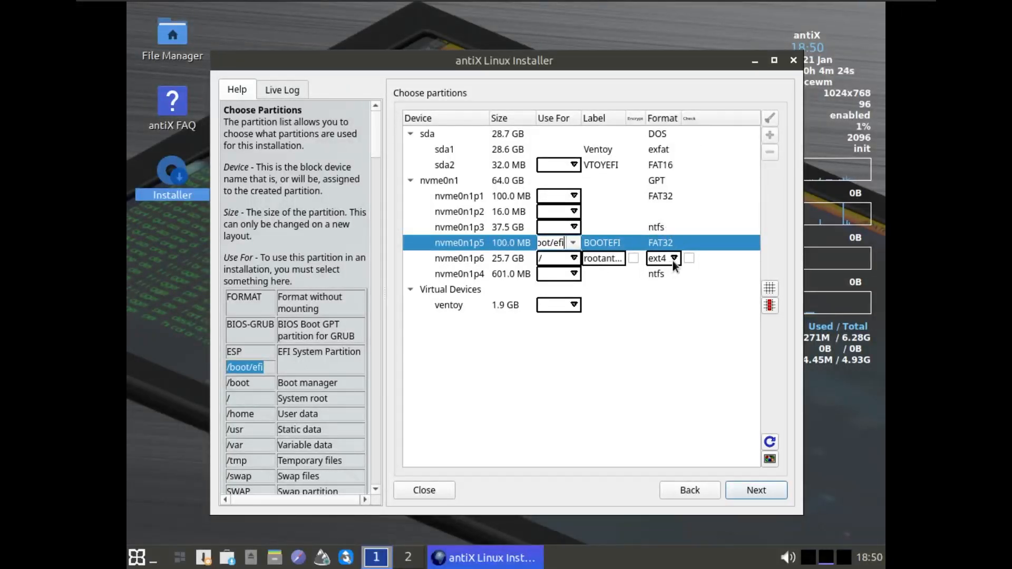
Keep ext4 as the root format for nvme0n1p6, confirm and start the installation.
{"action": "left_click", "coordinate": [674, 259]}
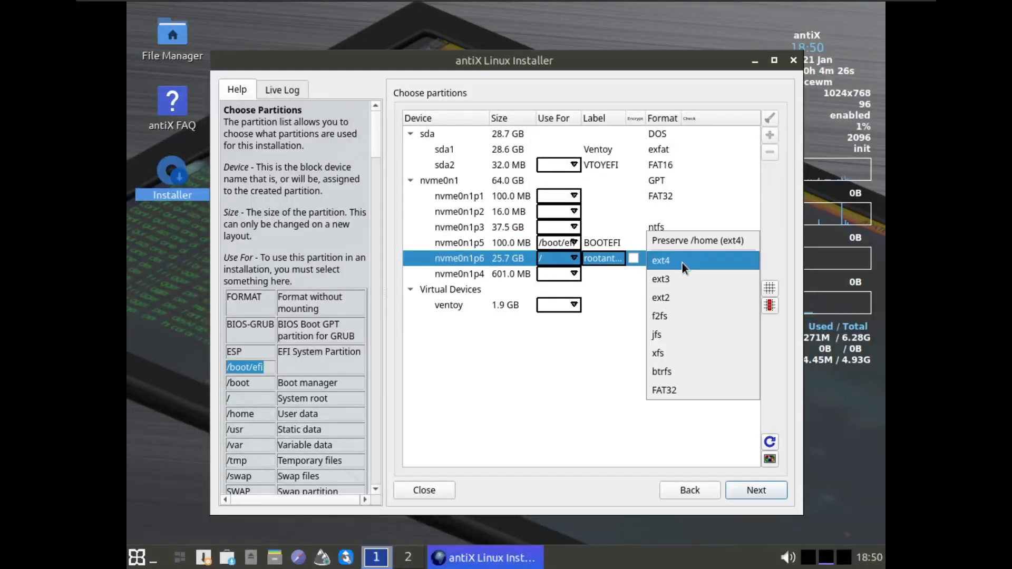
{"action": "left_click", "coordinate": [661, 262]}
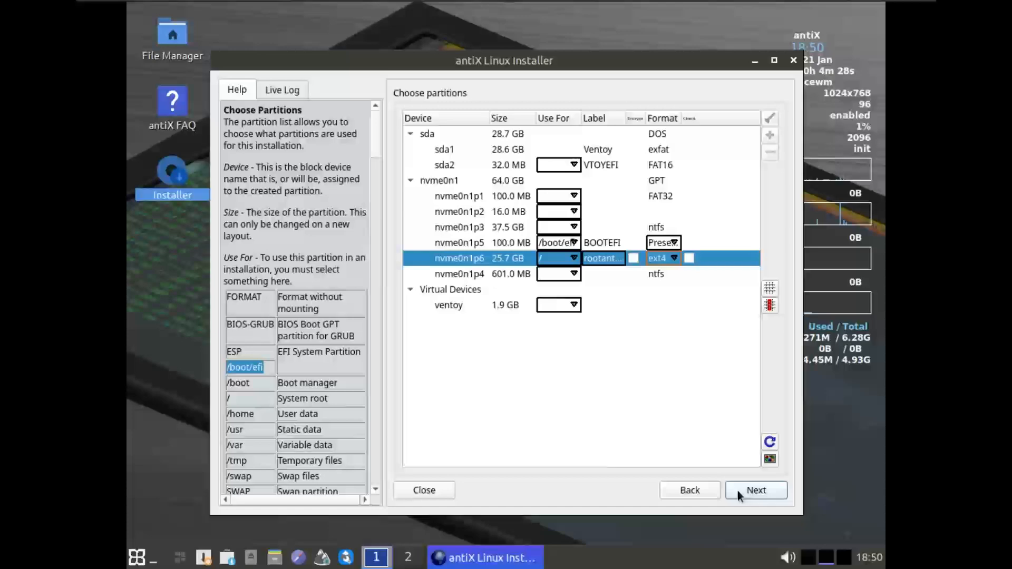
{"action": "left_click", "coordinate": [755, 490]}
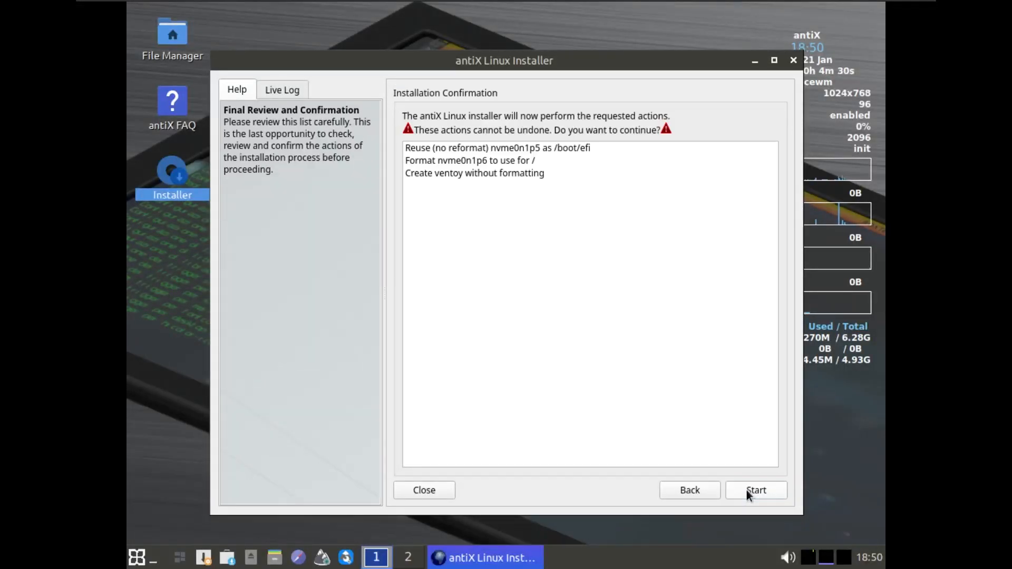
{"action": "left_click", "coordinate": [756, 491]}
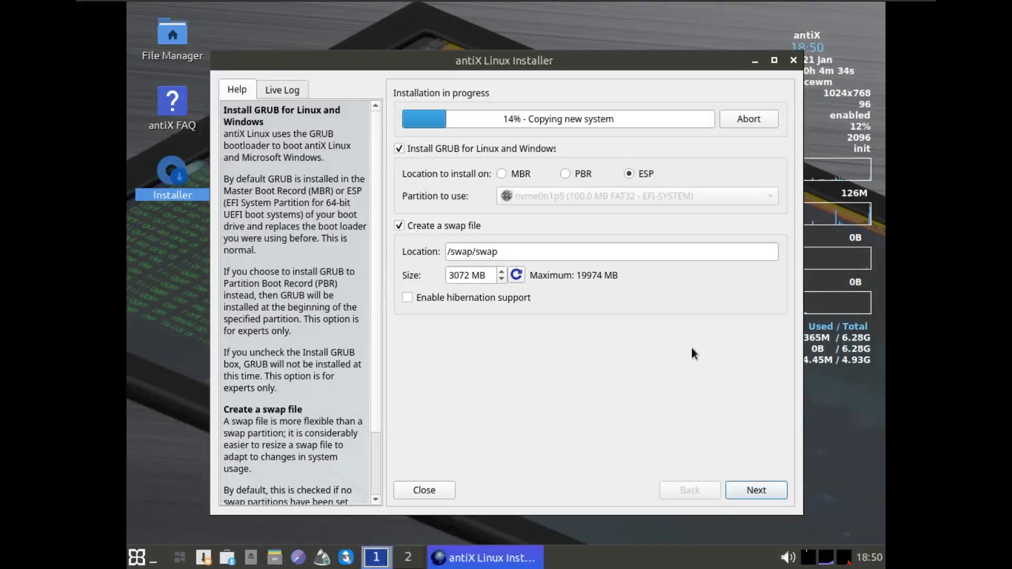
{"action": "mouse_move", "coordinate": [560, 193]}
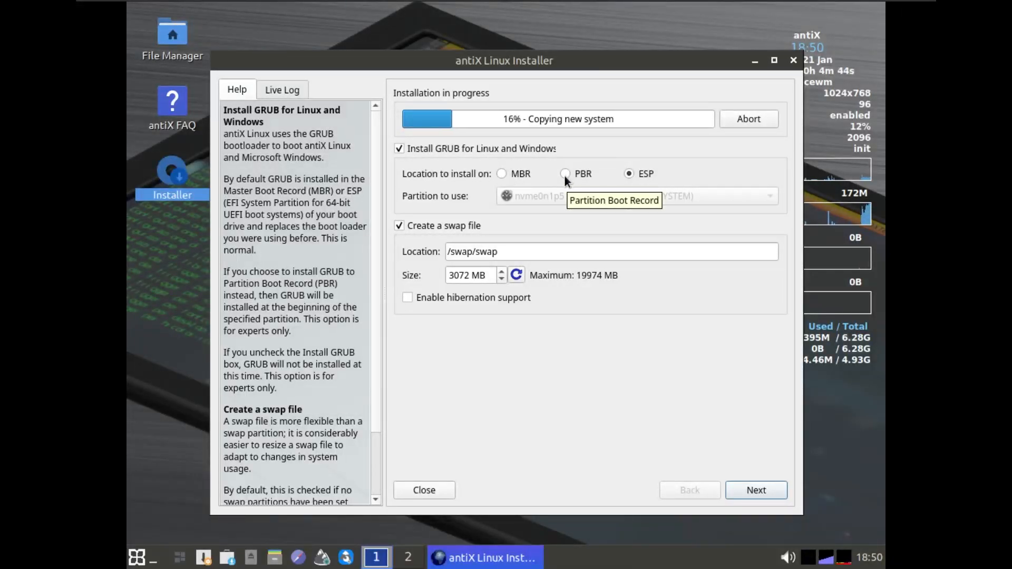
{"action": "mouse_move", "coordinate": [636, 181]}
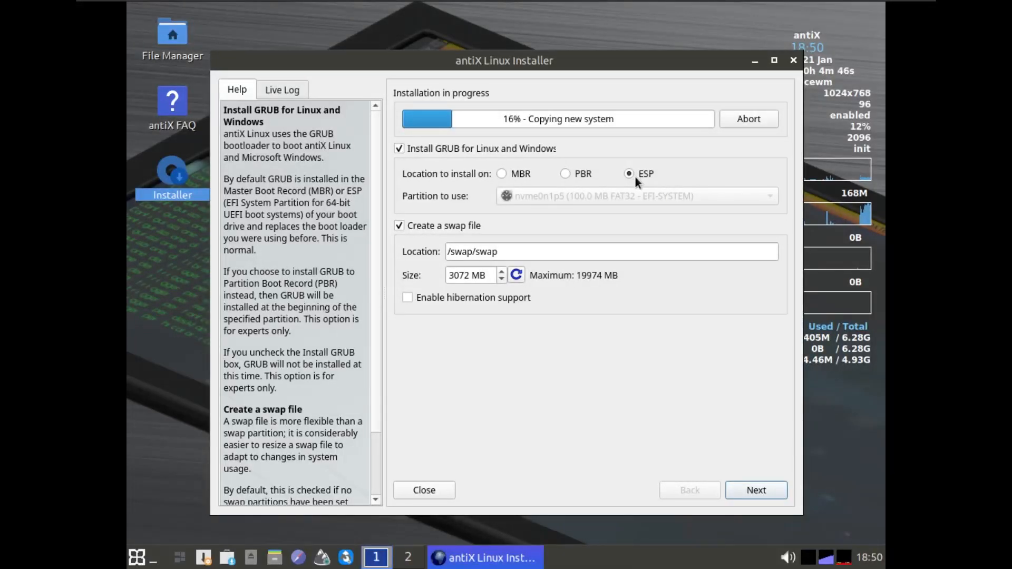
{"action": "mouse_move", "coordinate": [554, 230]}
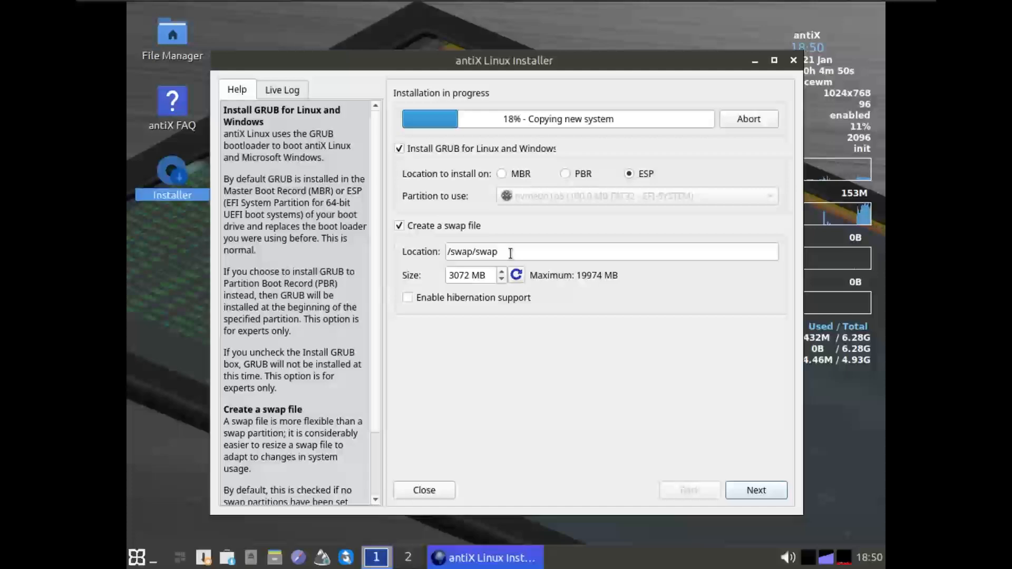
{"action": "mouse_move", "coordinate": [496, 236]}
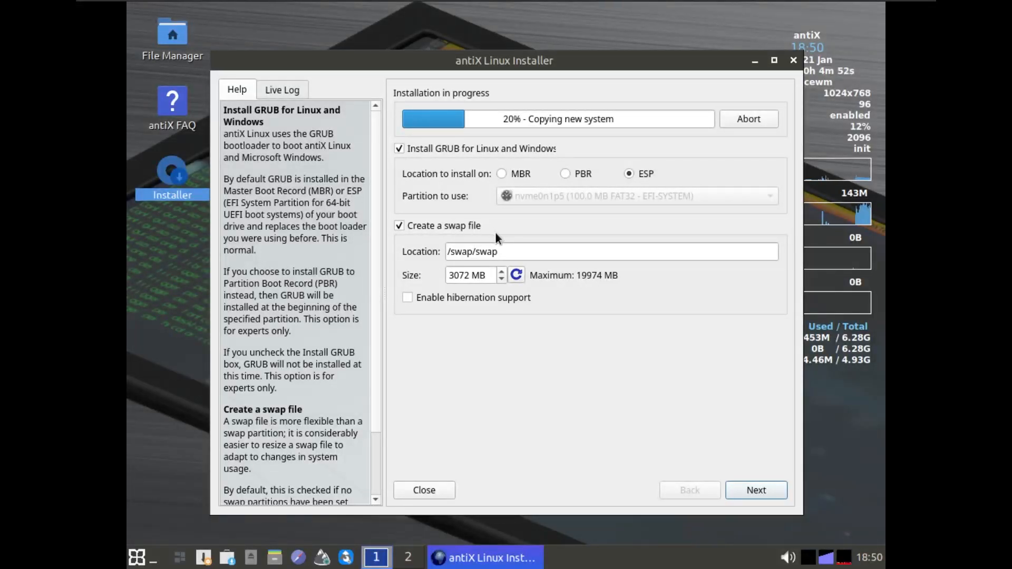
Accept GRUB on the ESP with the /swap/swap file and move to Computer Network Names.
{"action": "left_click", "coordinate": [406, 297]}
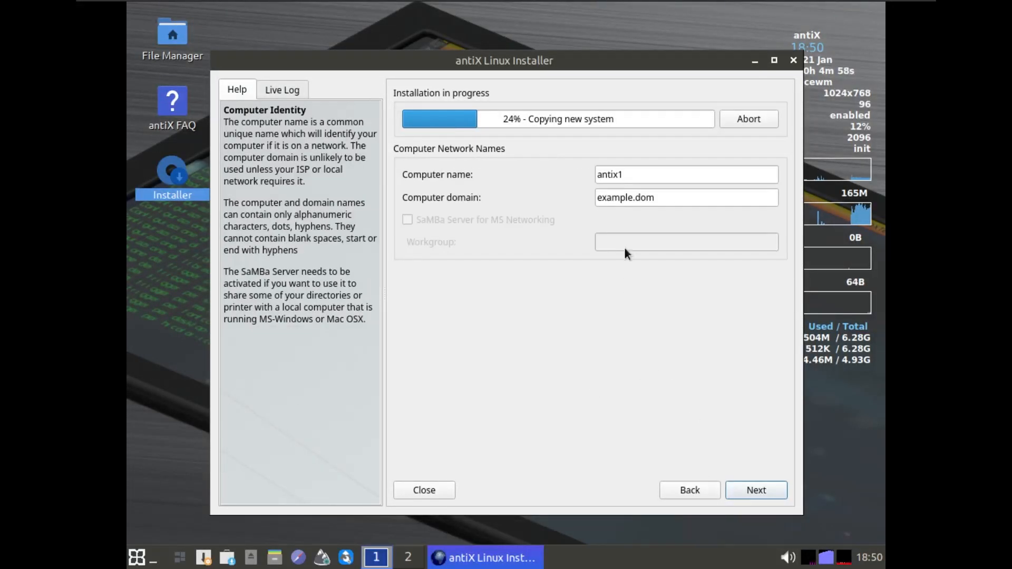
Keep the default computer name antix1 and set the timezone to Europe/Sofia.
{"action": "left_click", "coordinate": [686, 175]}
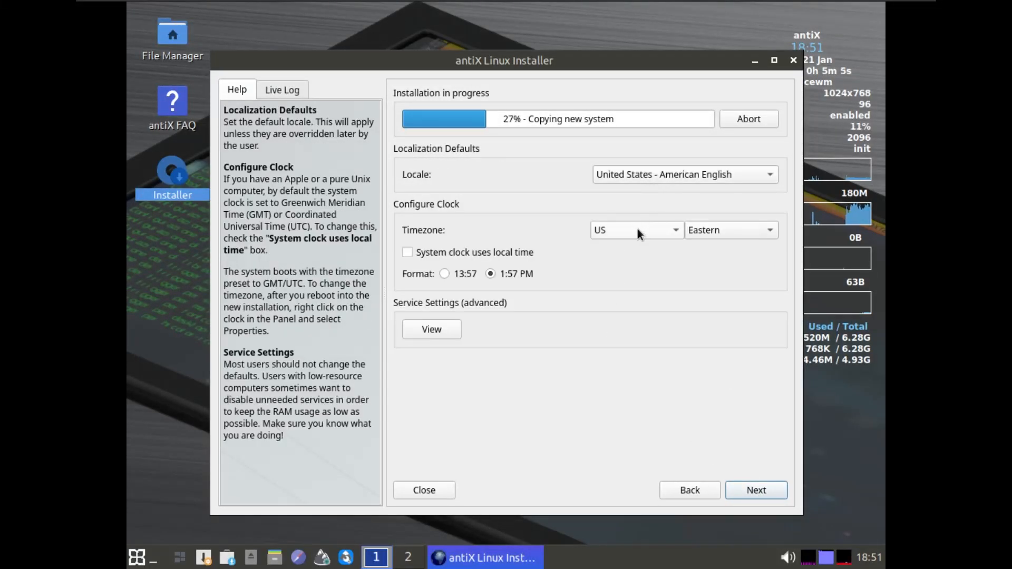
{"action": "left_click", "coordinate": [637, 229]}
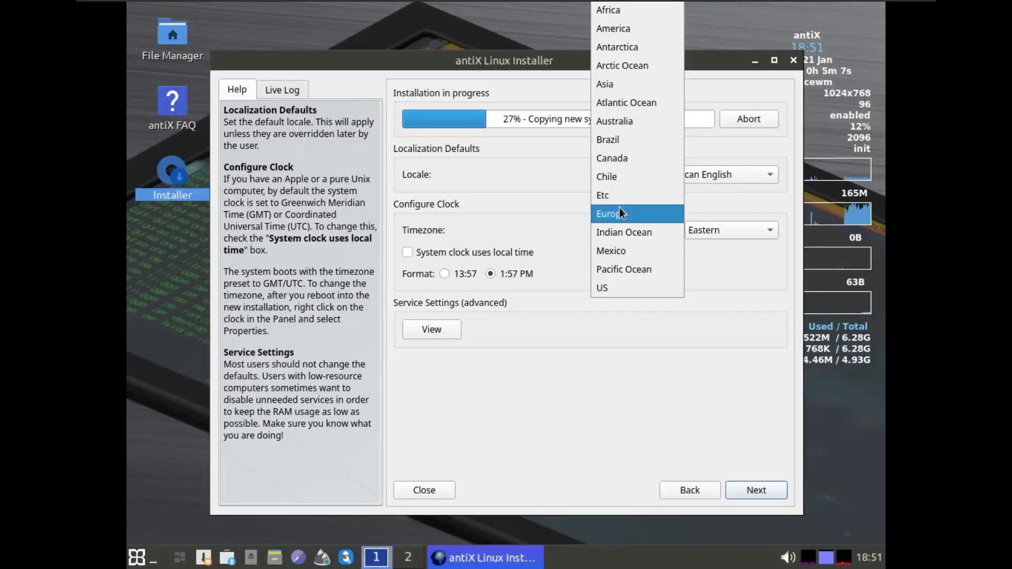
{"action": "left_click", "coordinate": [609, 213]}
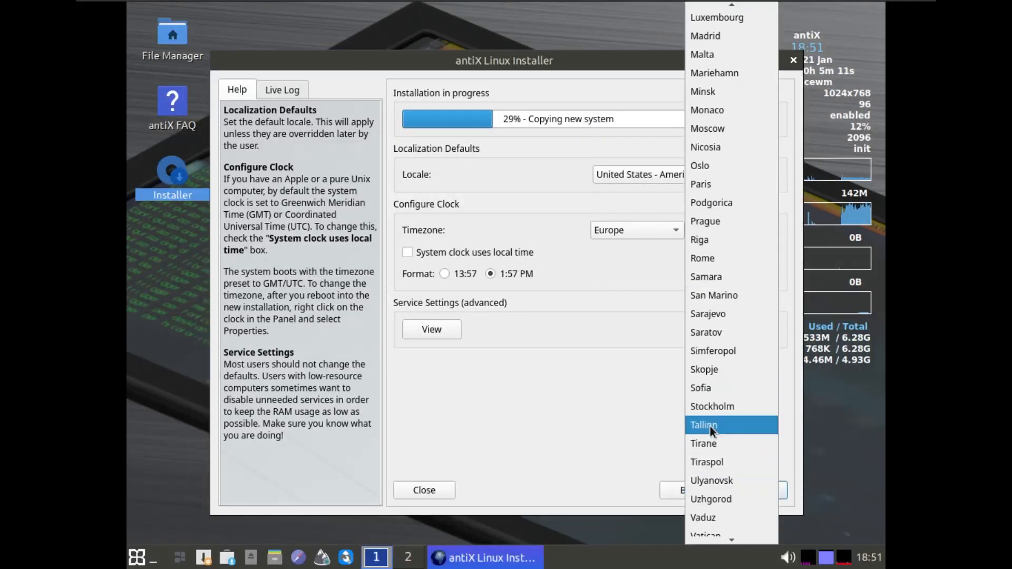
{"action": "left_click", "coordinate": [699, 388]}
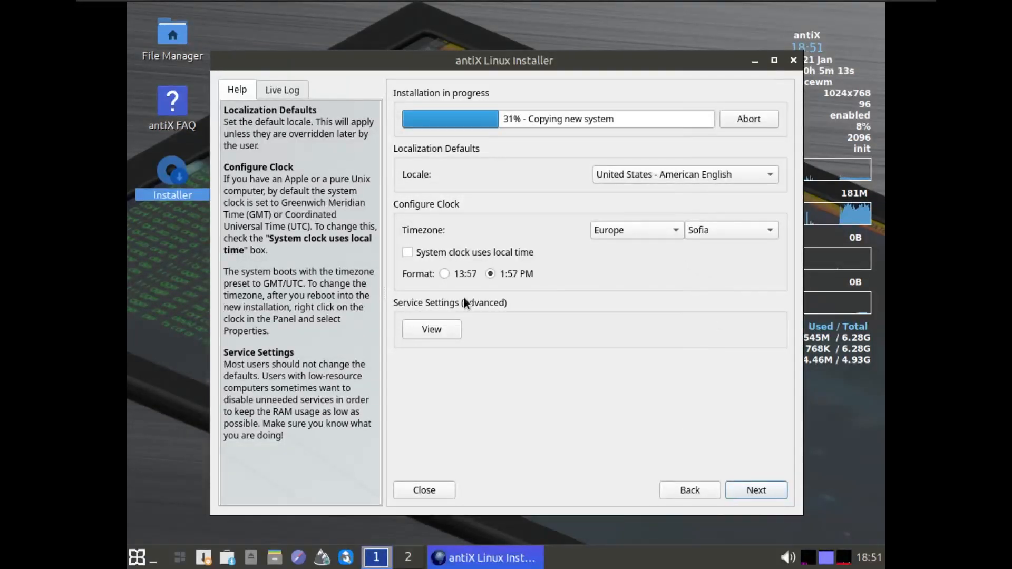
{"action": "mouse_move", "coordinate": [511, 282]}
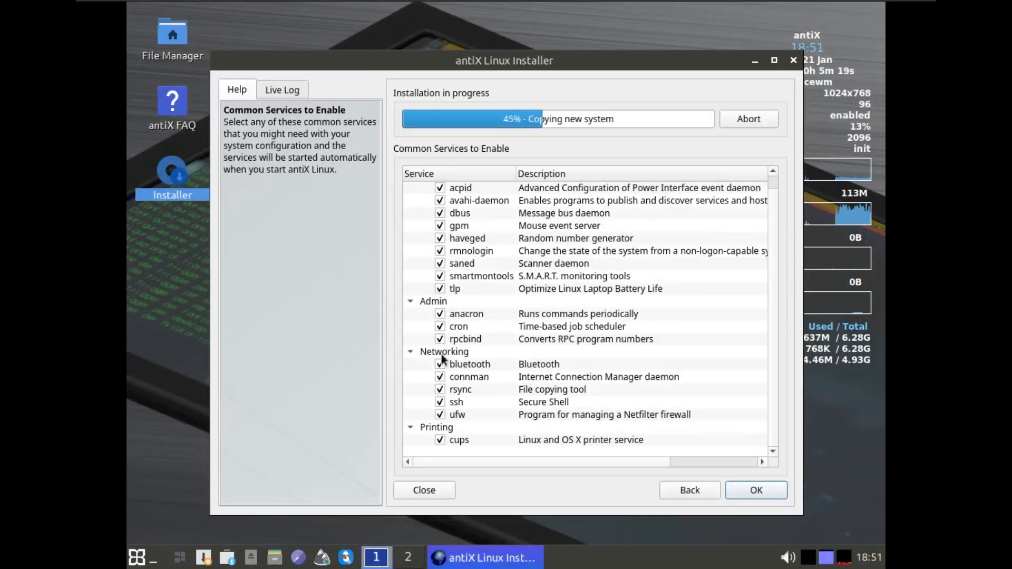
Disable the bluetooth service in the common services list, keeping the others enabled.
{"action": "left_click", "coordinate": [440, 364]}
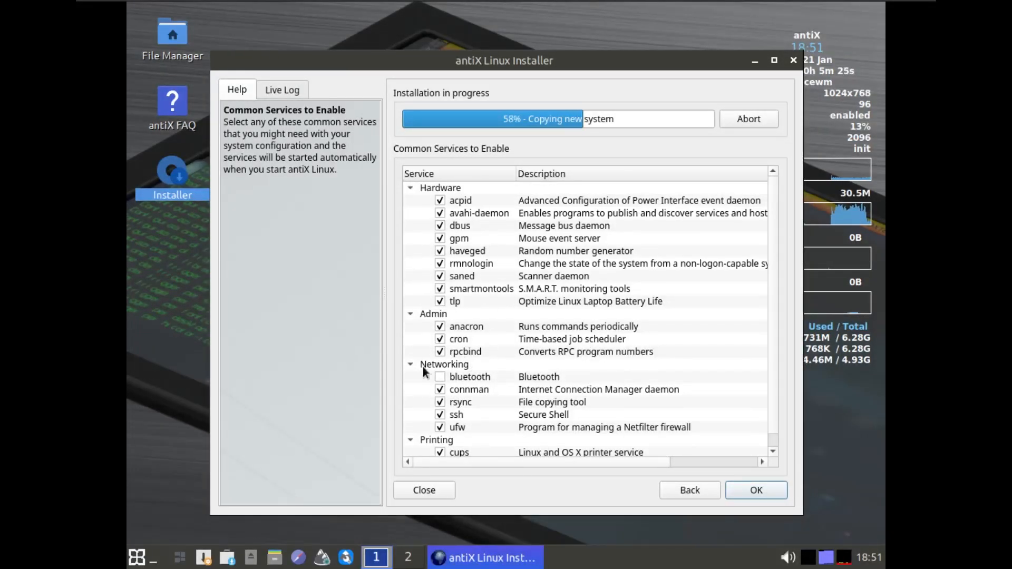
{"action": "mouse_move", "coordinate": [547, 335]}
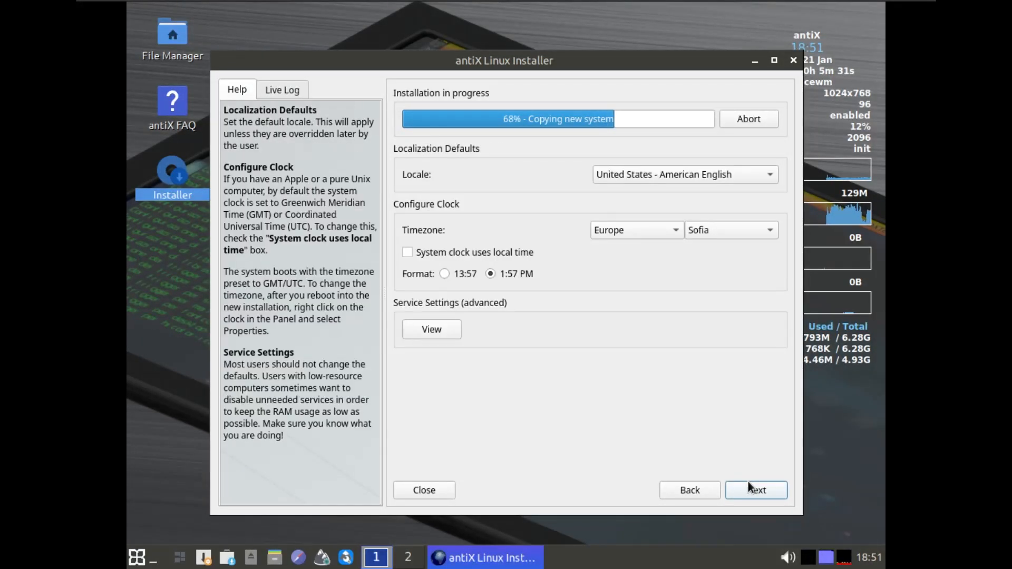
Create the default user 'tim' with a confirmed password and continue the installation.
{"action": "left_click", "coordinate": [755, 490]}
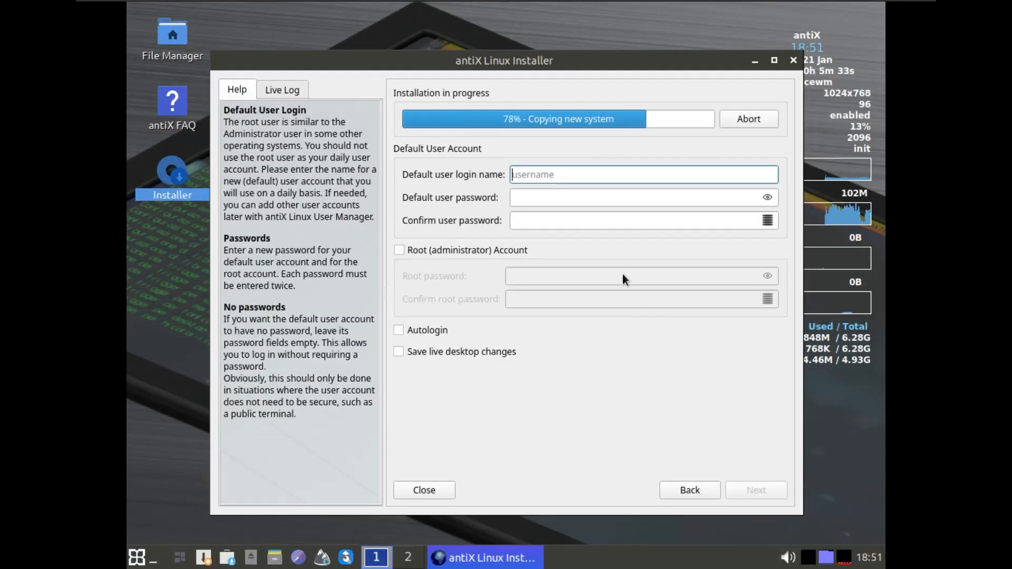
{"action": "type", "text": "tim"}
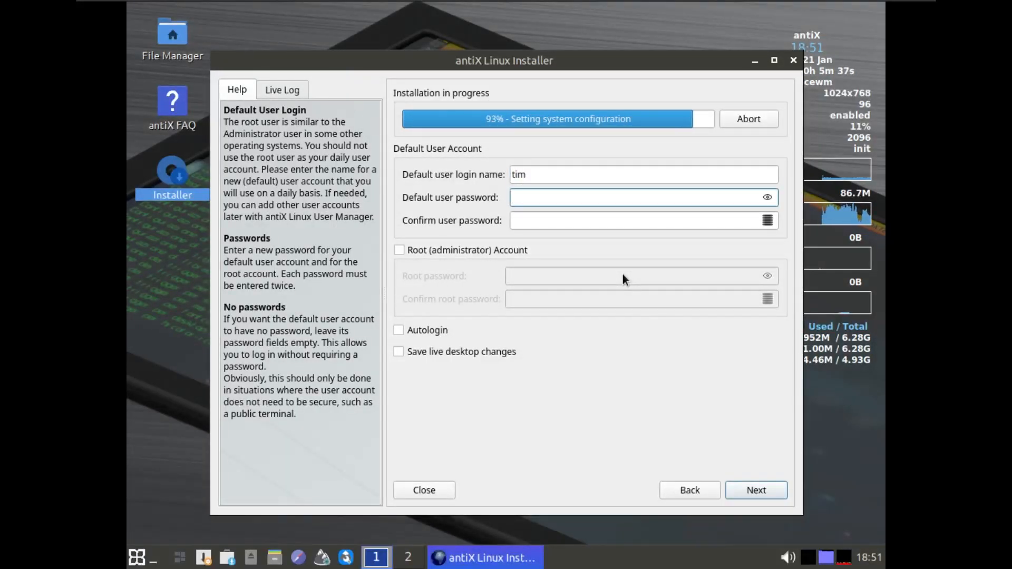
{"action": "type", "text": "password"}
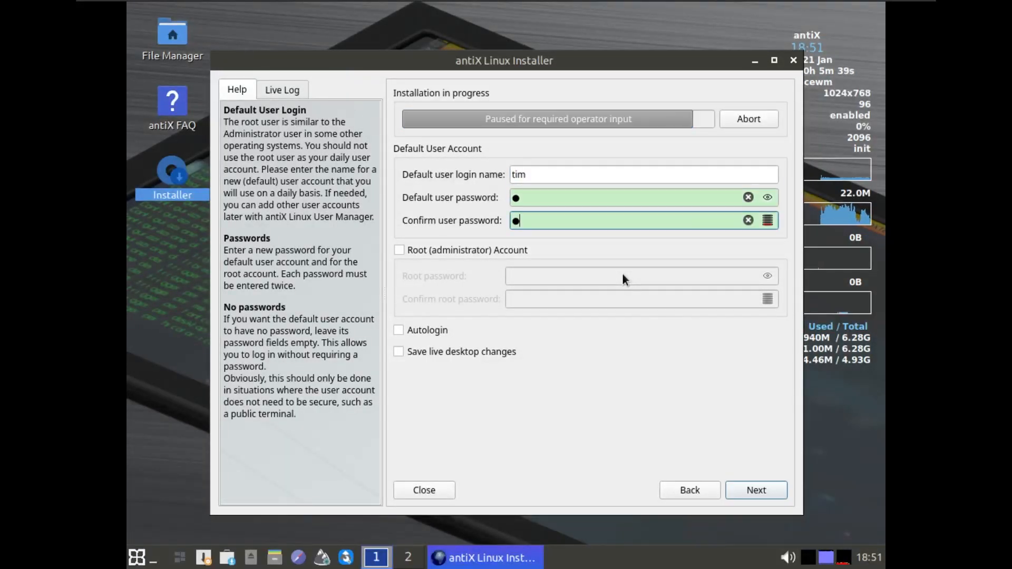
{"action": "mouse_move", "coordinate": [703, 443]}
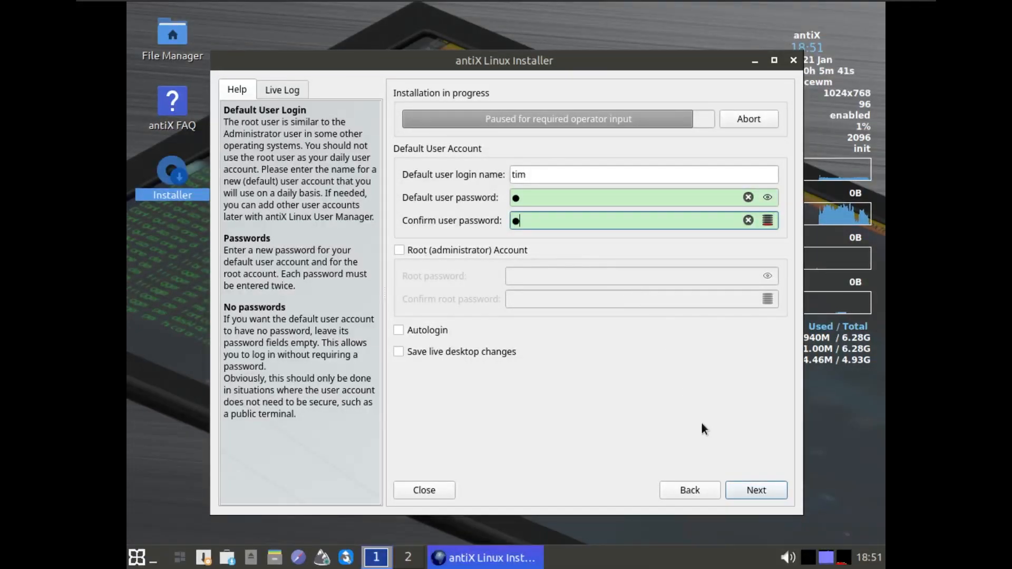
{"action": "left_click", "coordinate": [756, 490]}
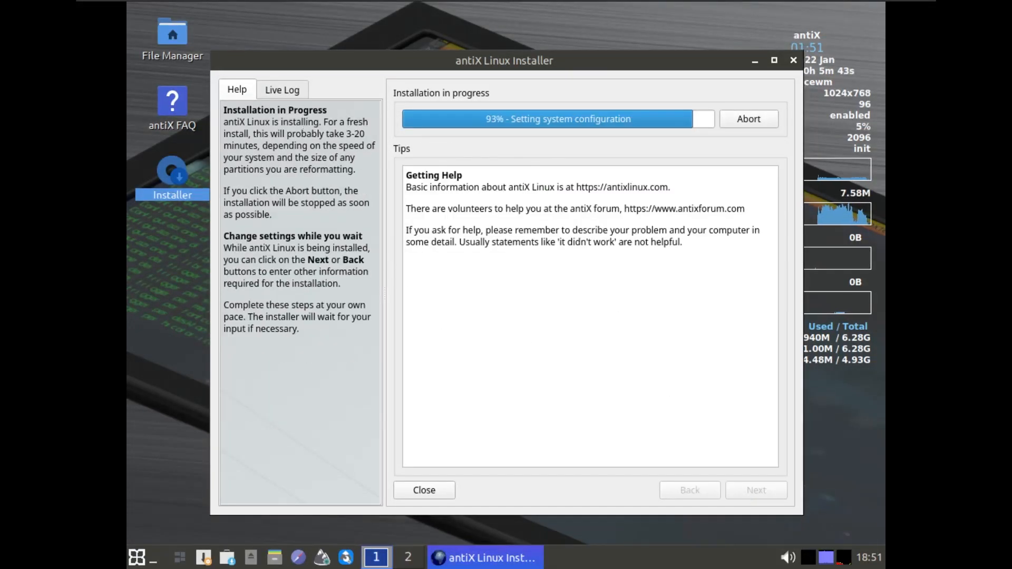
Follow the Live Log, widening it and checking Help, until Installation complete appears.
{"action": "left_click", "coordinate": [282, 90]}
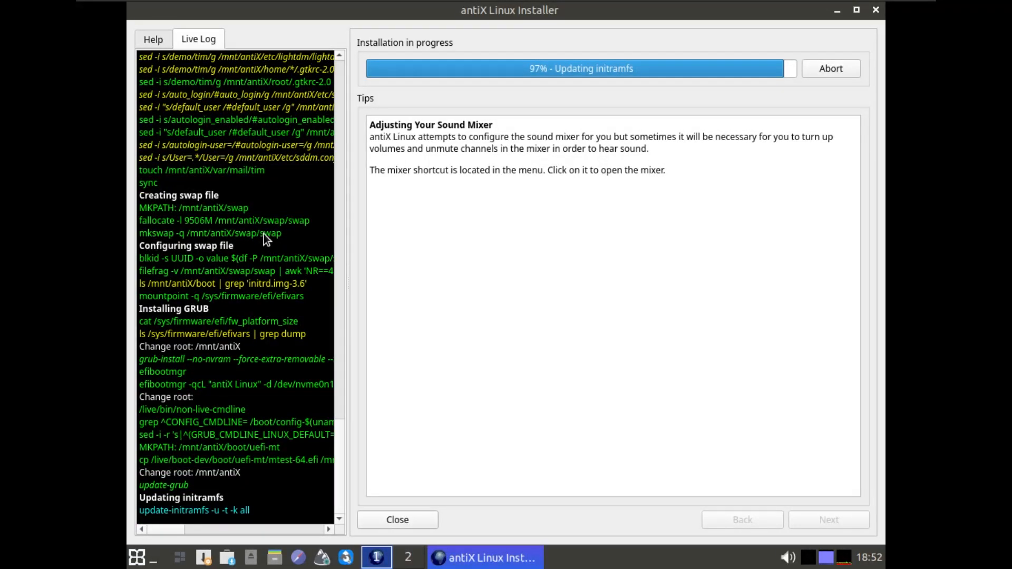
{"action": "mouse_move", "coordinate": [216, 383]}
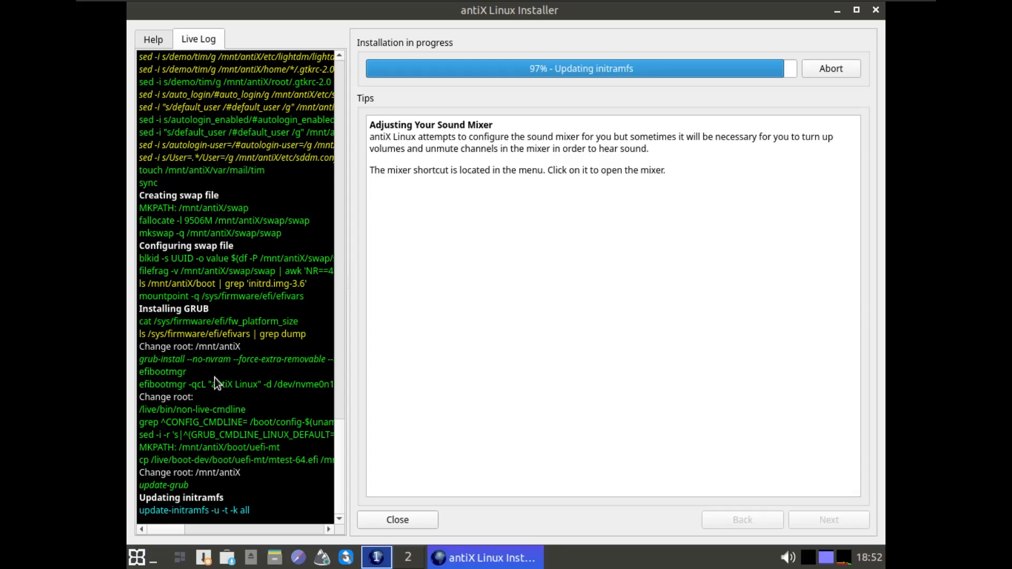
{"action": "left_click", "coordinate": [235, 447]}
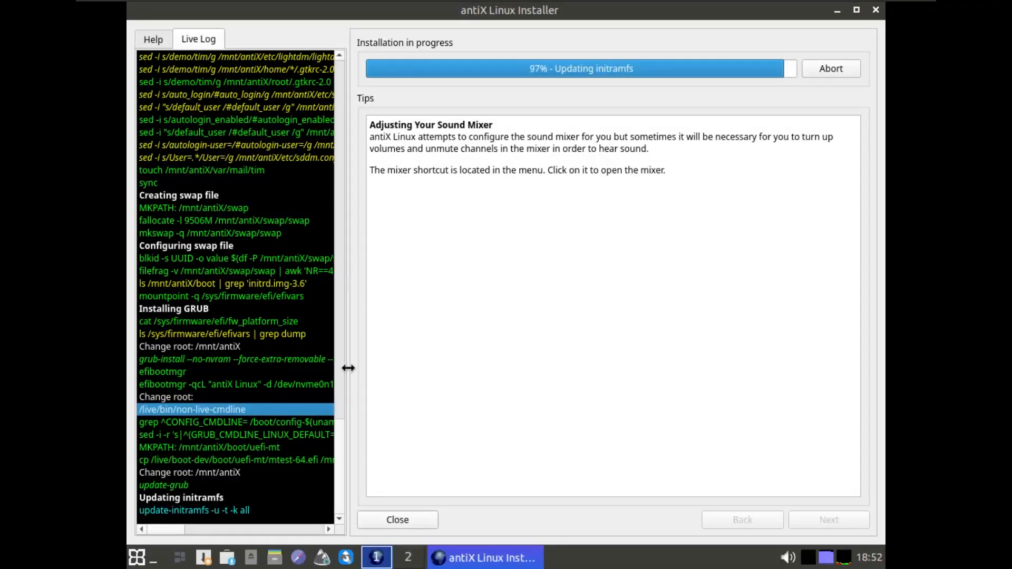
{"action": "left_click_drag", "start_coordinate": [348, 369], "coordinate": [507, 369]}
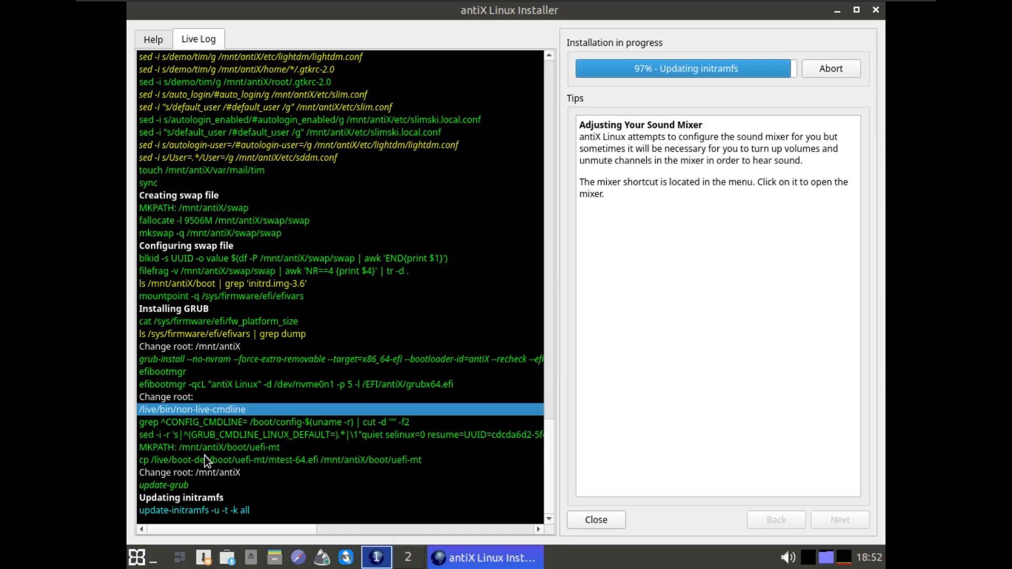
{"action": "scroll", "scroll_direction": "down", "scroll_amount": 3}
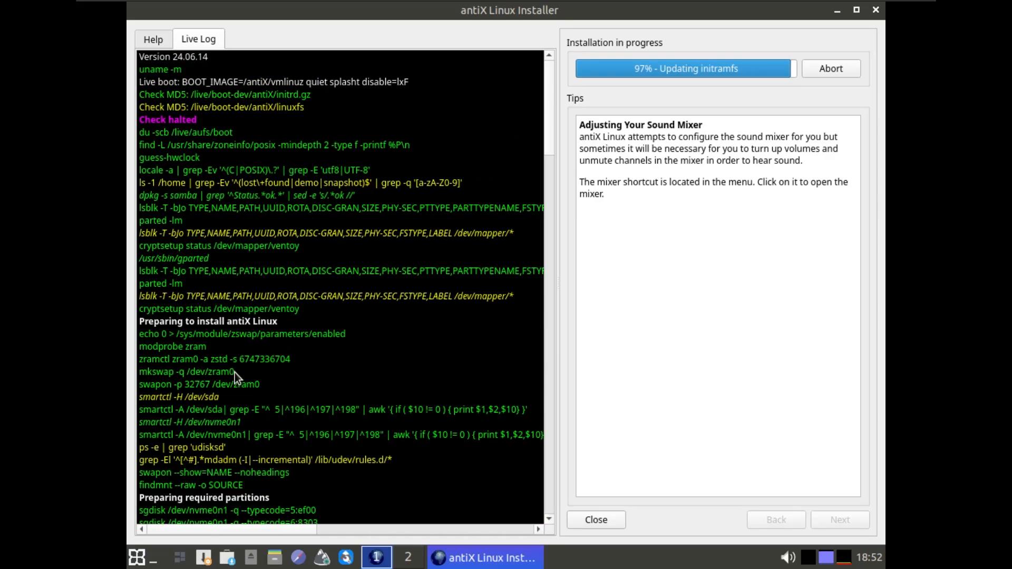
{"action": "left_click", "coordinate": [152, 39]}
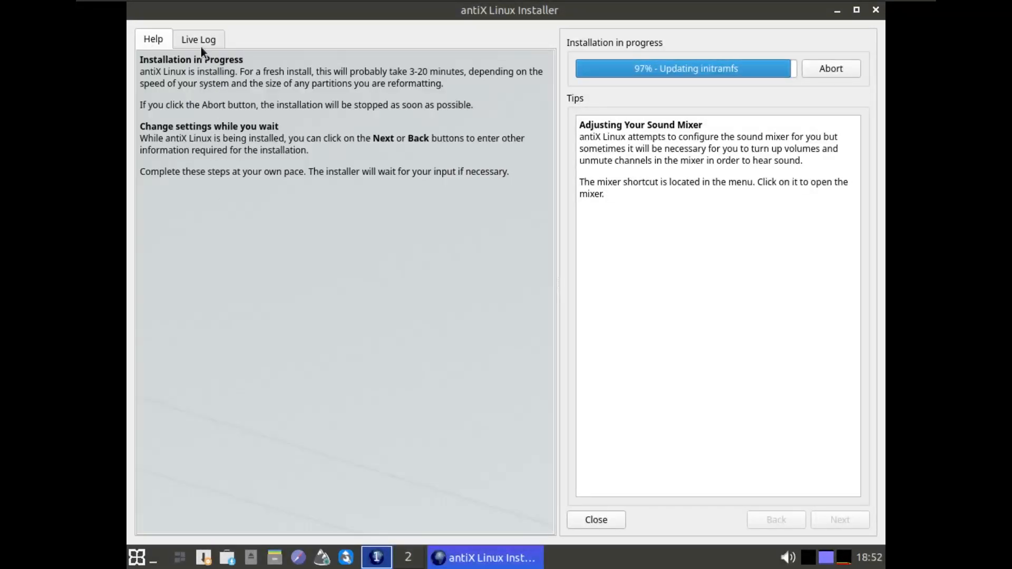
{"action": "left_click", "coordinate": [198, 39]}
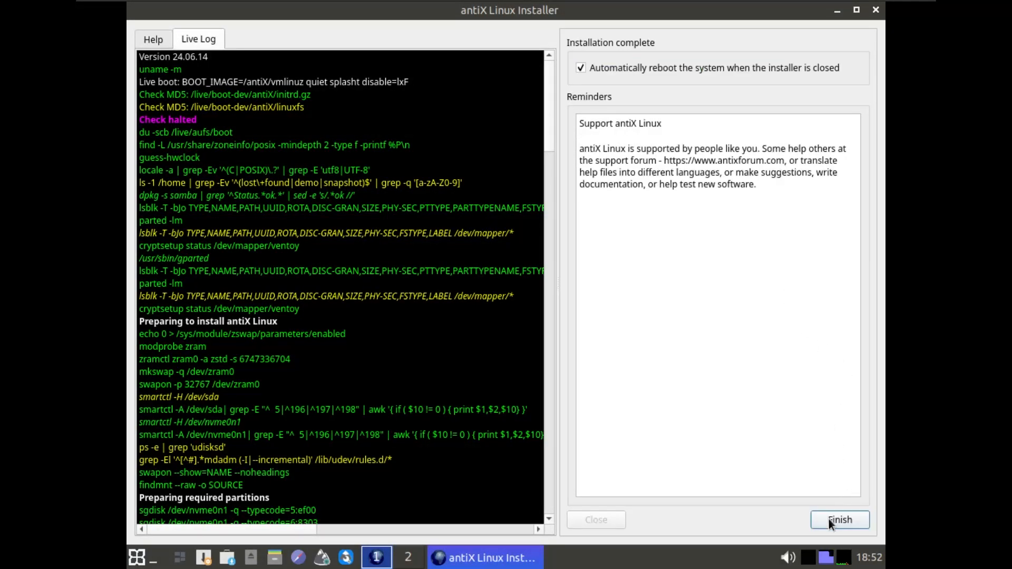
Finish the installer so the computer reboots into the GRUB menu.
{"action": "left_click", "coordinate": [839, 519]}
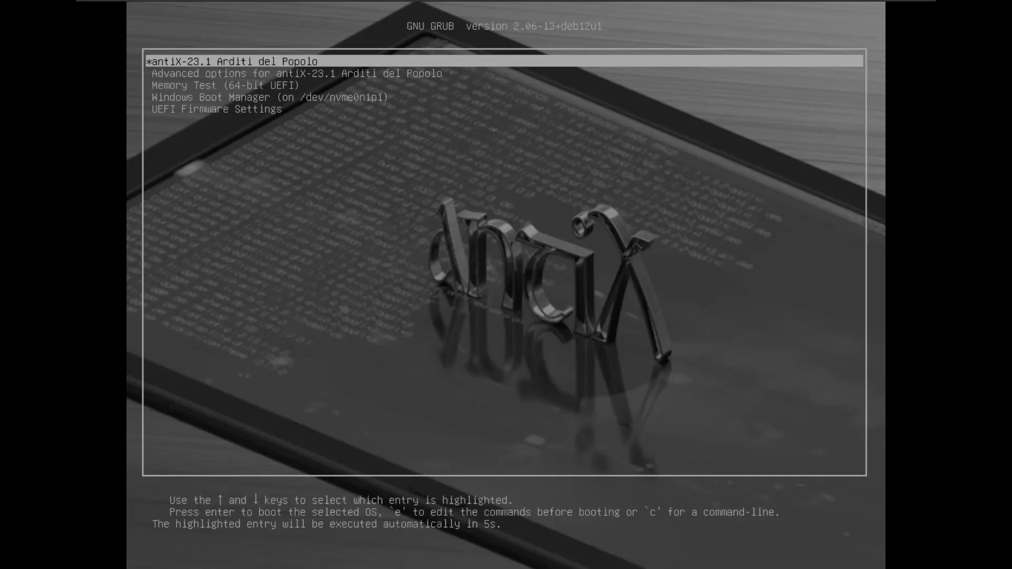
Check the Windows Boot Manager entry in GRUB, then boot the antiX entry.
{"action": "key", "text": "Down"}
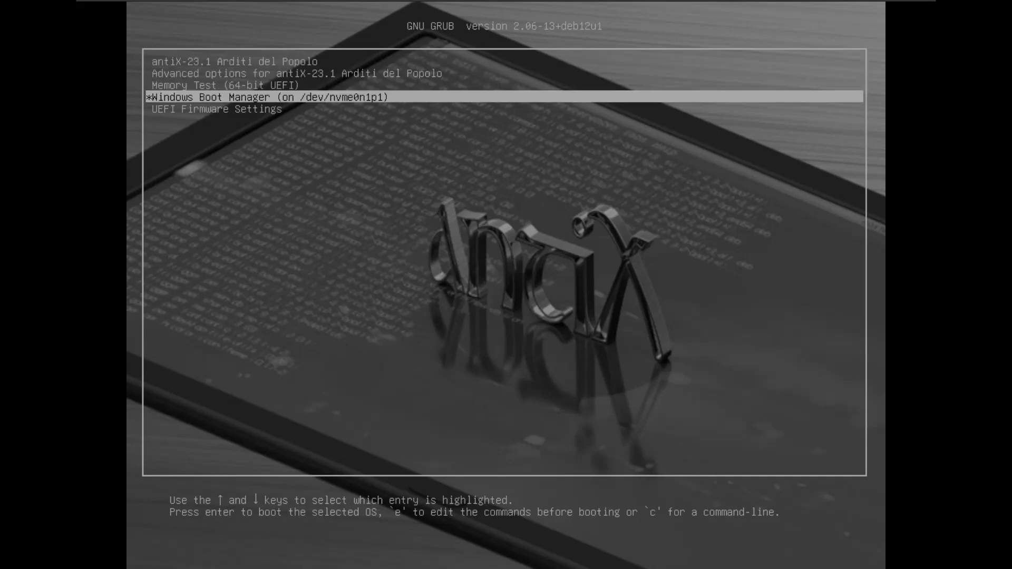
{"action": "key", "text": "Return"}
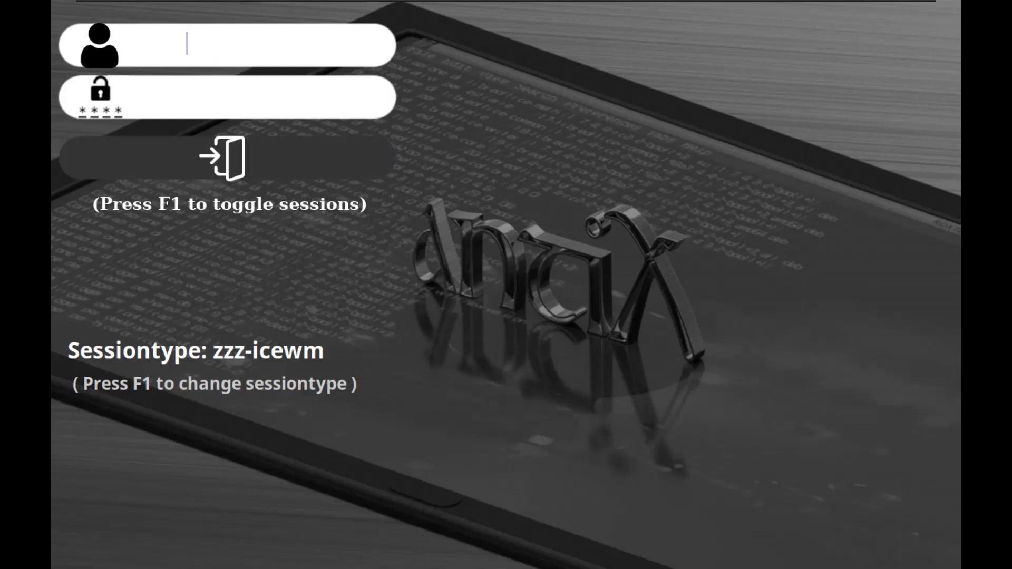
Log in as 'tim' to reach the antiX IceWM desktop.
{"action": "type", "text": "tim"}
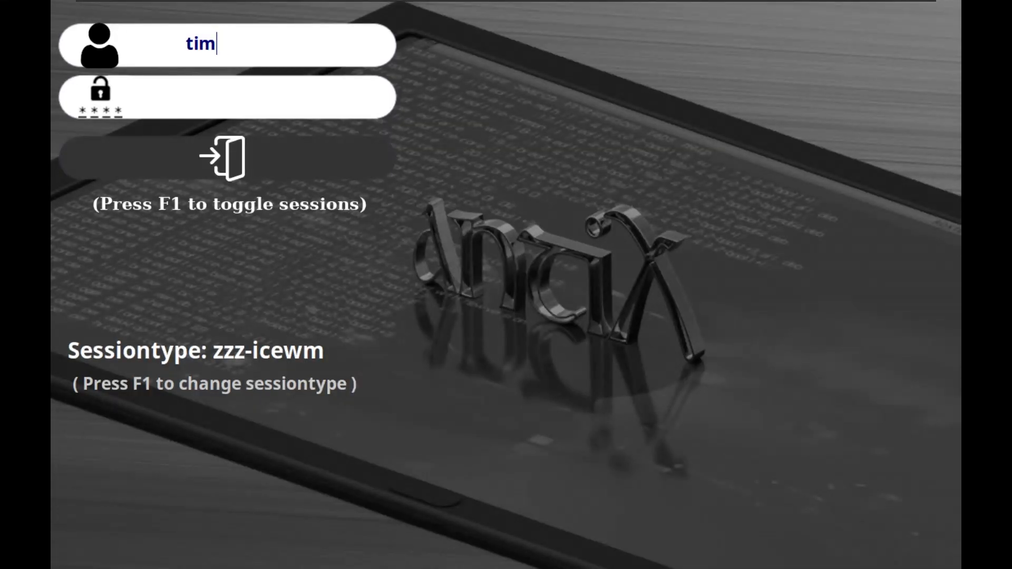
{"action": "left_click", "coordinate": [222, 160]}
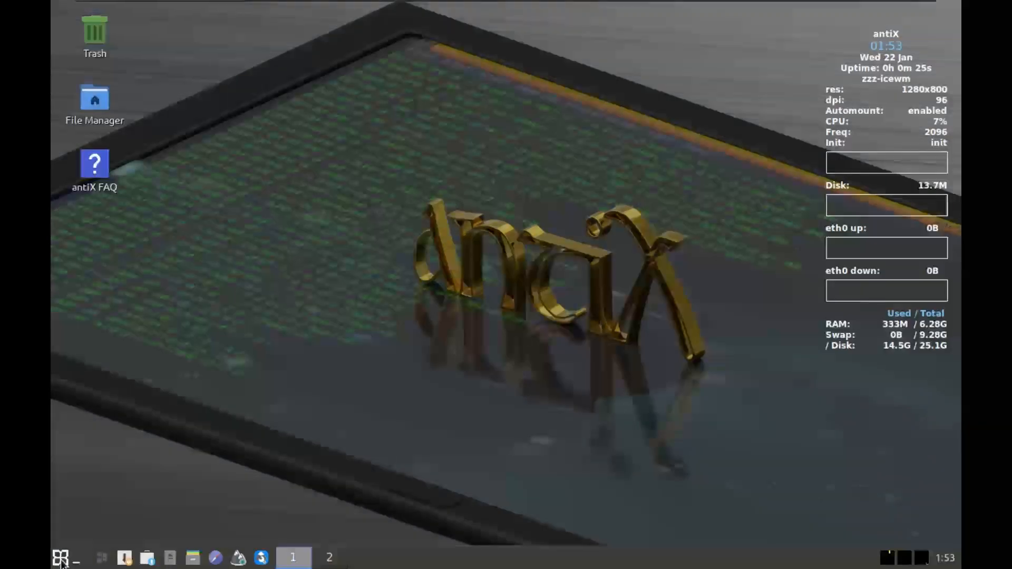
{"action": "left_click", "coordinate": [61, 557]}
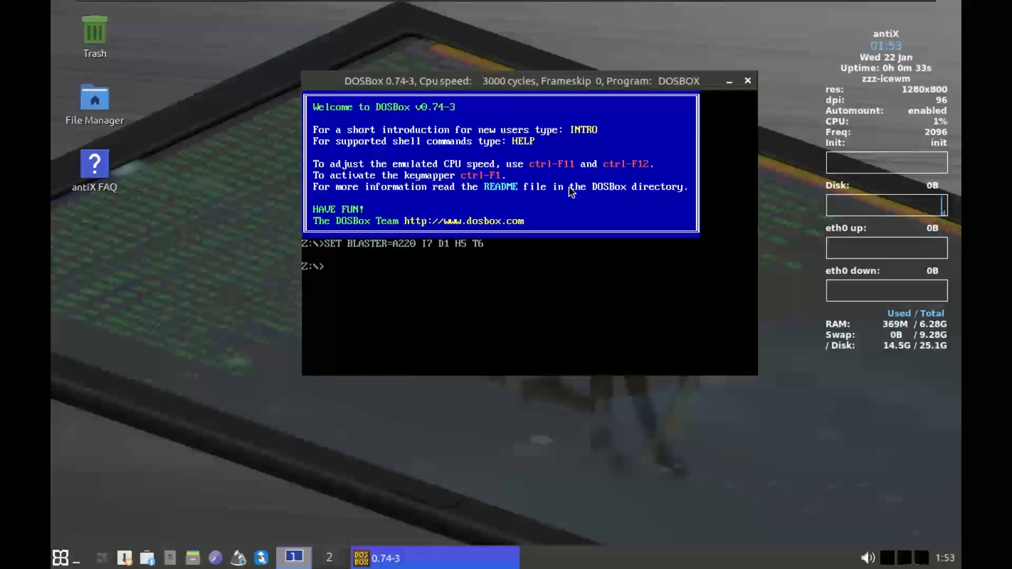
{"action": "type", "text": "dir"}
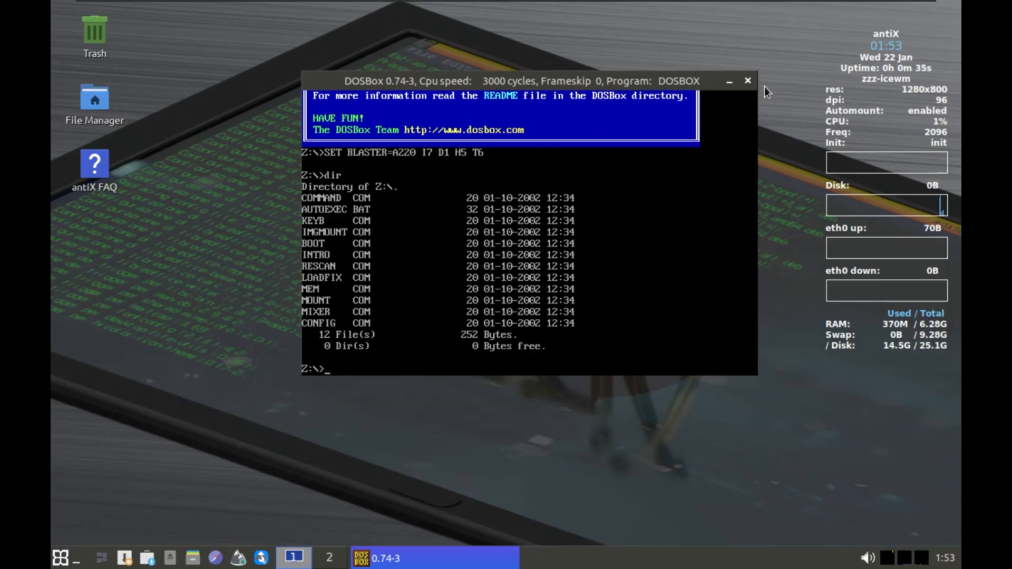
{"action": "left_click", "coordinate": [61, 557]}
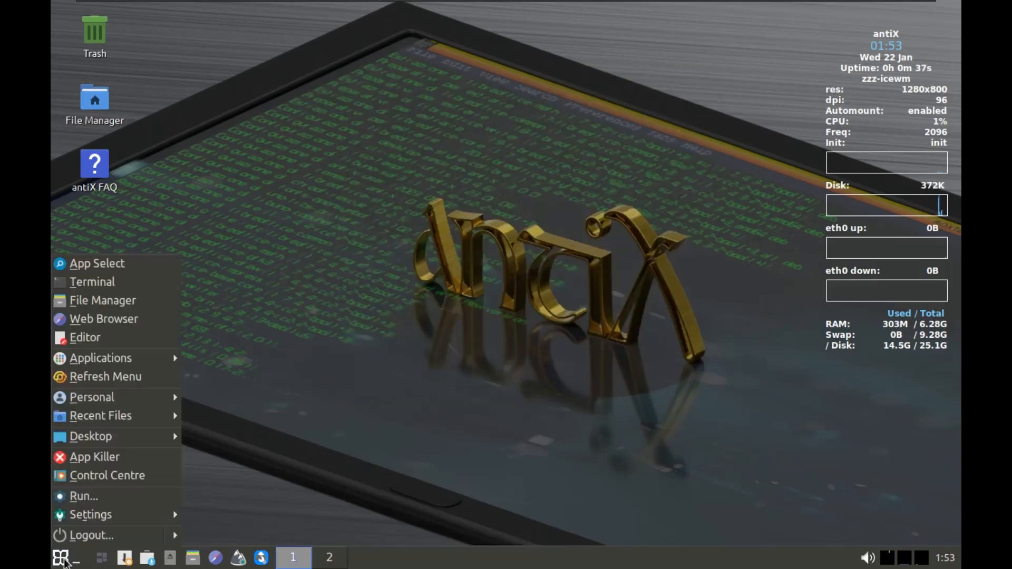
Launch ROXTerm from the start menu and check its About information.
{"action": "left_click", "coordinate": [99, 358]}
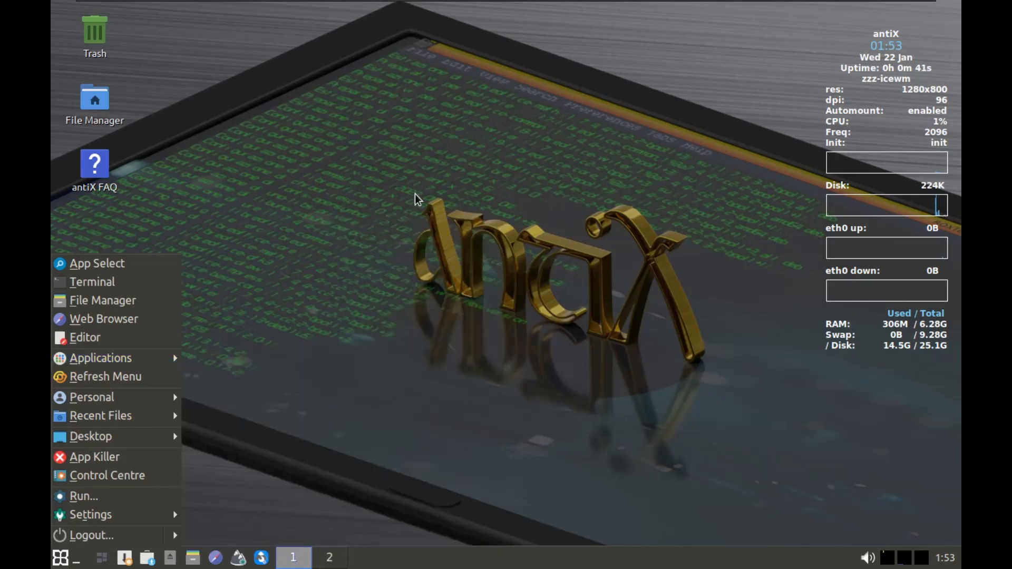
{"action": "mouse_move", "coordinate": [329, 397]}
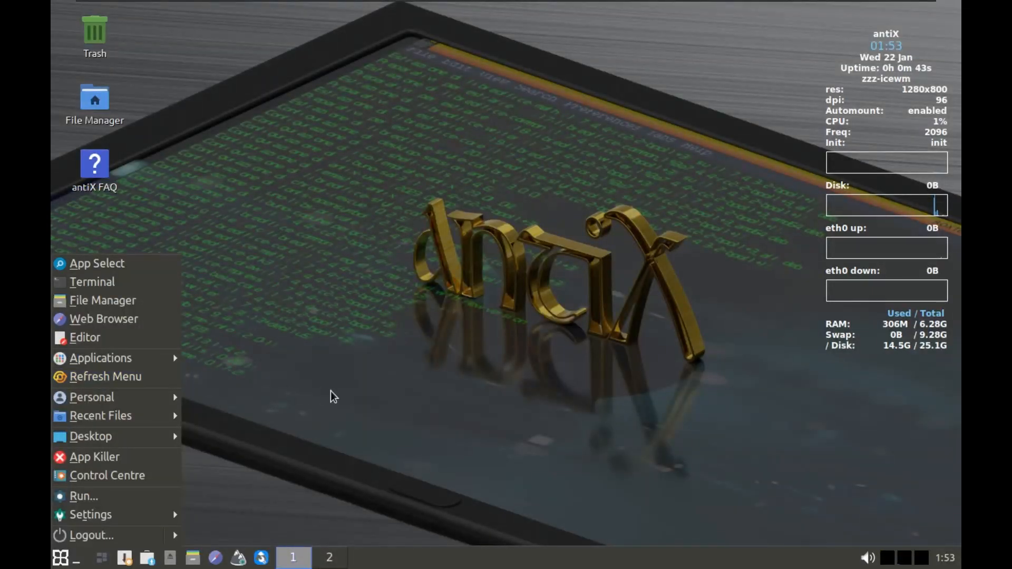
{"action": "left_click", "coordinate": [84, 337]}
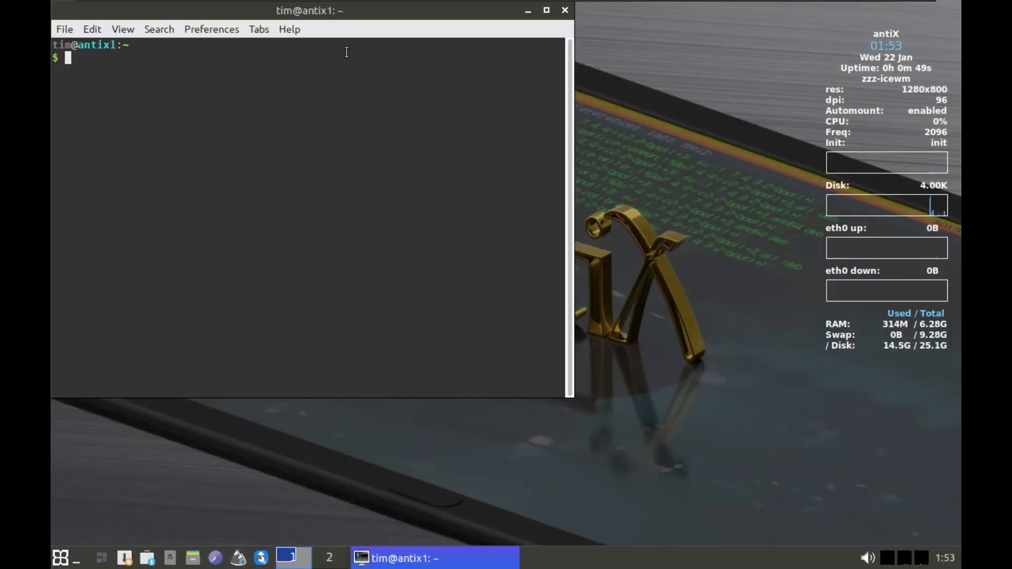
{"action": "left_click", "coordinate": [289, 30]}
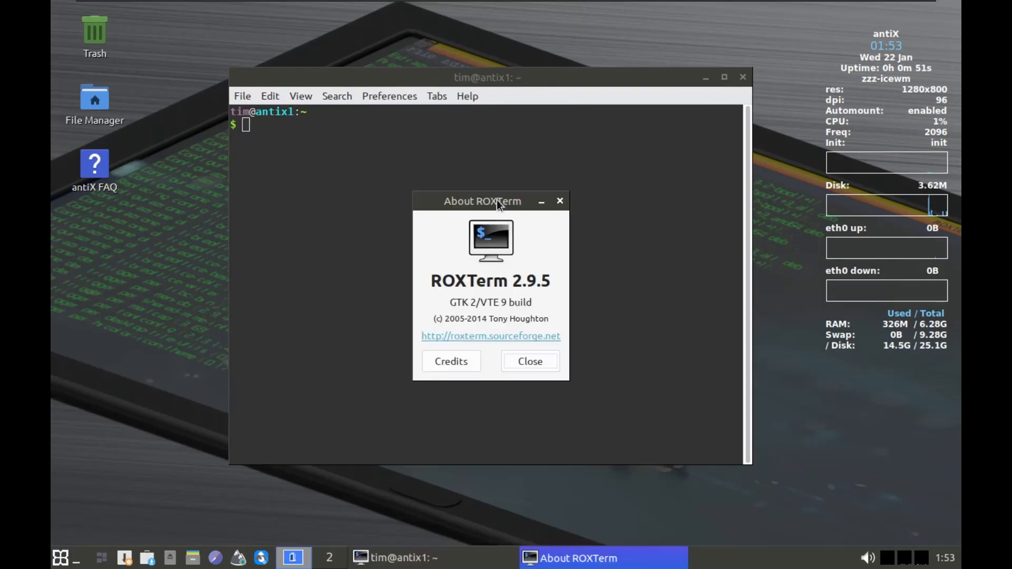
{"action": "left_click", "coordinate": [530, 361]}
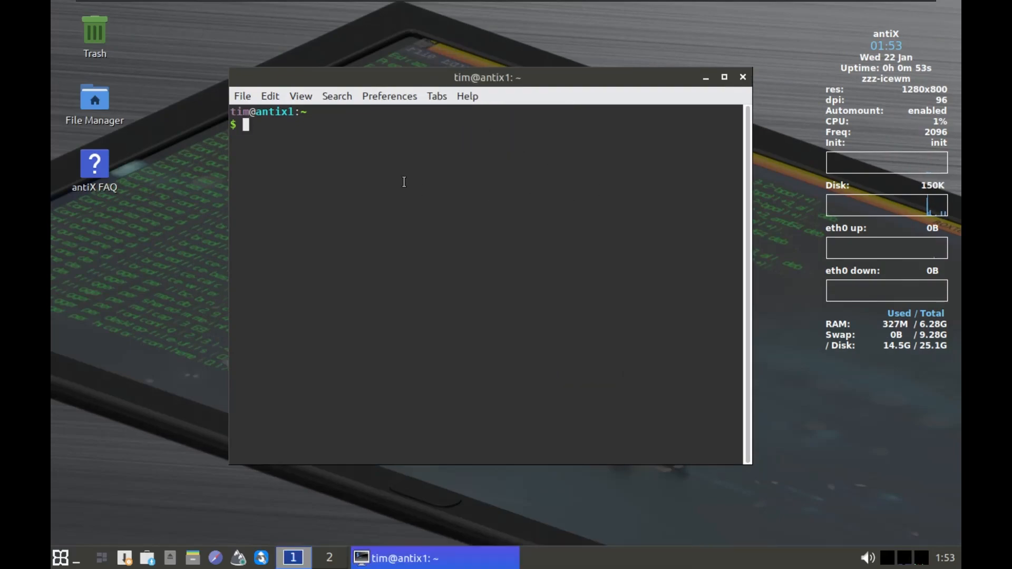
Run htop in the terminal and reposition its window.
{"action": "type", "text": "htop"}
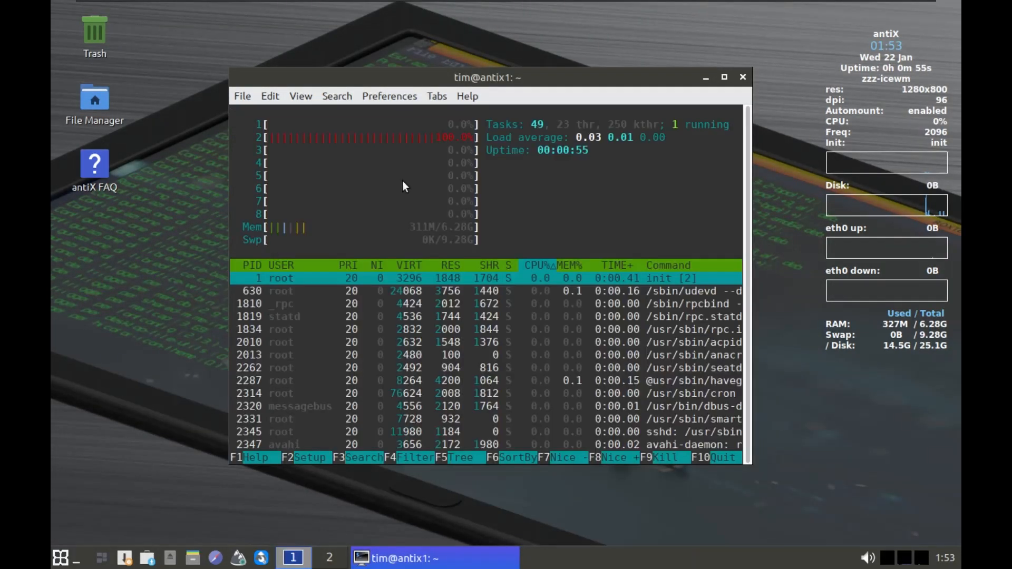
{"action": "left_click_drag", "start_coordinate": [487, 76], "coordinate": [446, 63]}
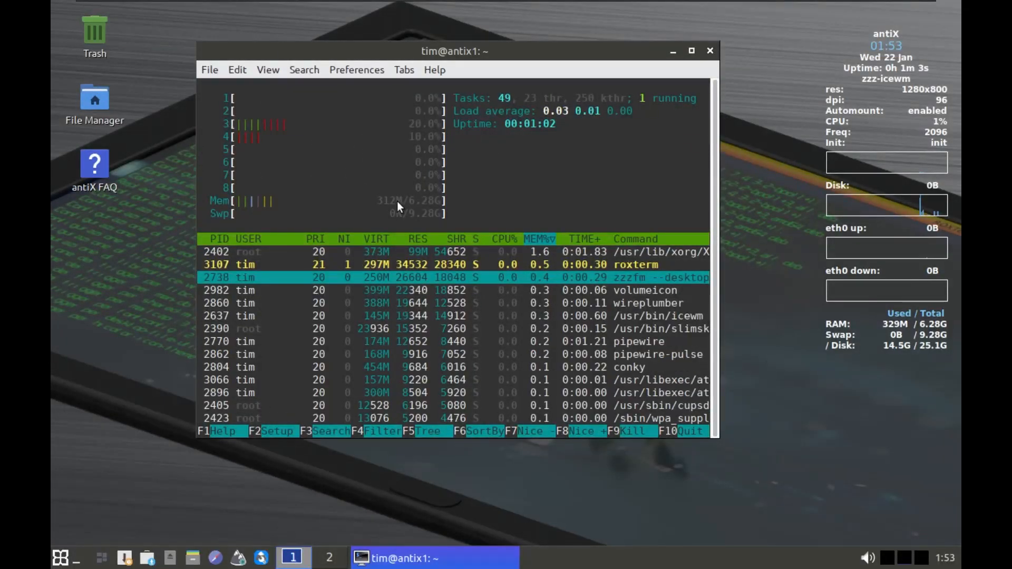
{"action": "mouse_move", "coordinate": [454, 195]}
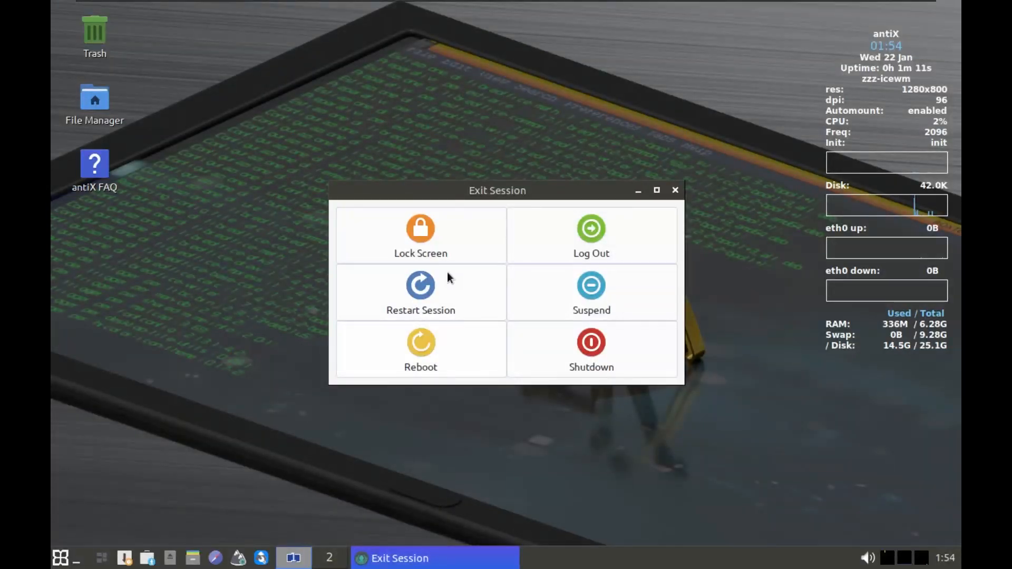
Dismiss Exit Session, move the Trash icon higher, then log out to shut antiX down.
{"action": "left_click", "coordinate": [675, 190]}
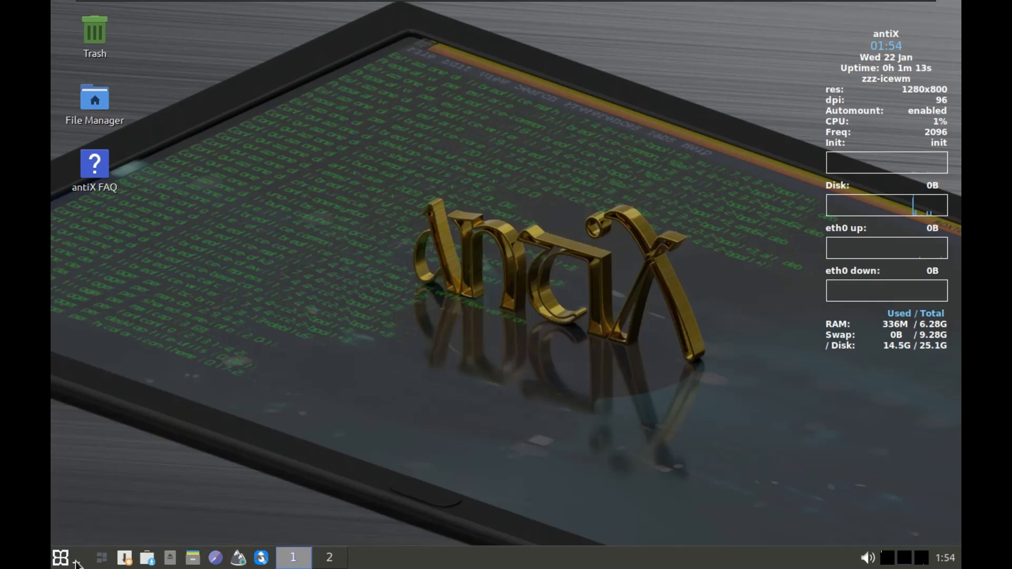
{"action": "left_click", "coordinate": [61, 555]}
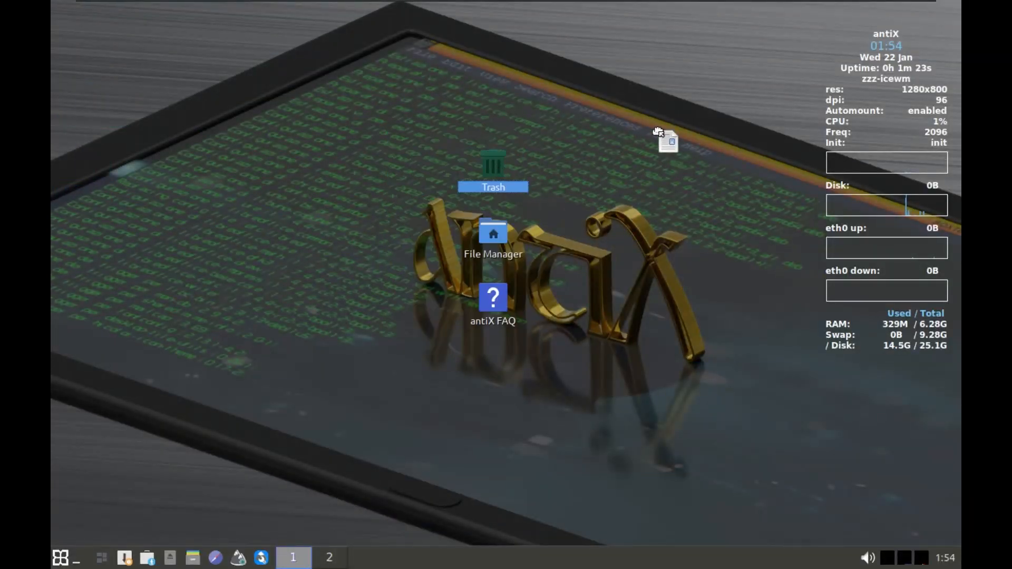
{"action": "left_click_drag", "start_coordinate": [493, 162], "coordinate": [653, 100]}
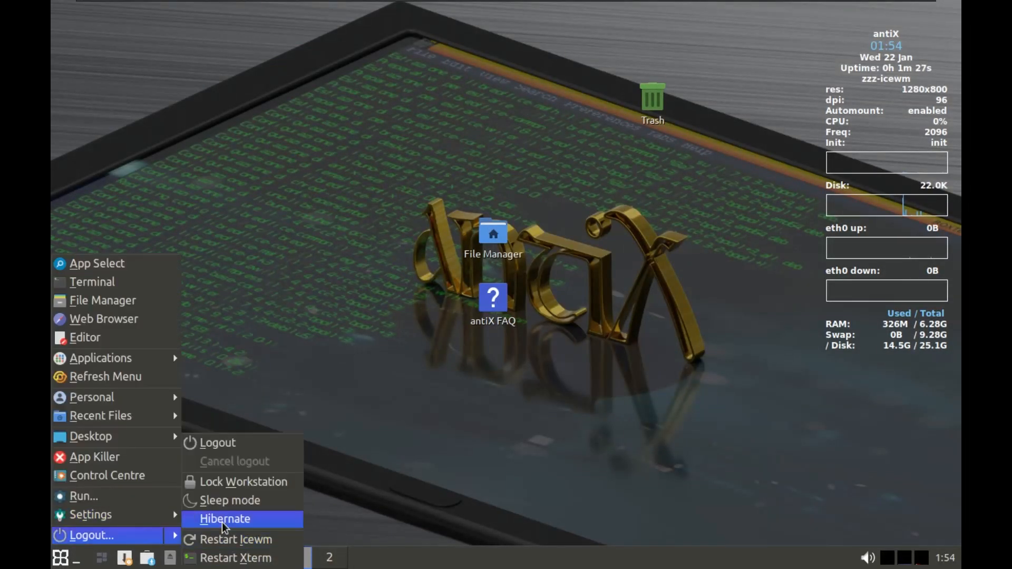
{"action": "mouse_move", "coordinate": [219, 542]}
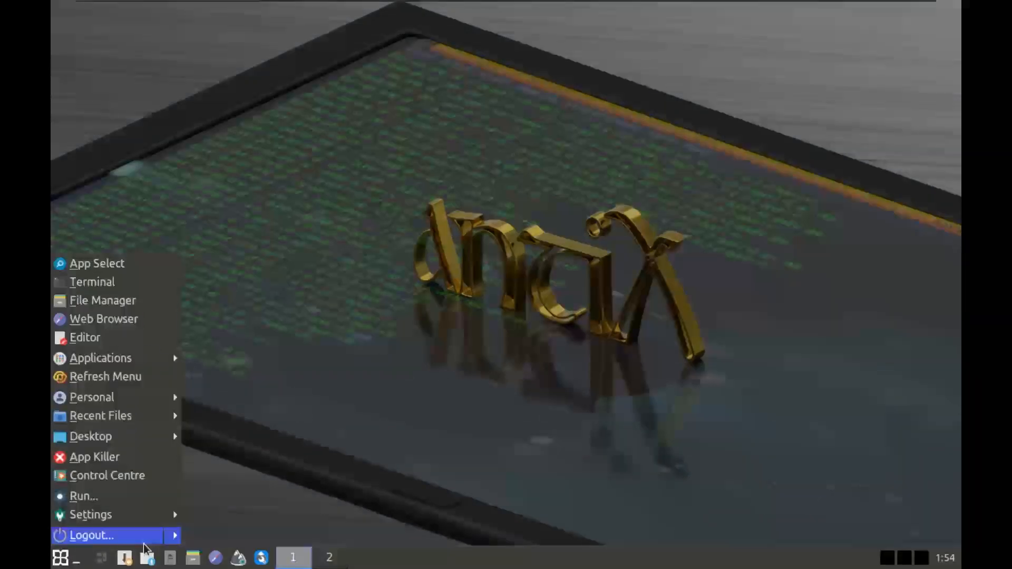
{"action": "left_click", "coordinate": [92, 536]}
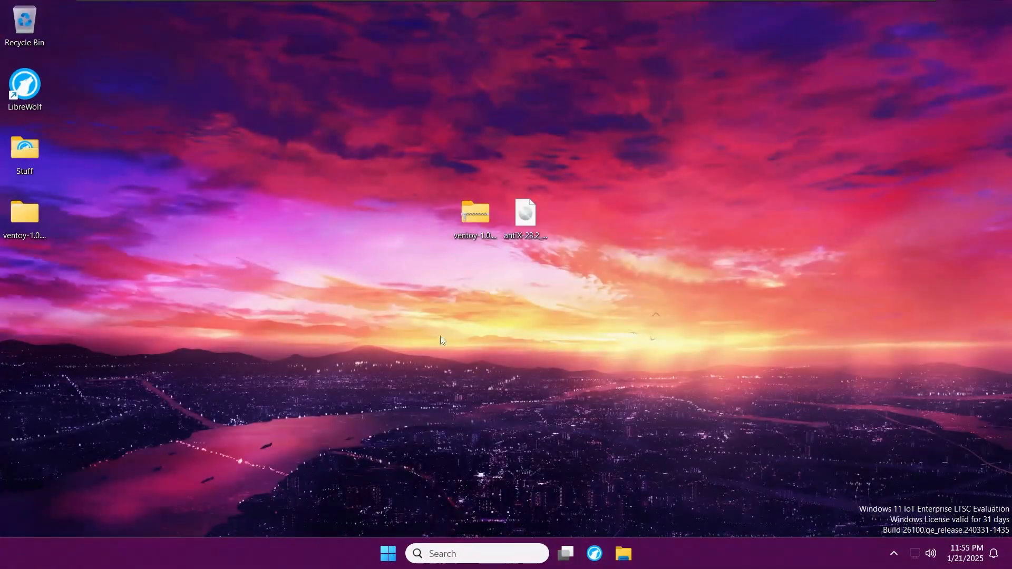
Once Windows 11 boots, bring up File Explorer on Home from the taskbar.
{"action": "left_click", "coordinate": [387, 568]}
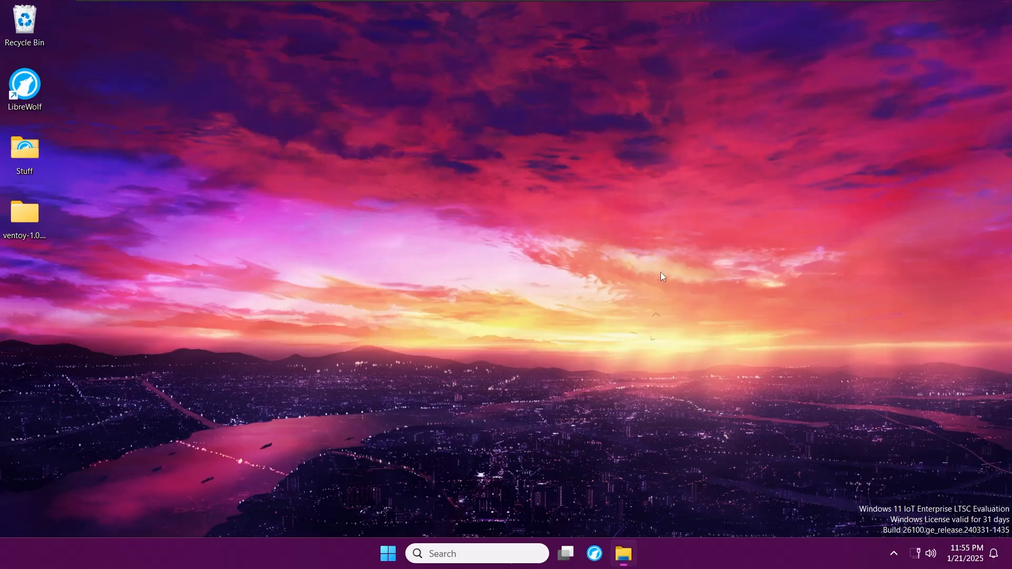
{"action": "left_click", "coordinate": [628, 555]}
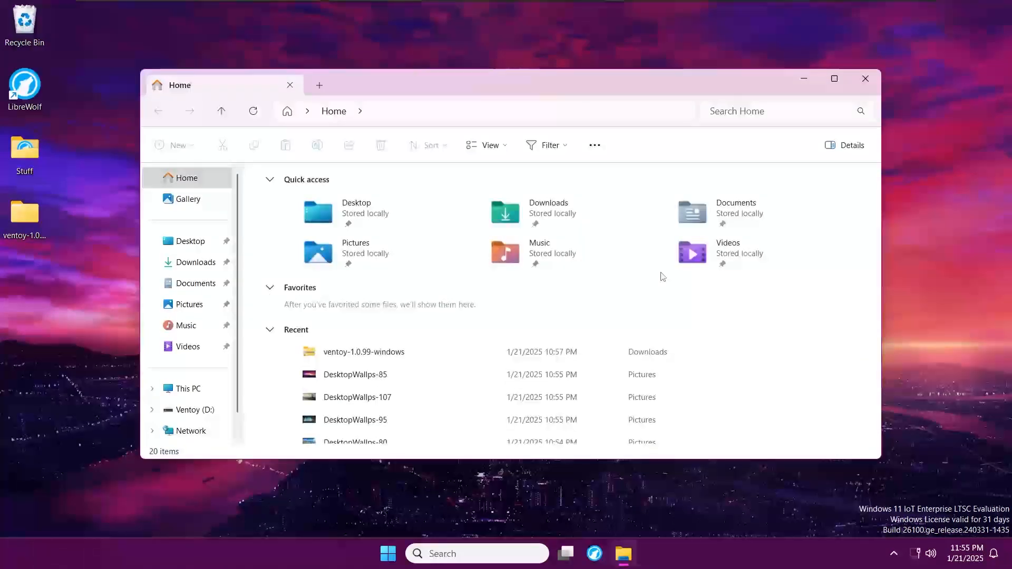